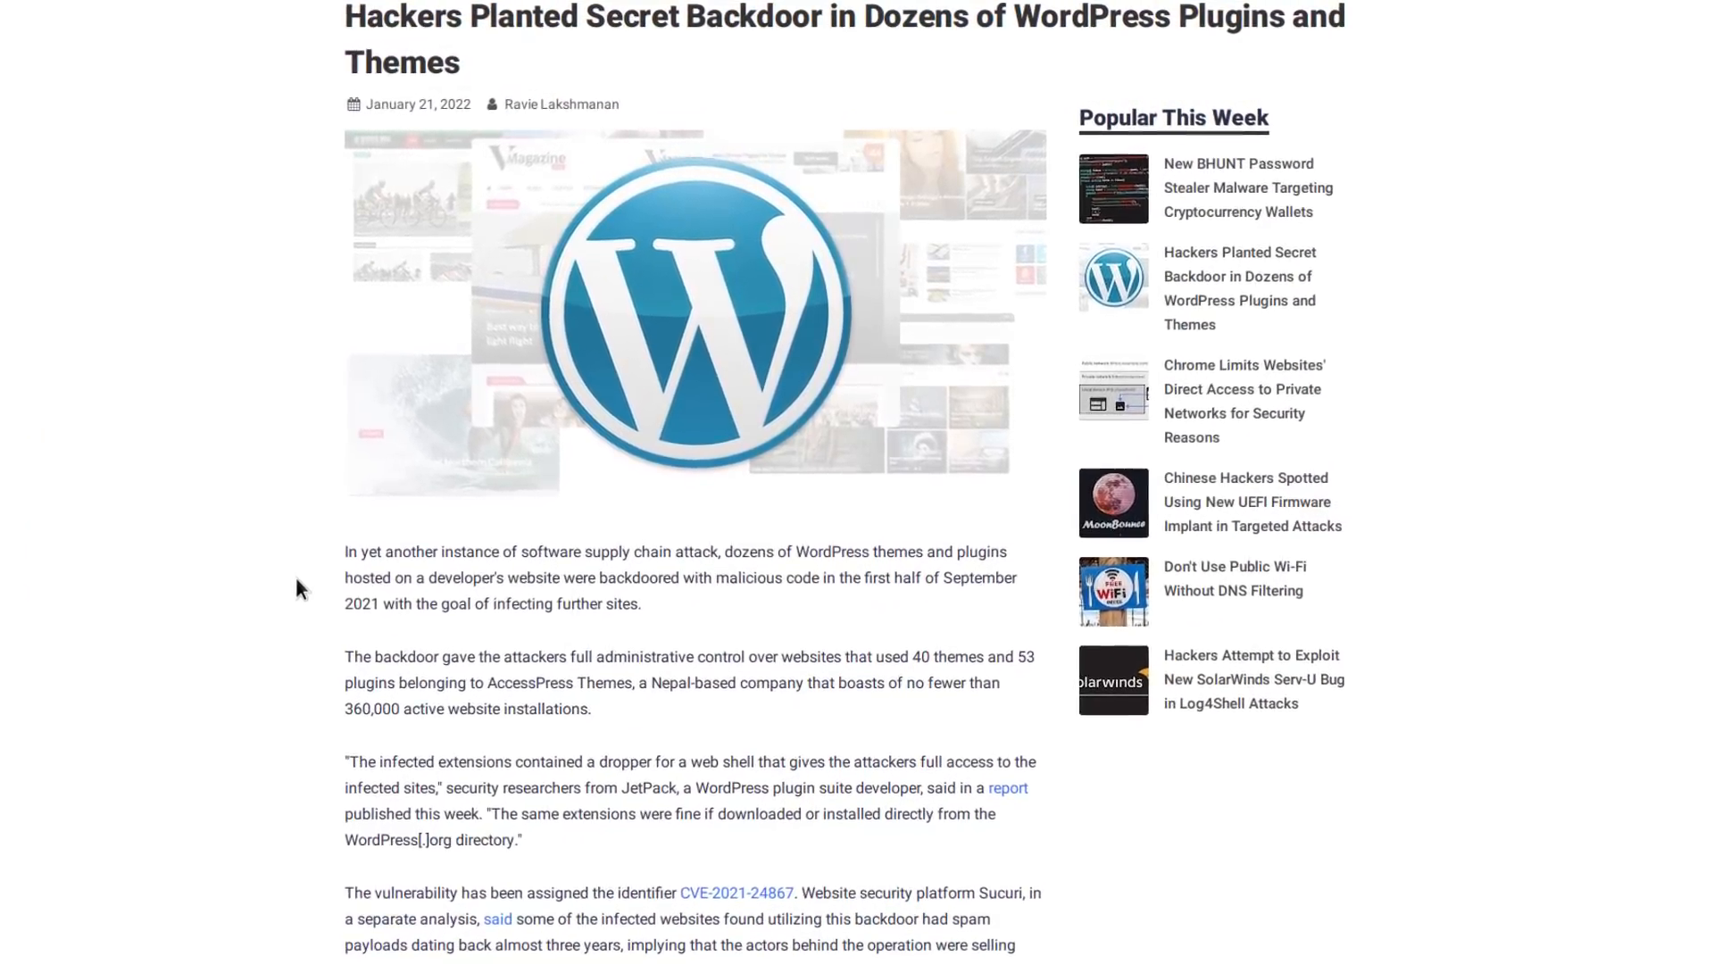
Highlight the 360,000+ active installs figure on the AccessPress Themes homepage.
scroll(down, 3)
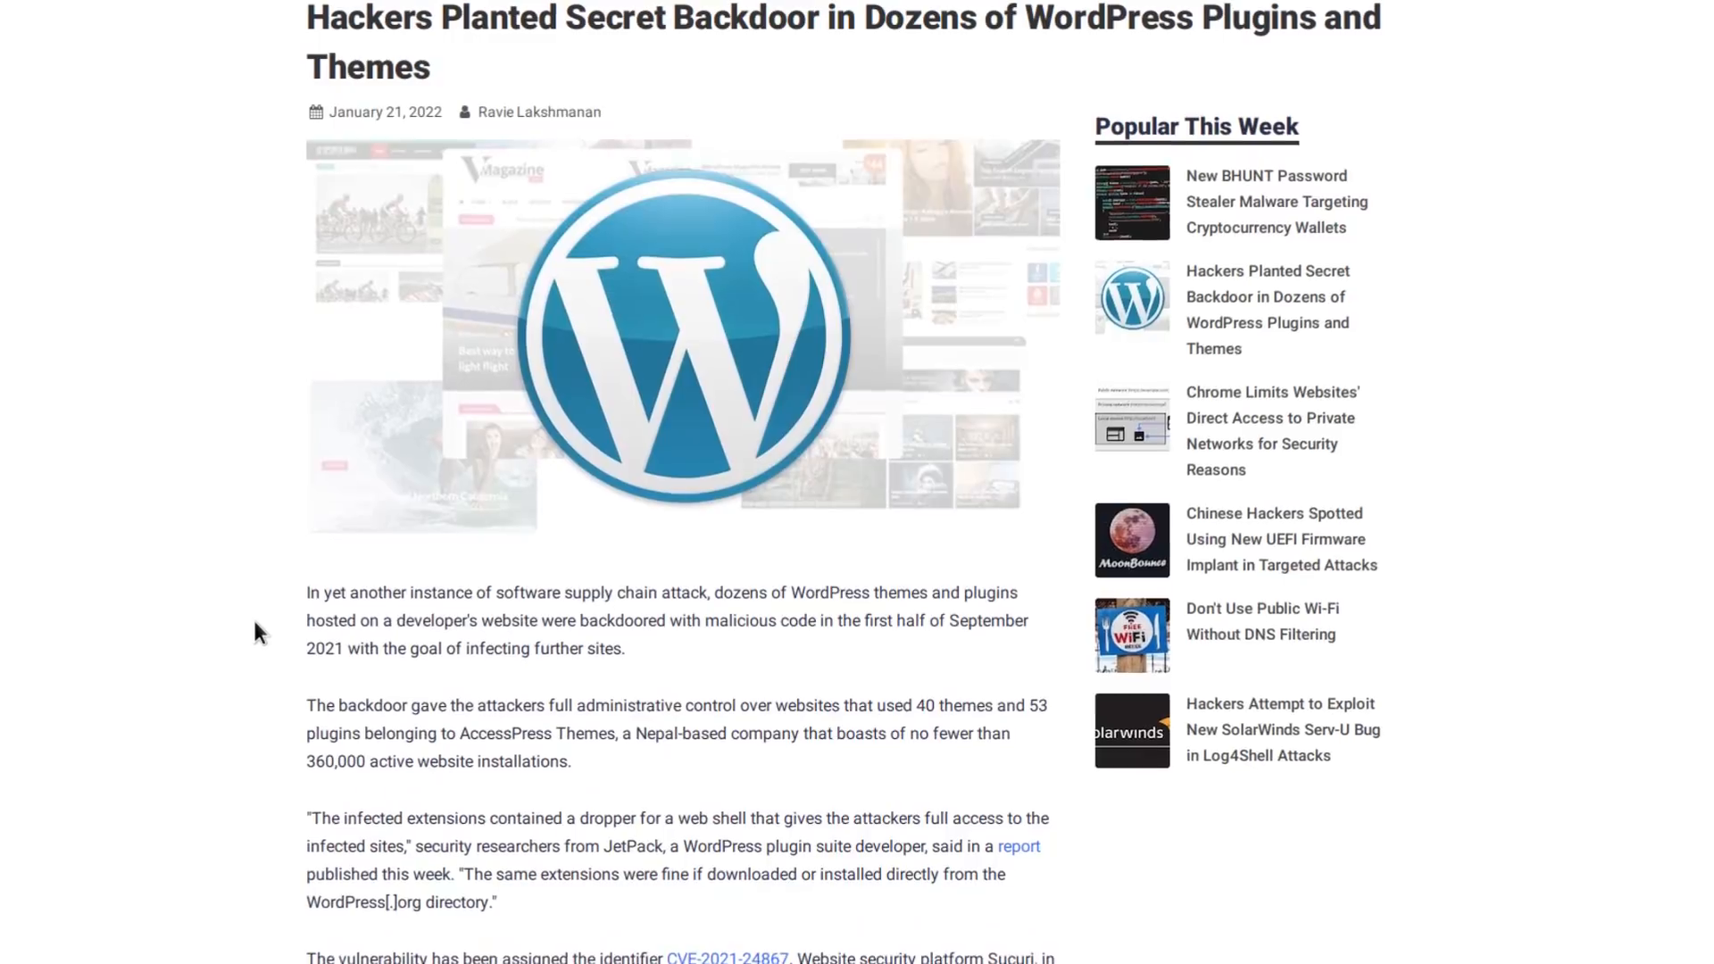
scroll(down, 3)
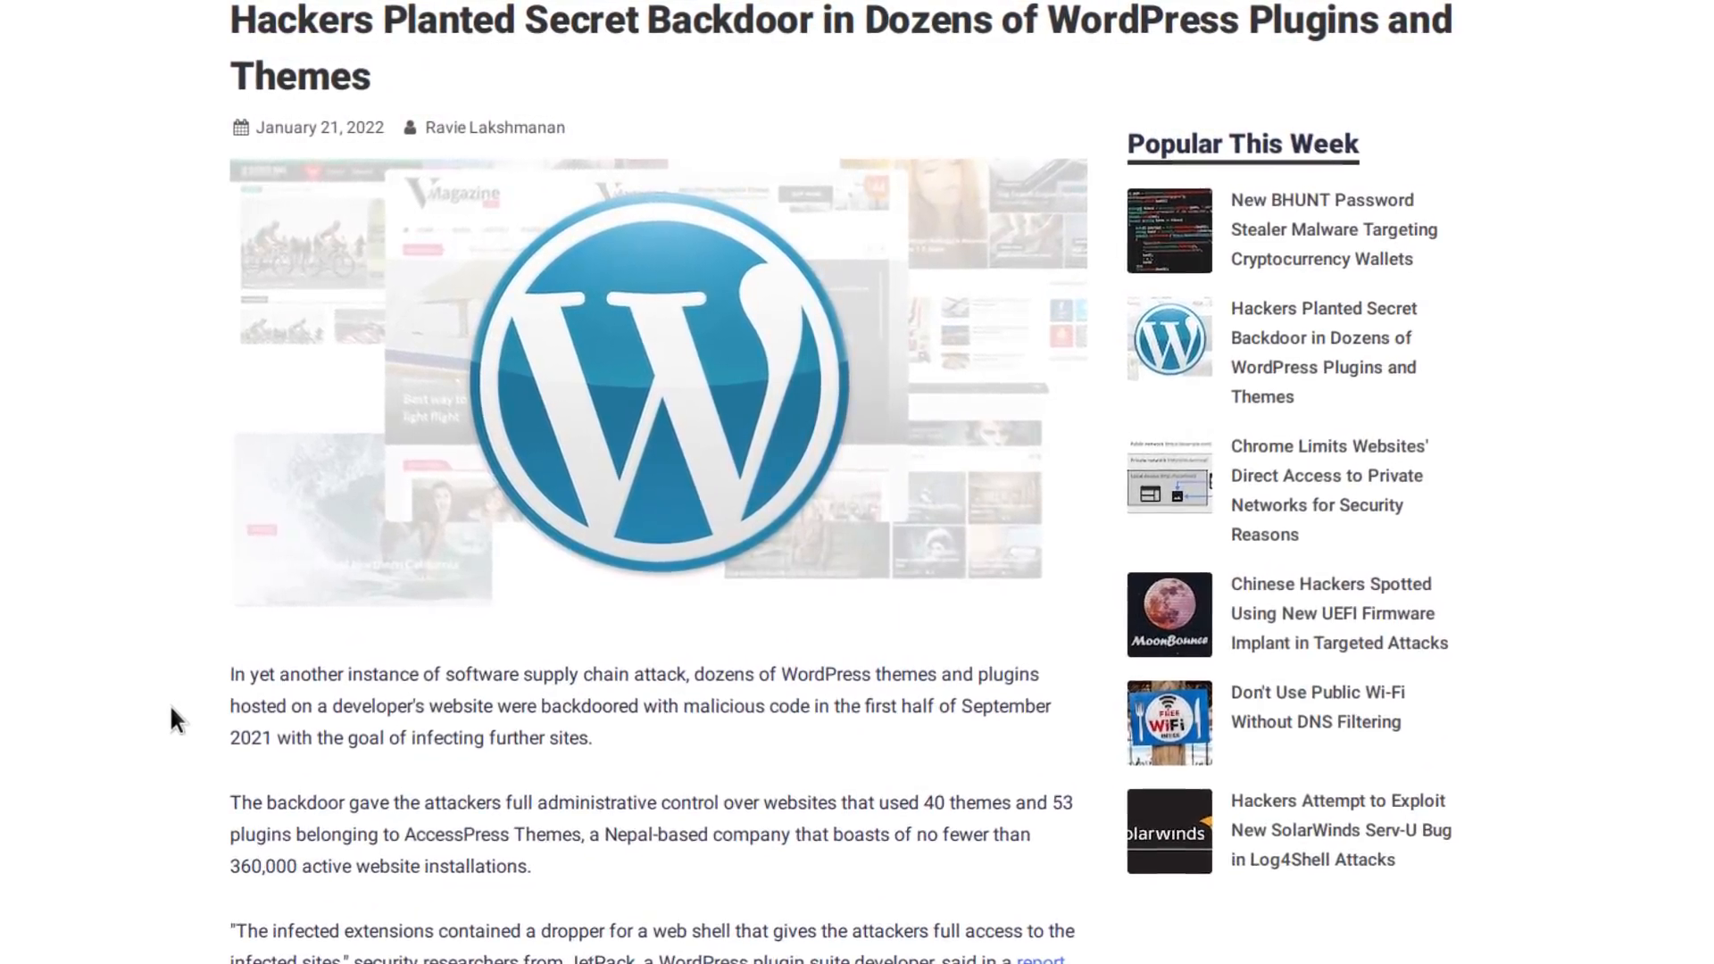
scroll(down, 3)
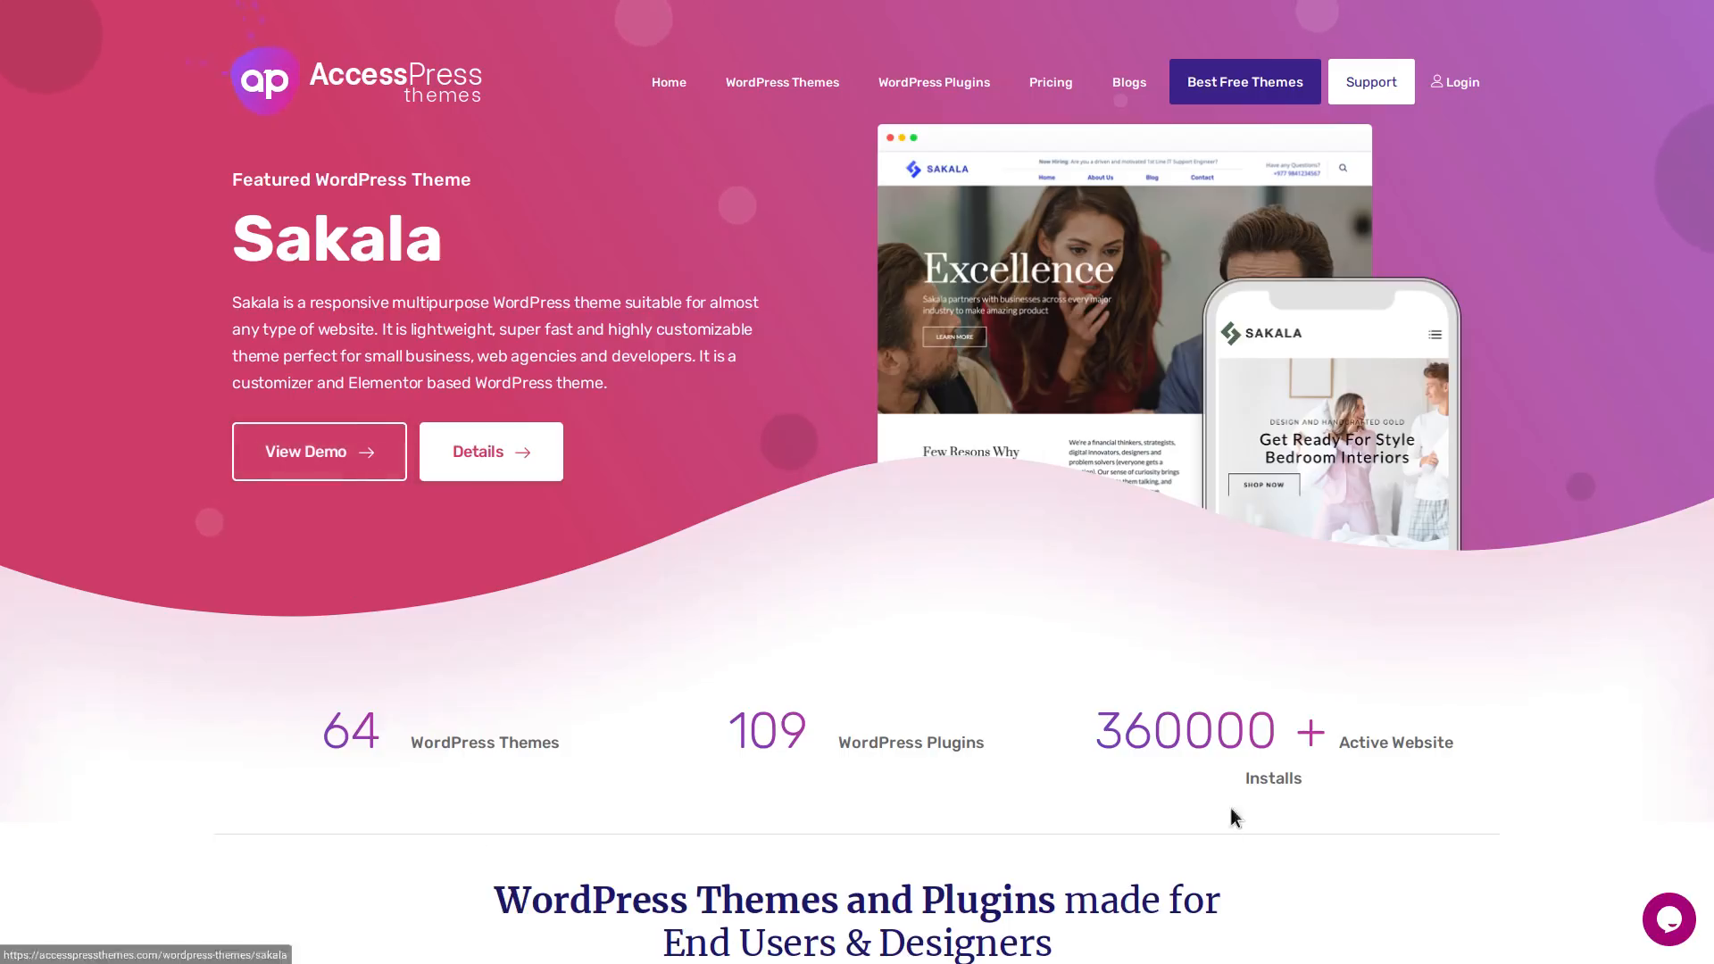
double_click(1184, 730)
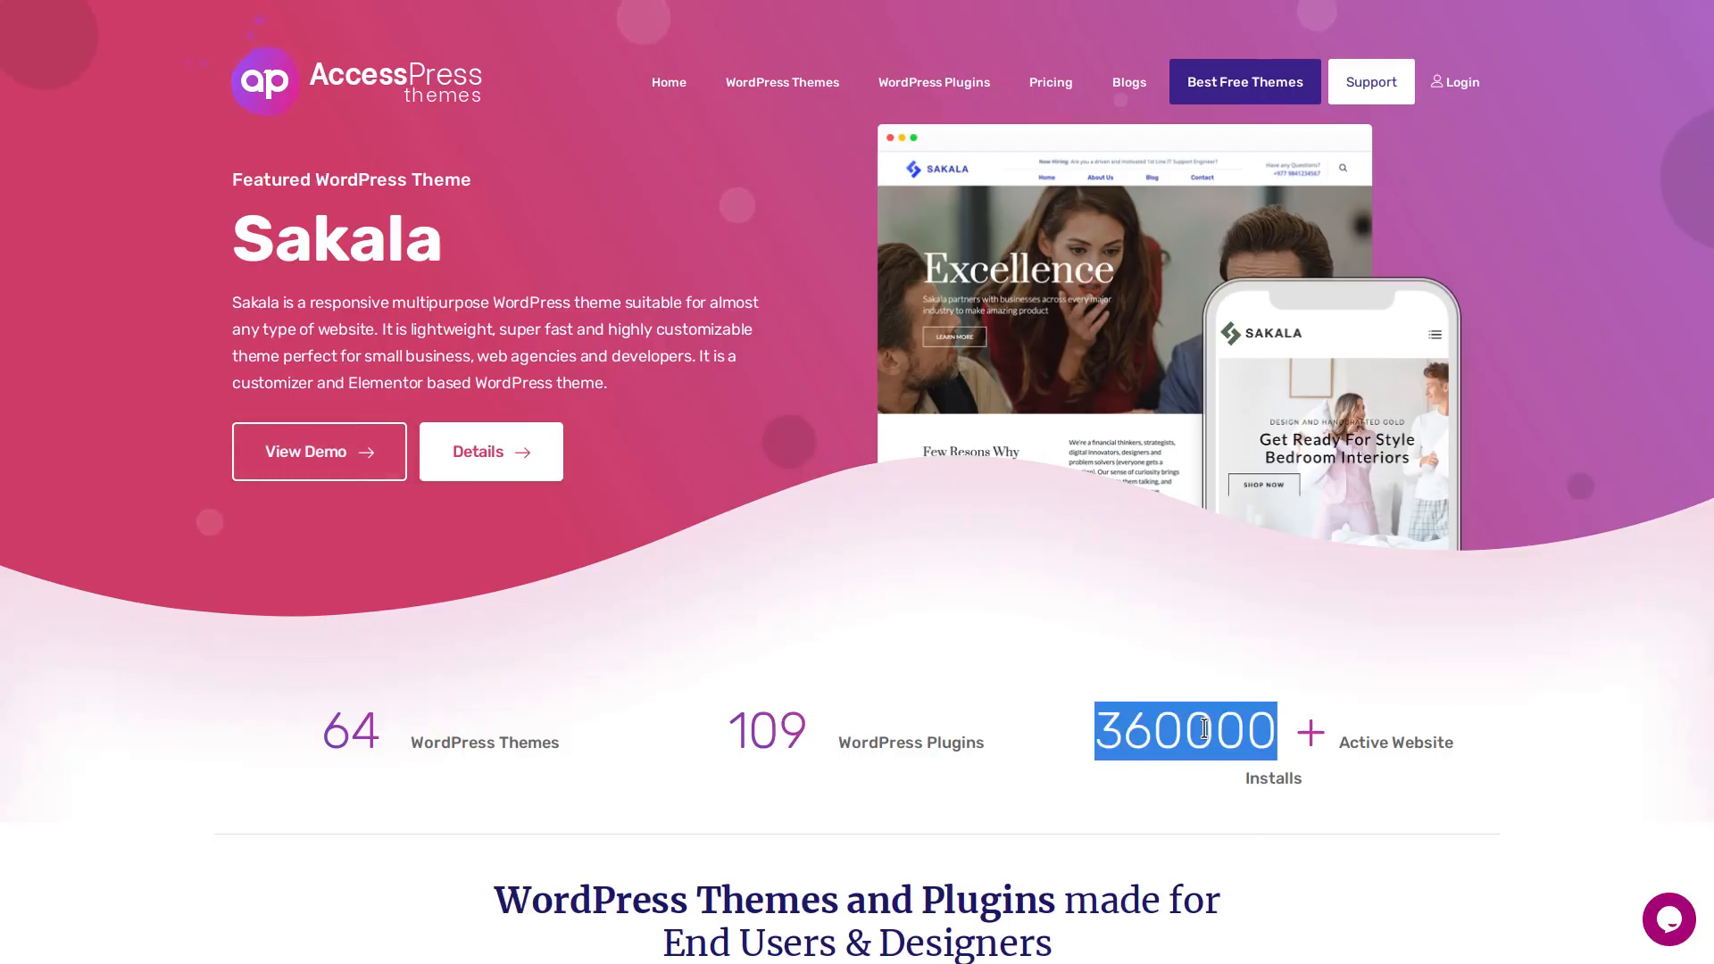
mouse_move(1228, 708)
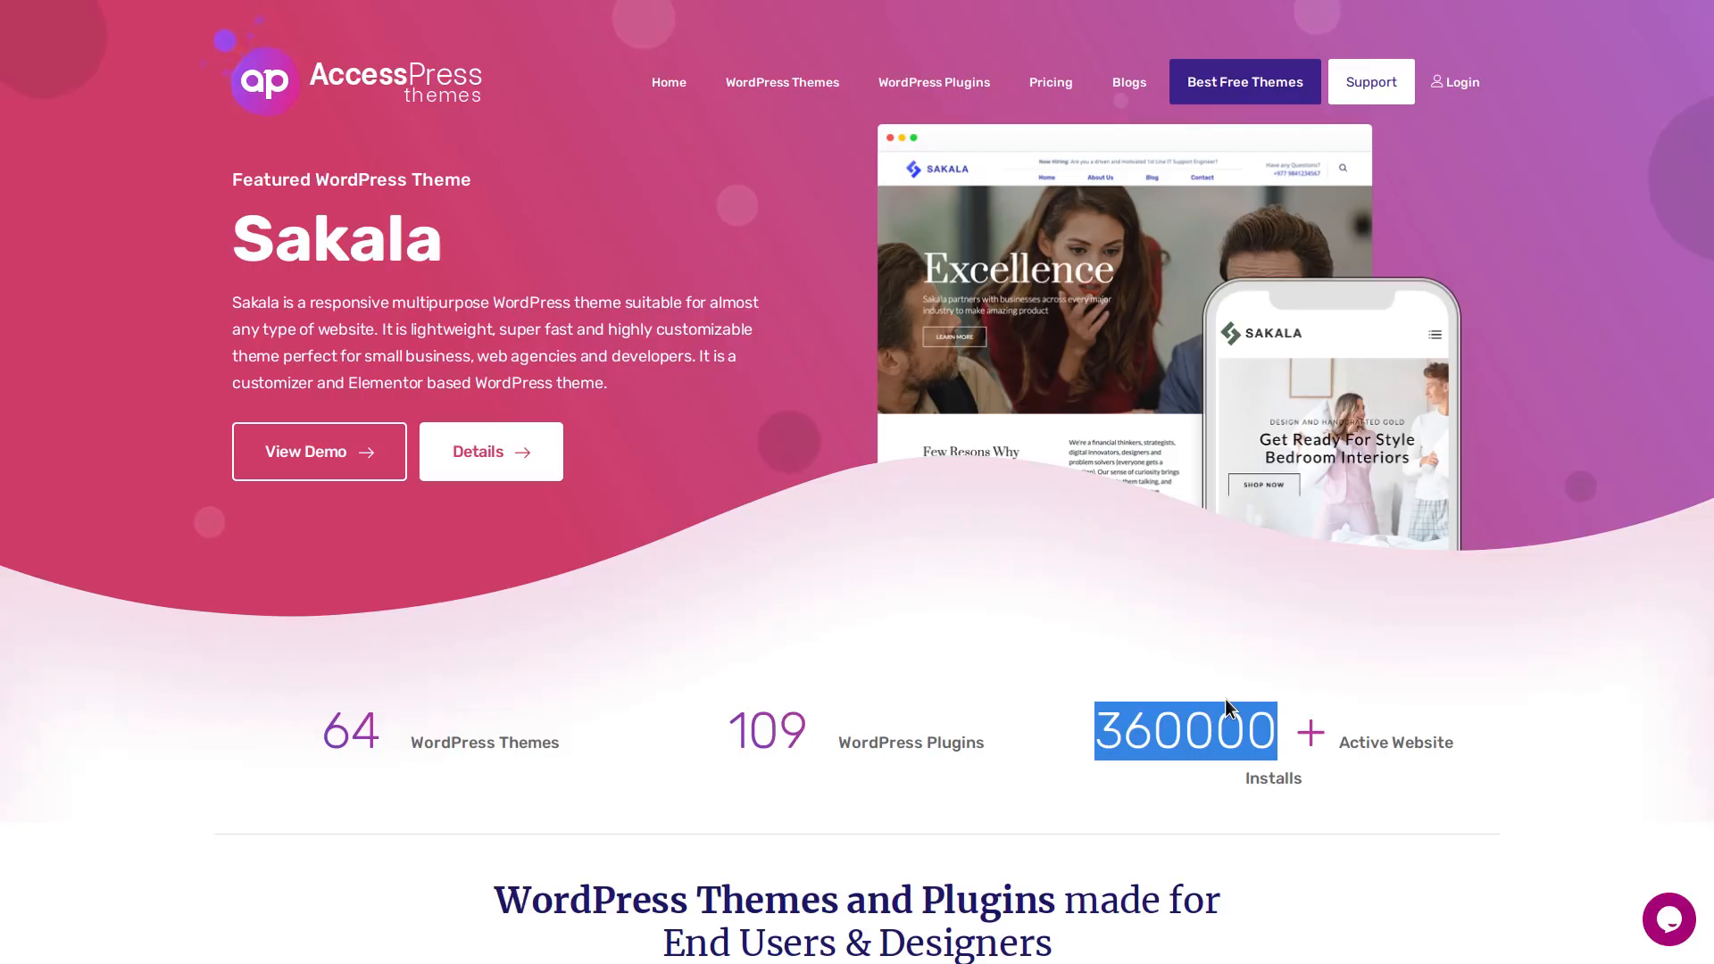
mouse_move(982, 732)
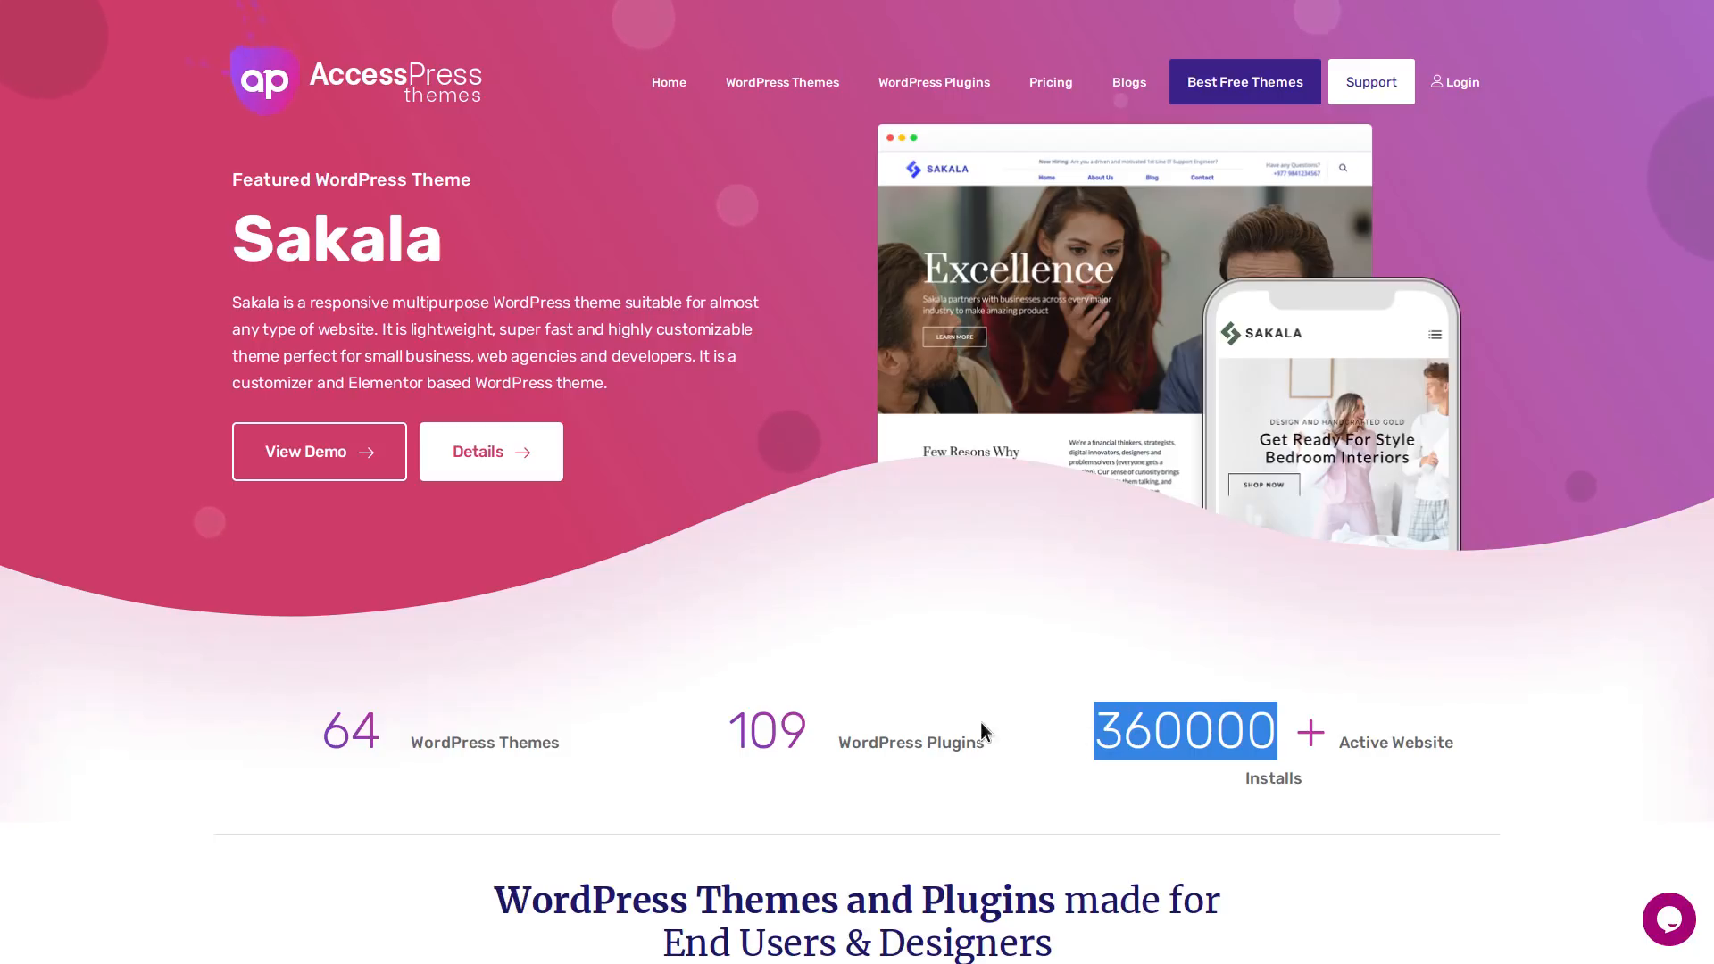
mouse_move(355, 732)
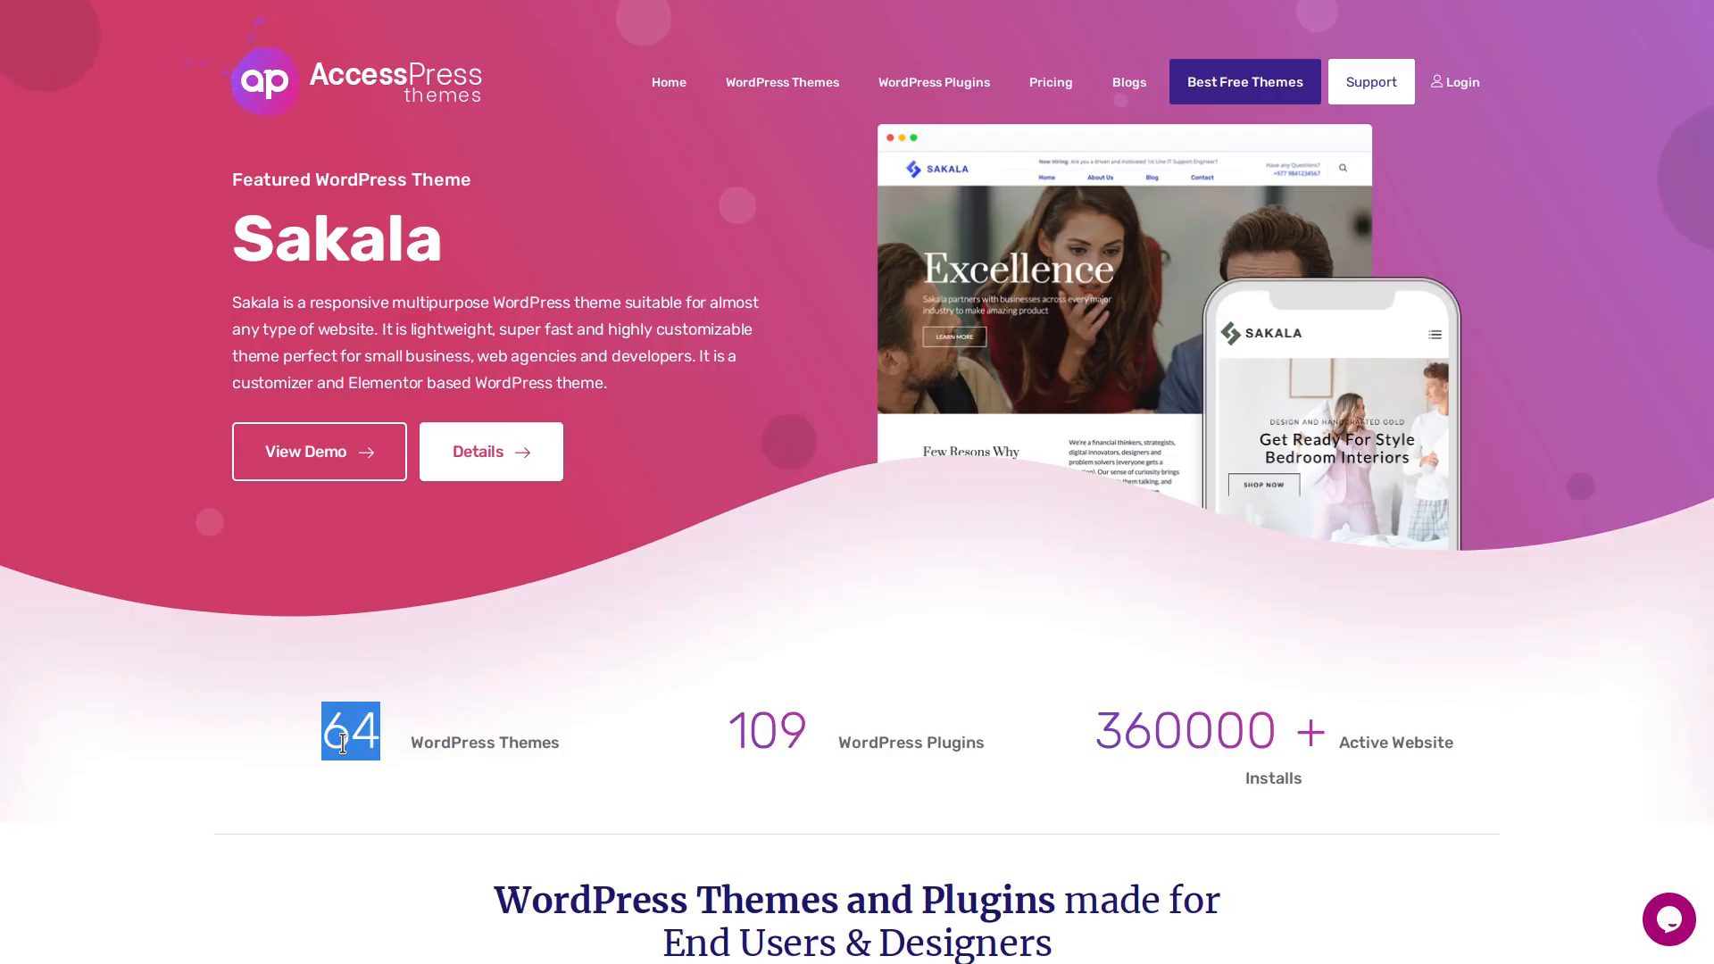
mouse_move(427, 762)
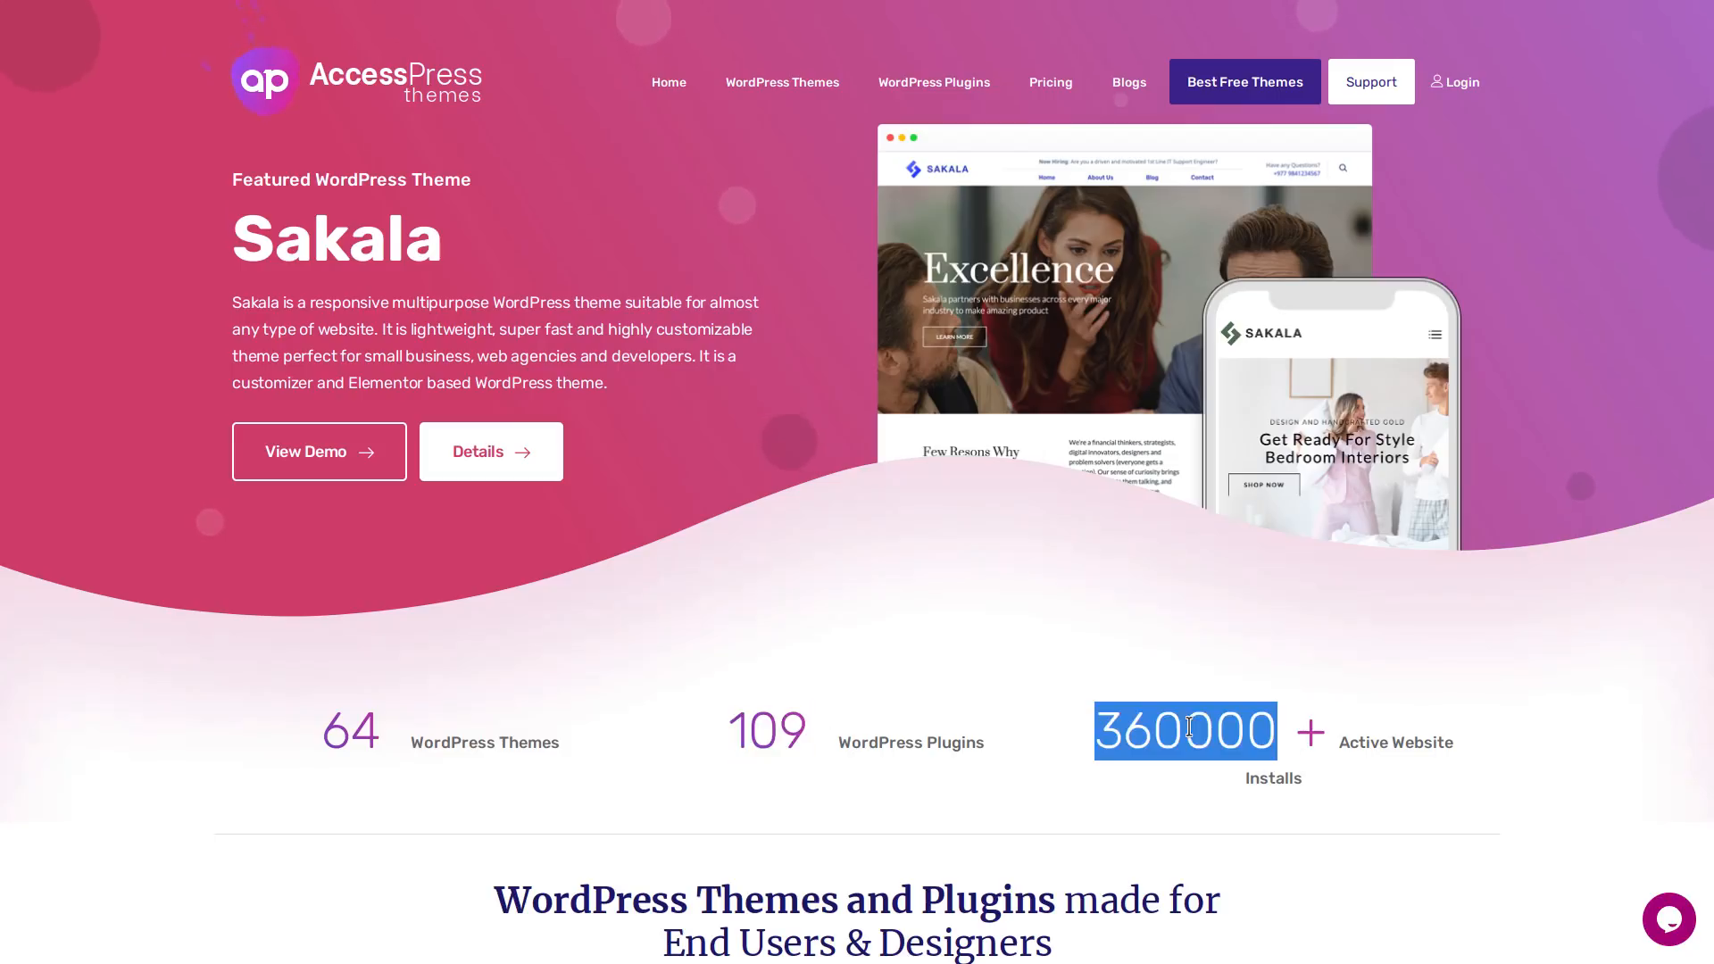
mouse_move(957, 489)
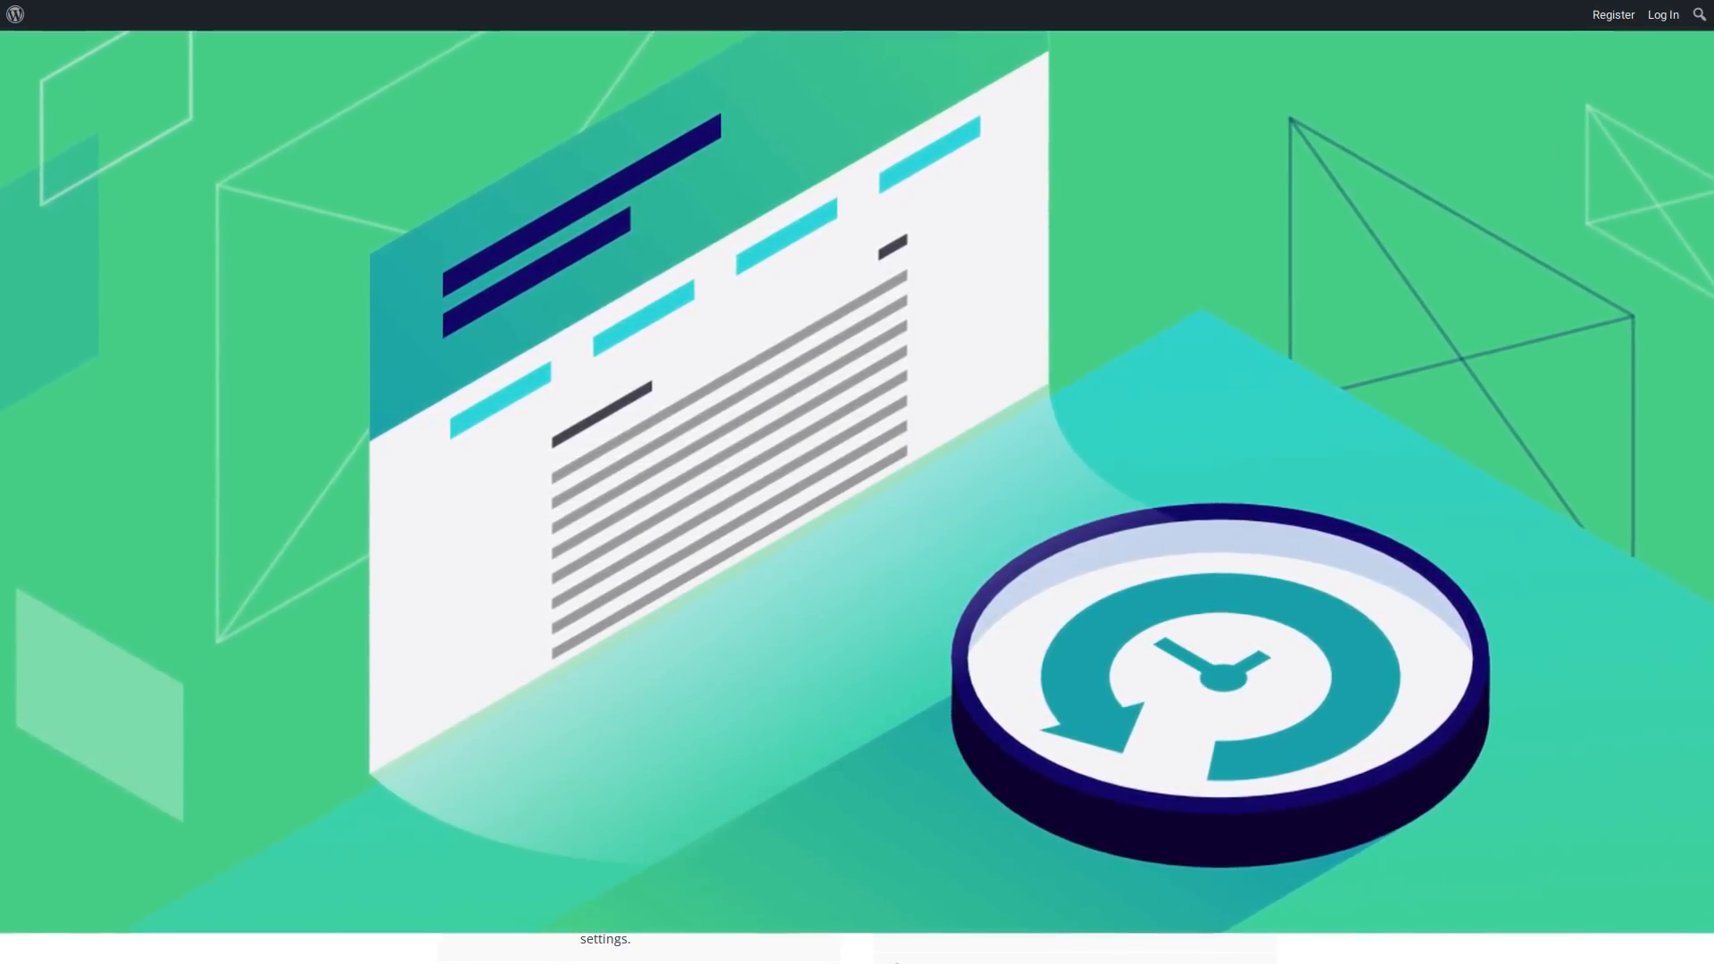
scroll(up, 3)
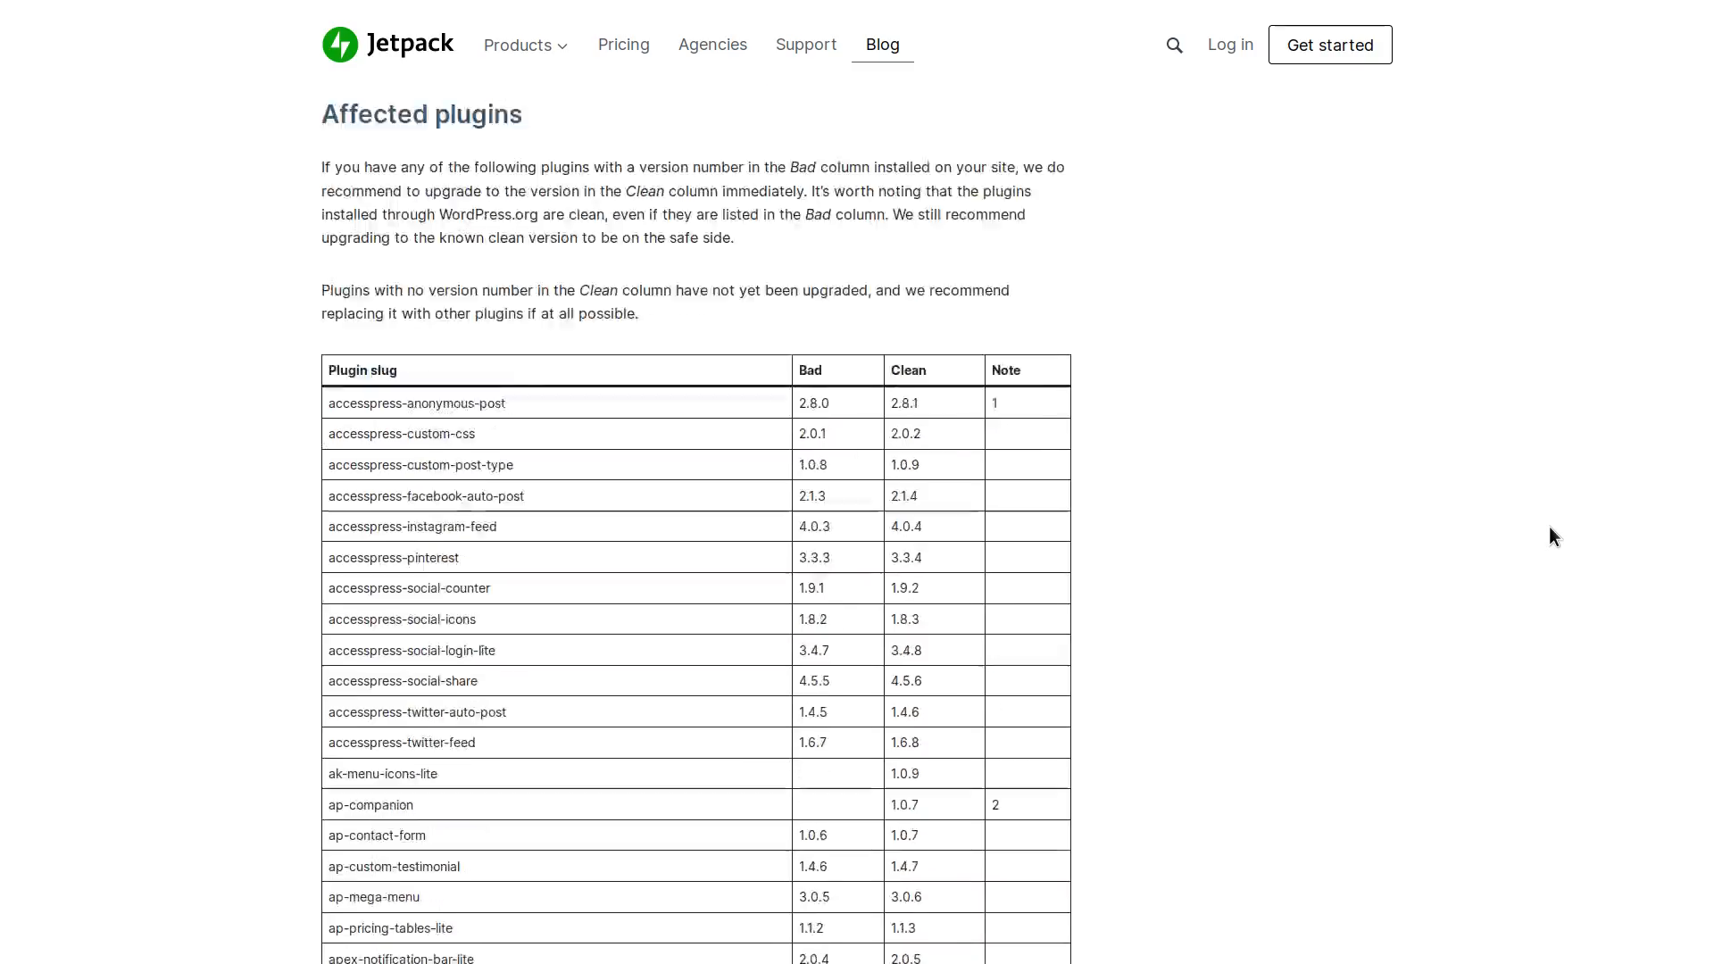
scroll(down, 3)
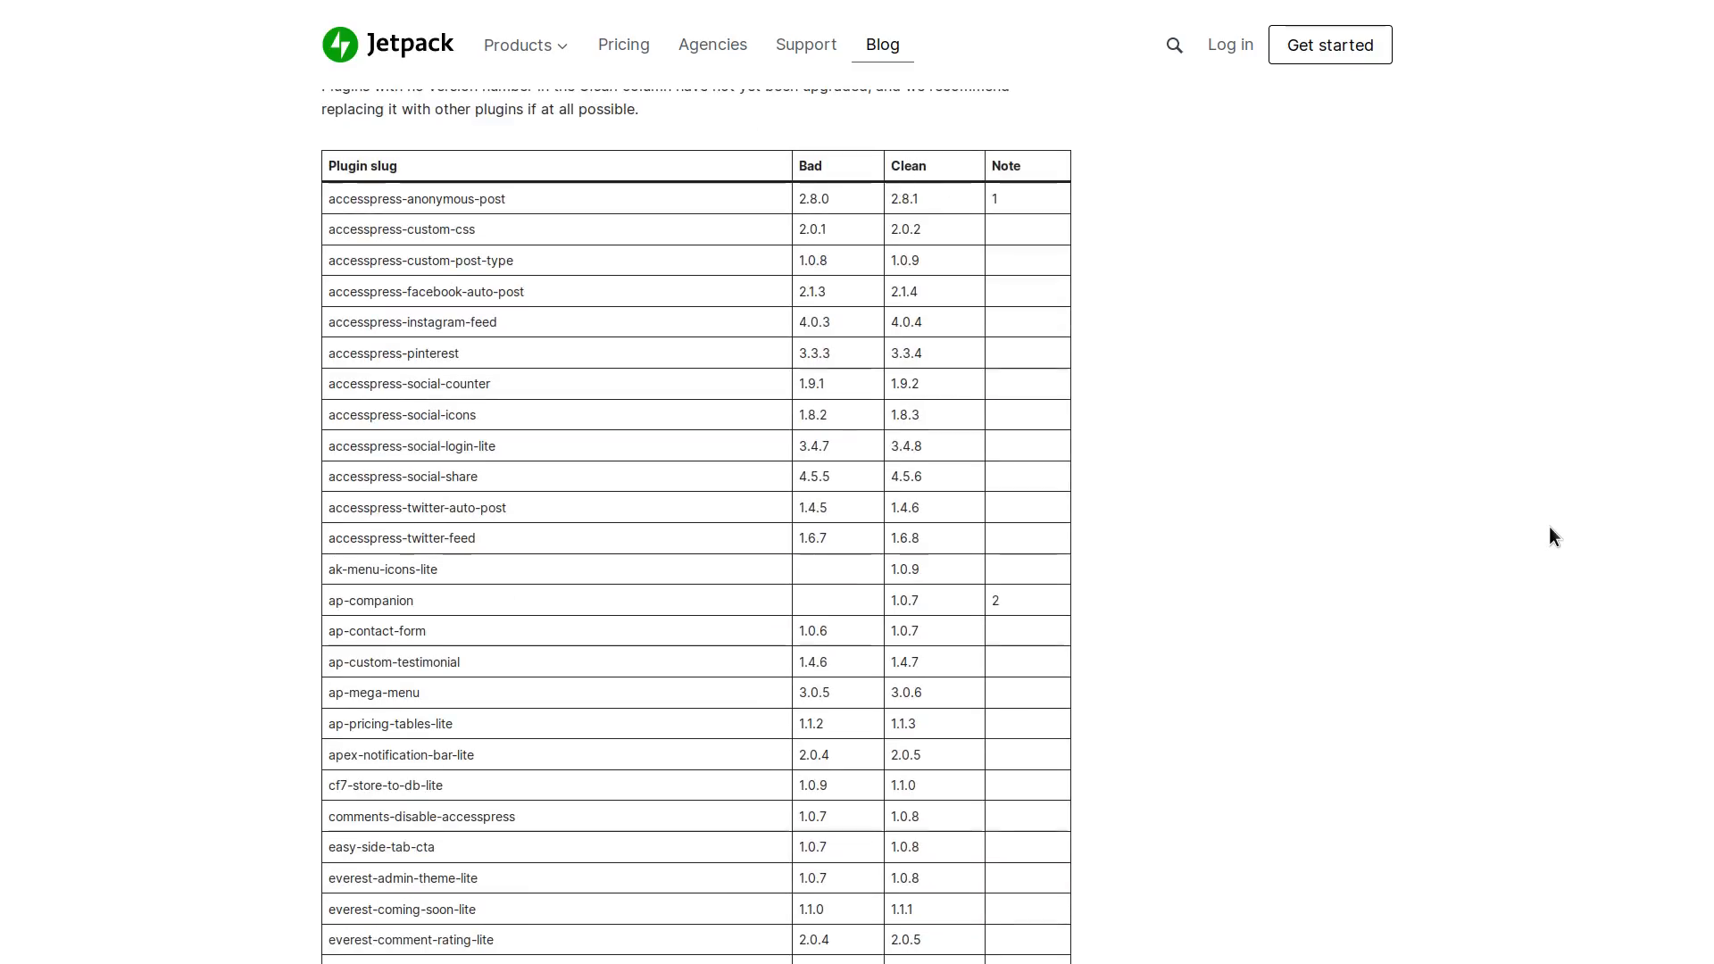
scroll(down, 3)
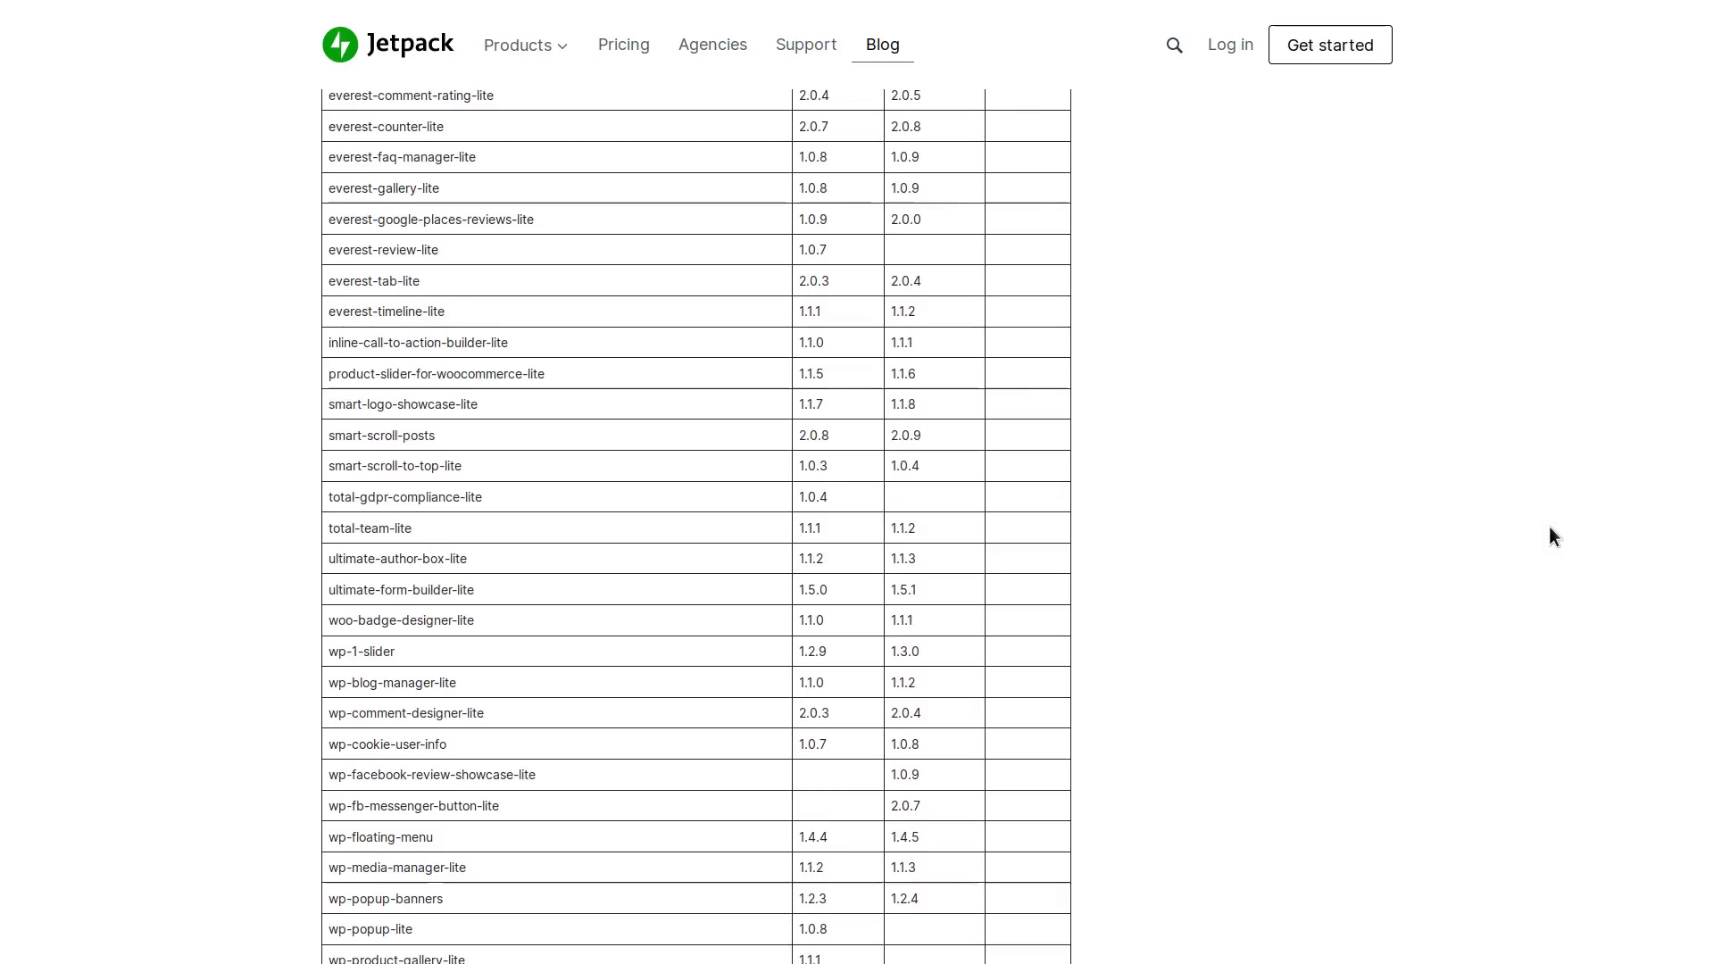
scroll(up, 3)
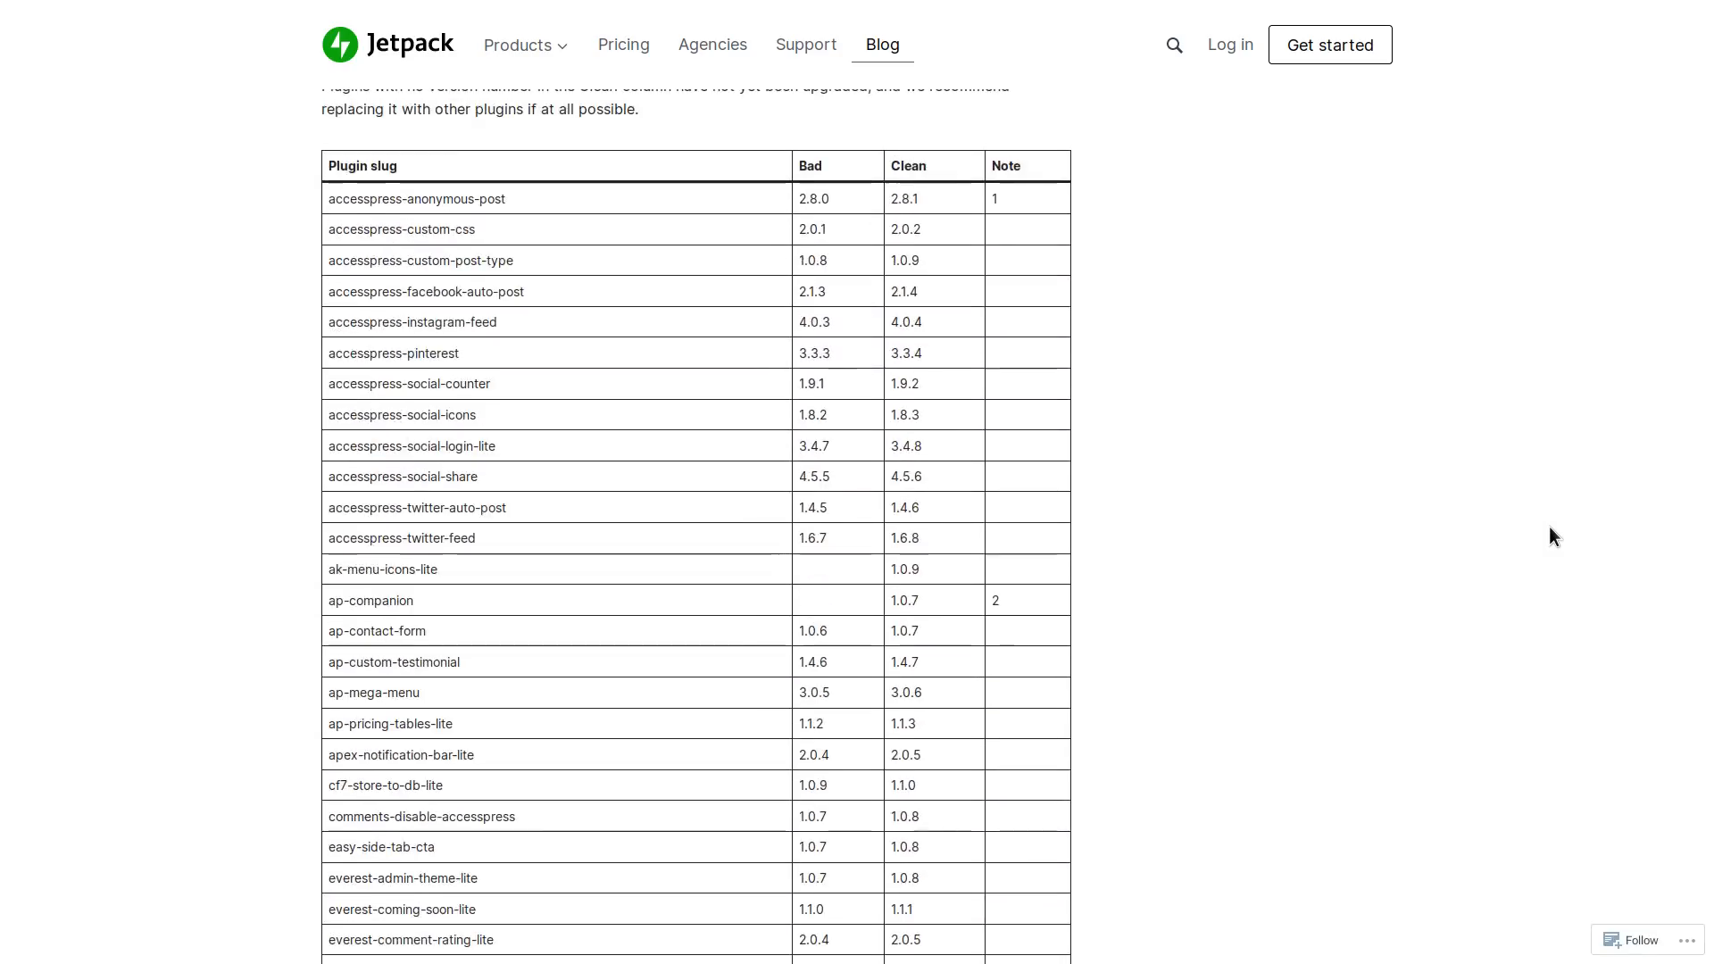
scroll(down, 3)
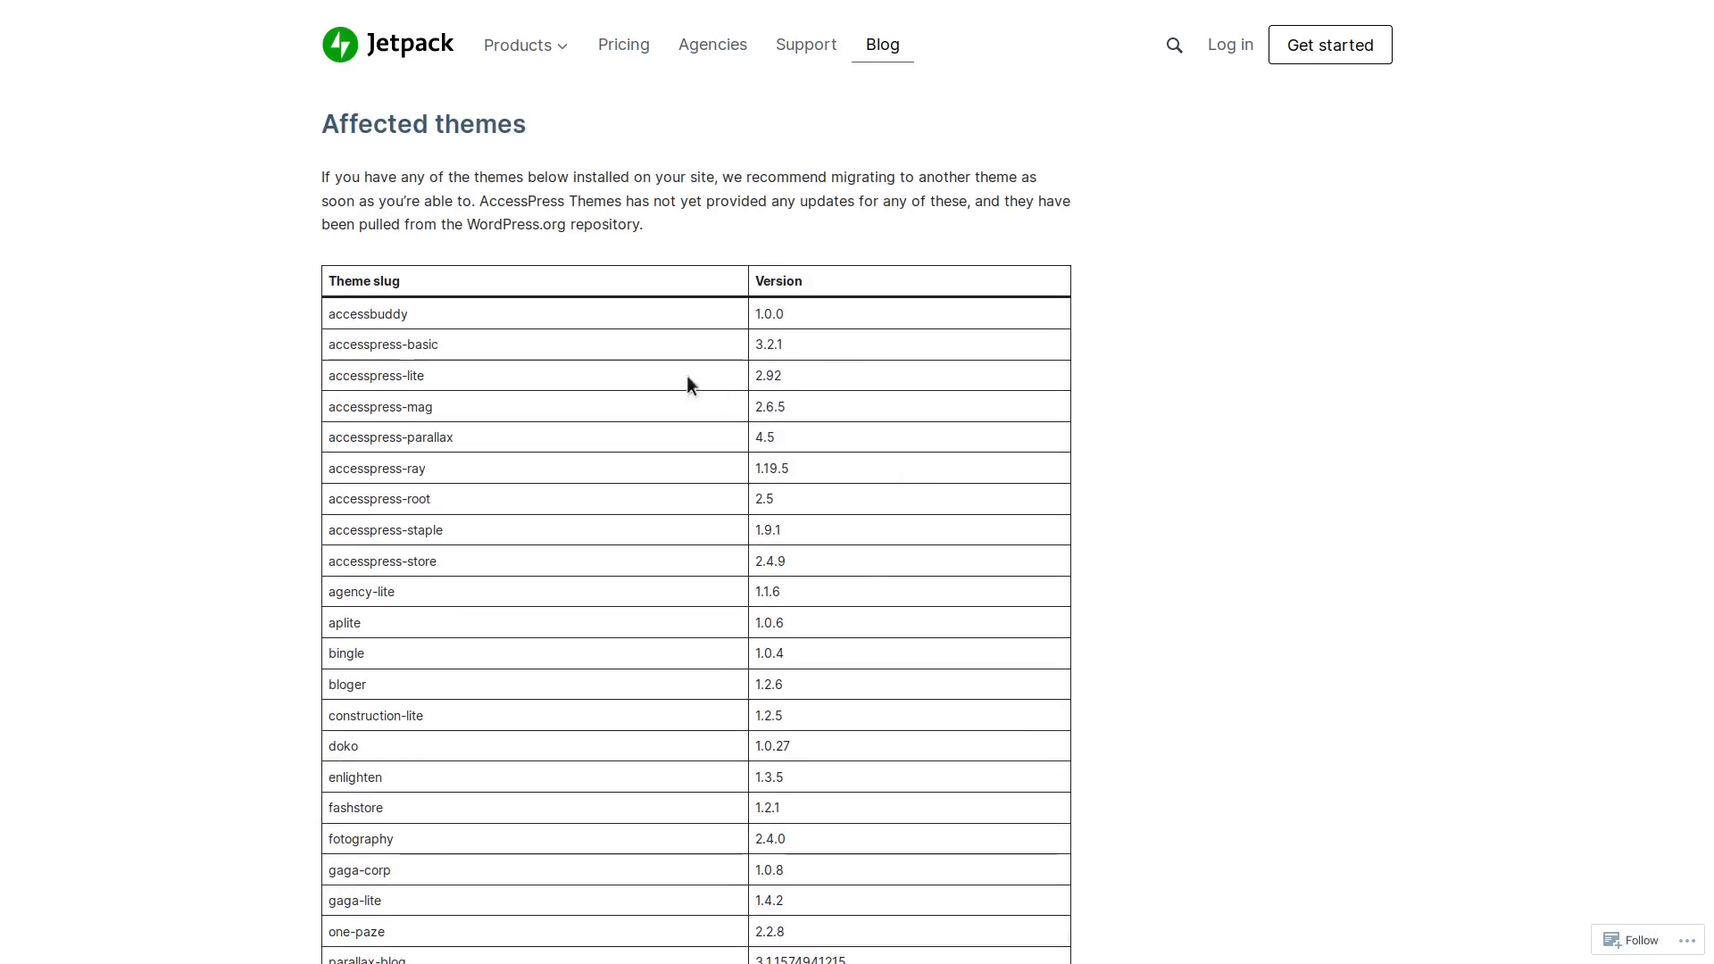
mouse_move(406, 75)
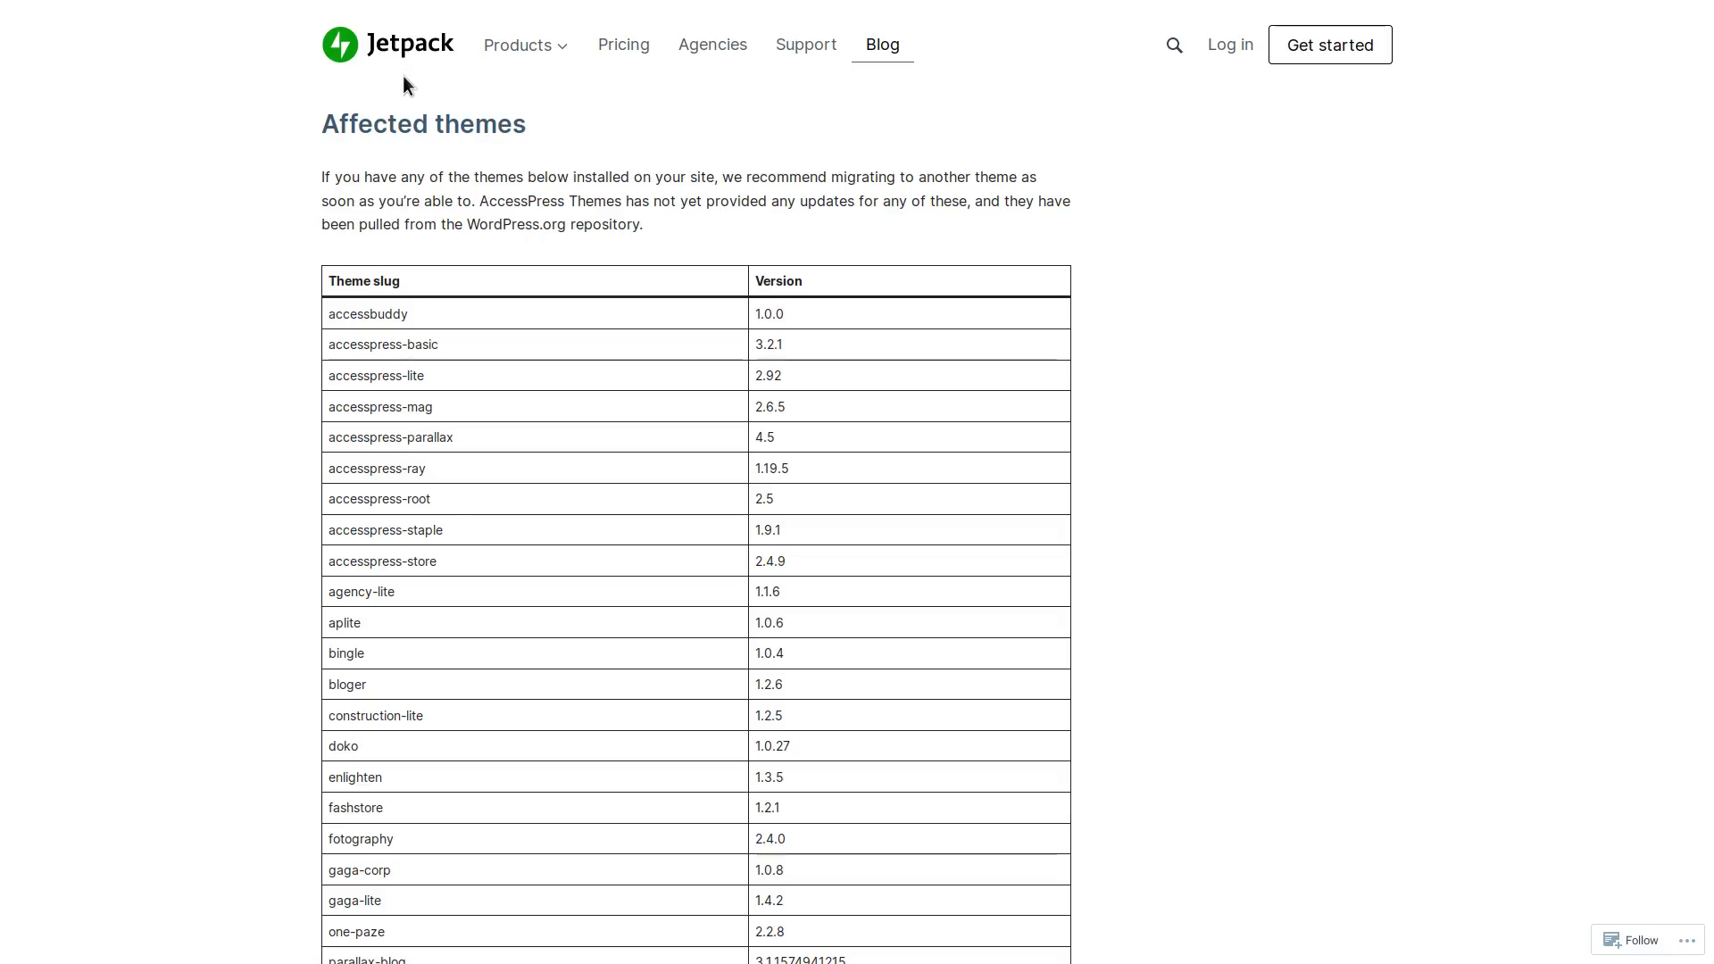
scroll(up, 3)
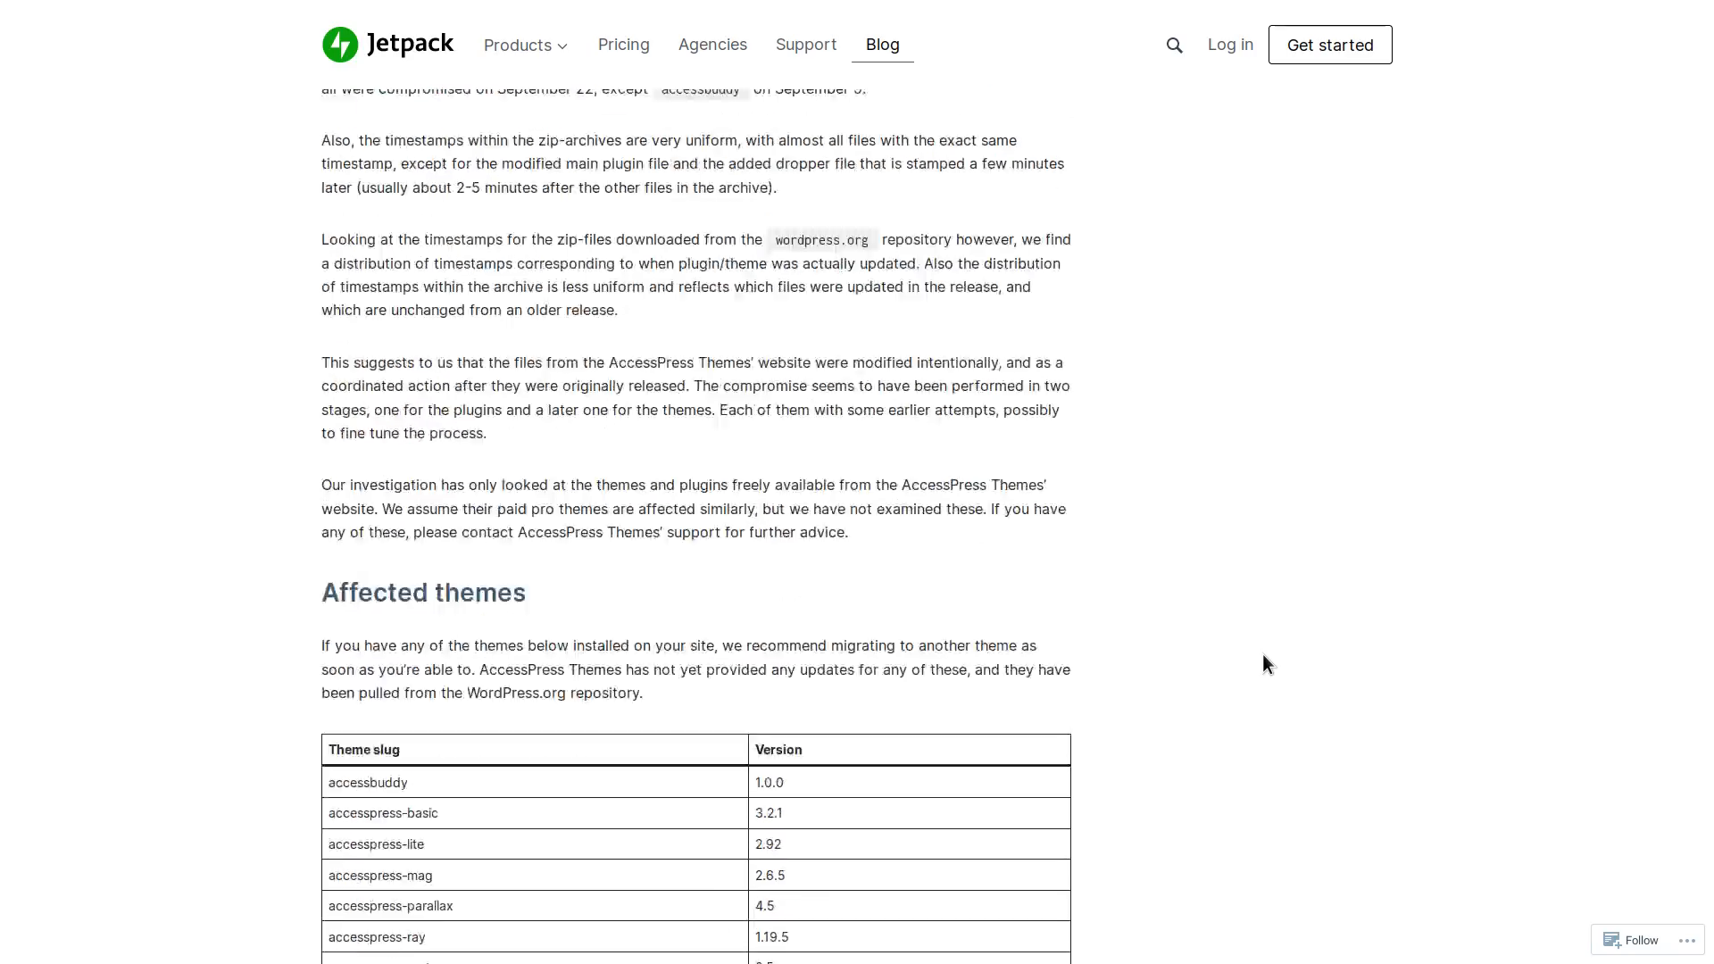
scroll(down, 3)
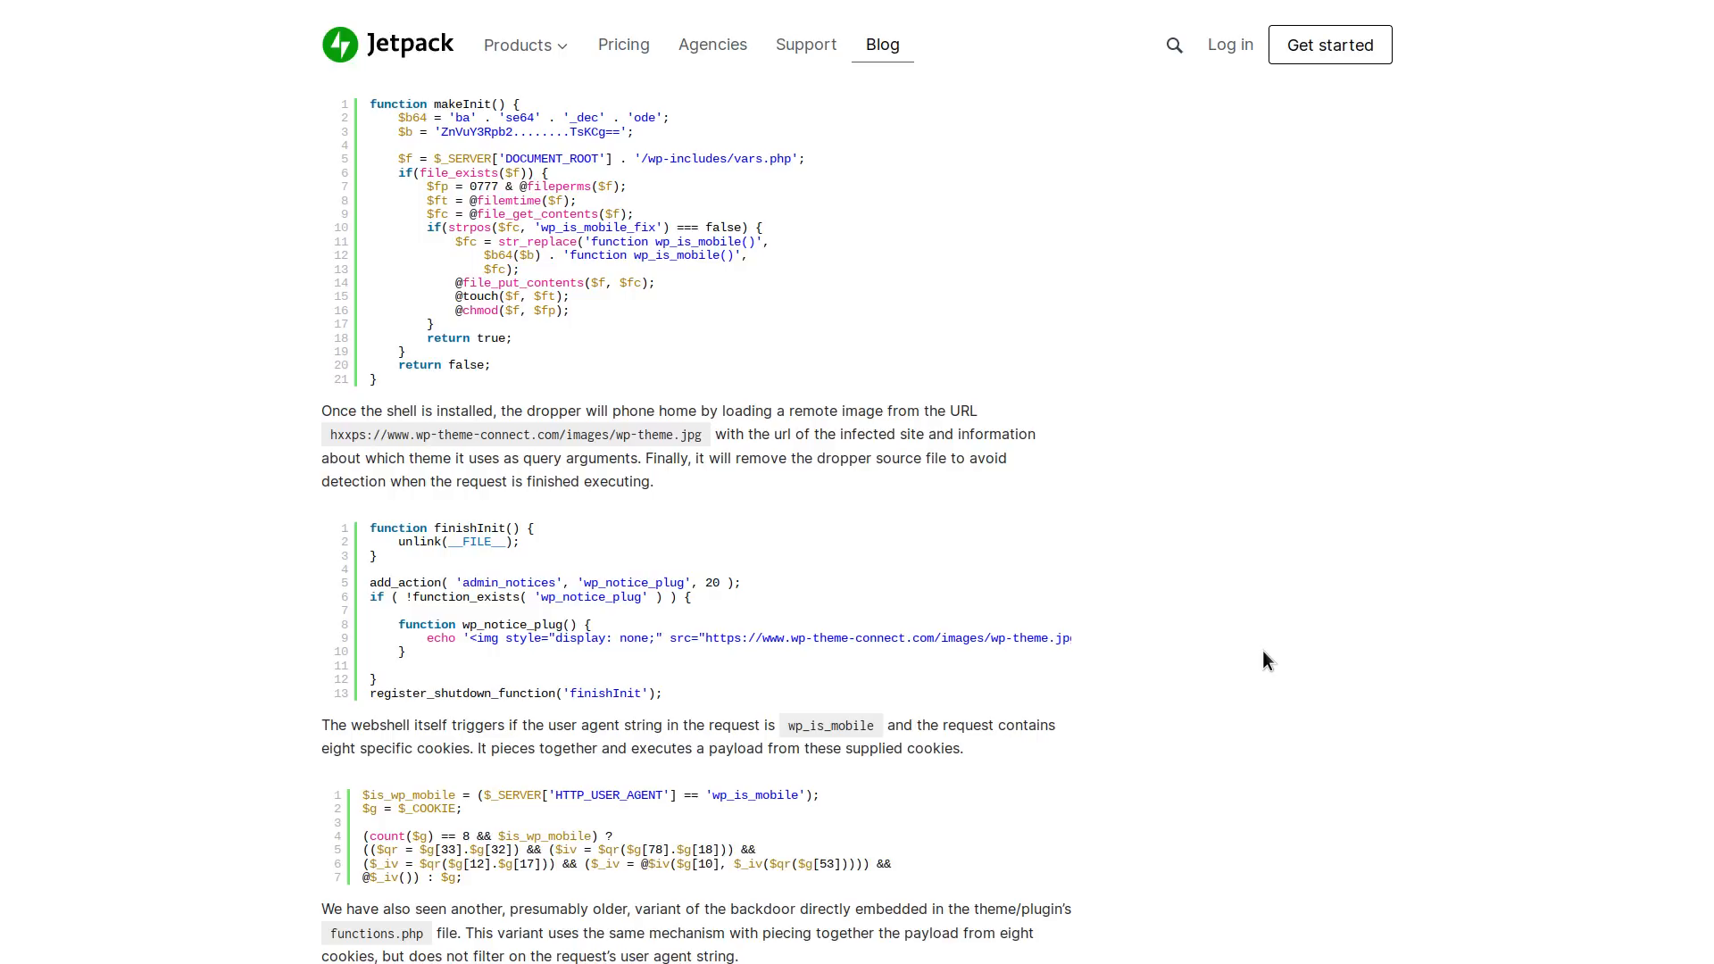
scroll(up, 3)
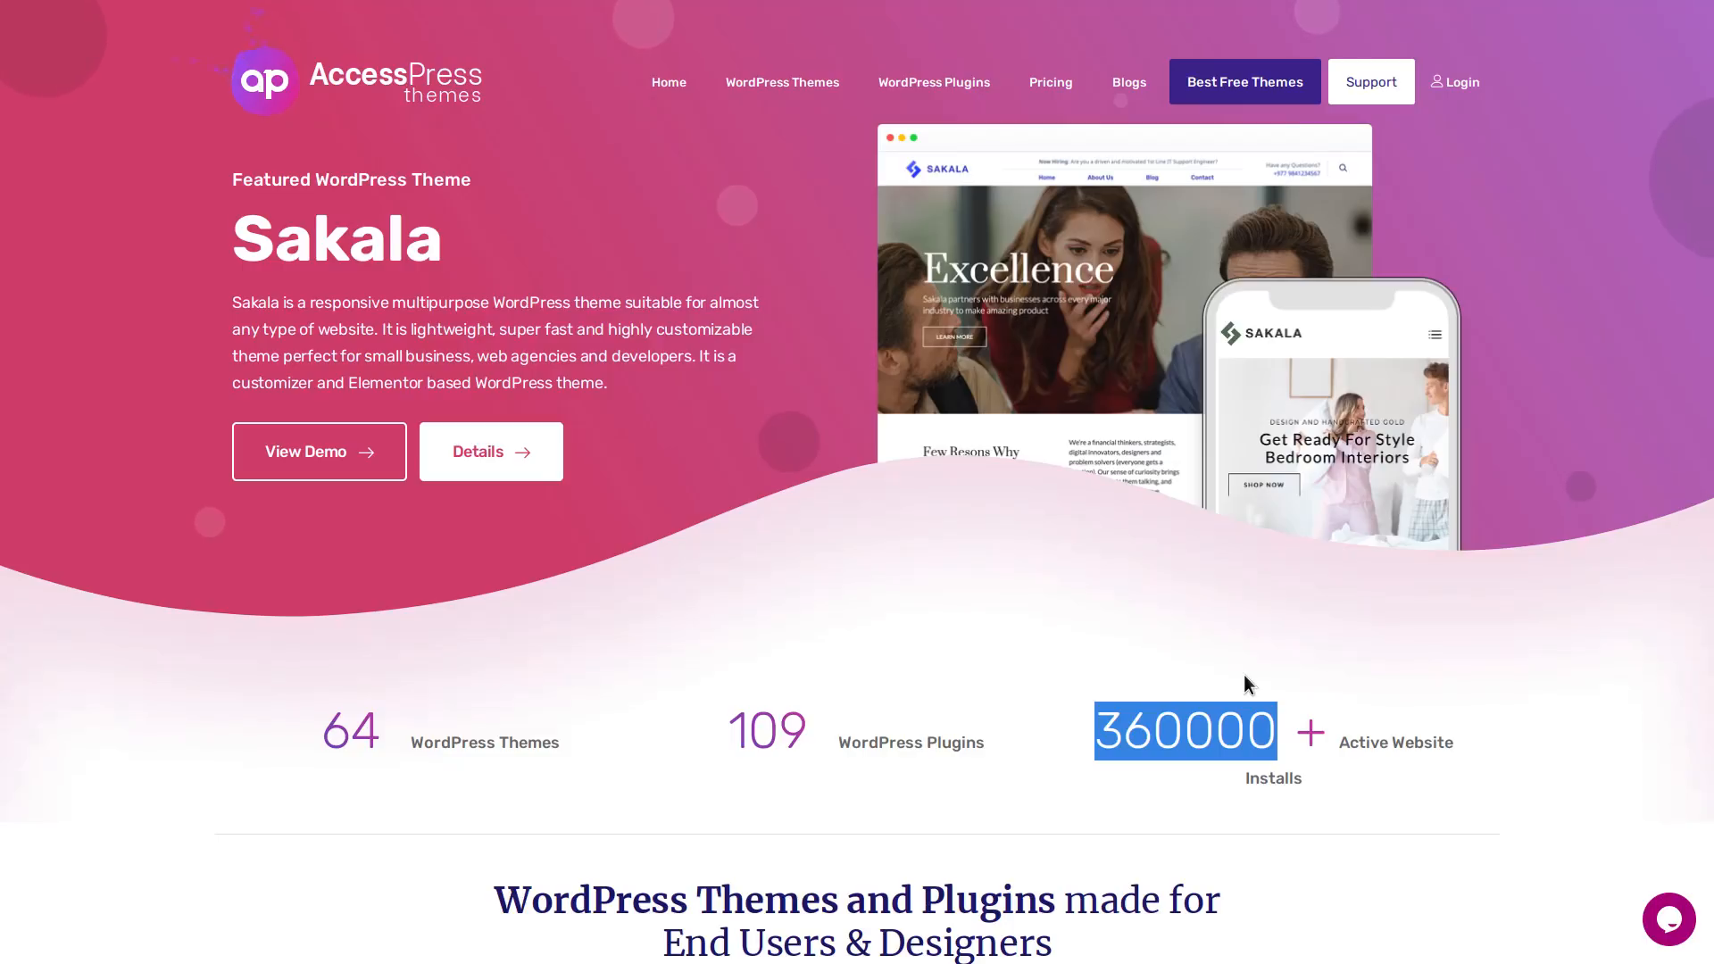
mouse_move(1245, 389)
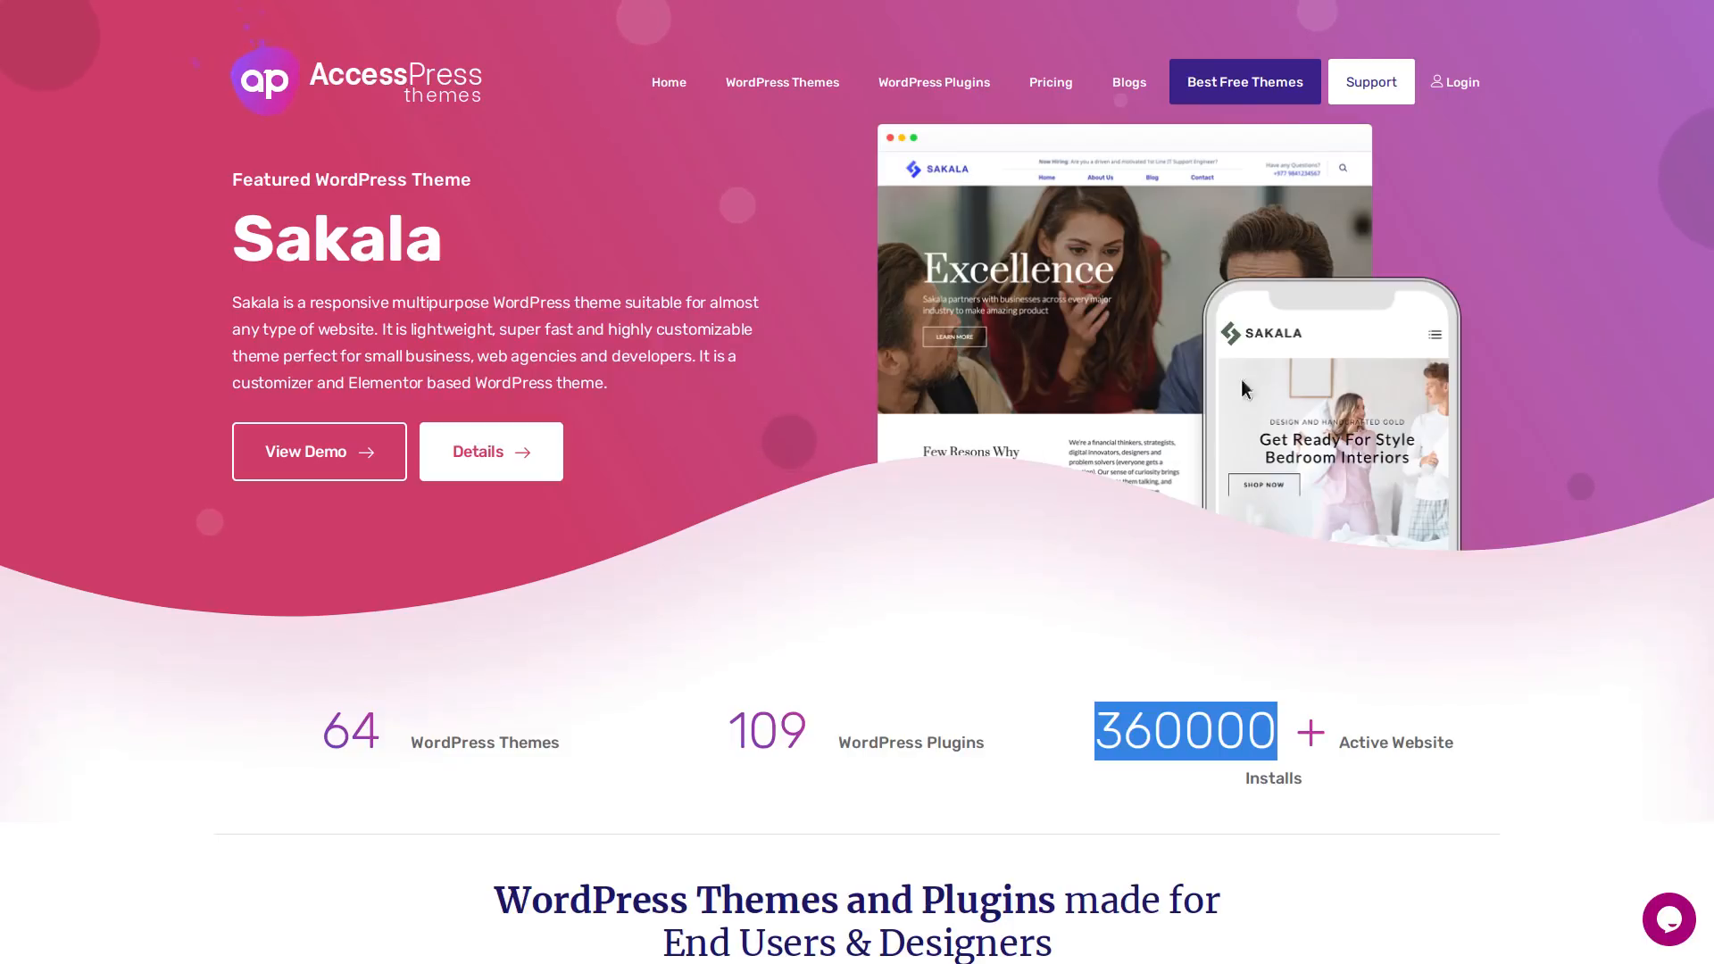
mouse_move(404, 68)
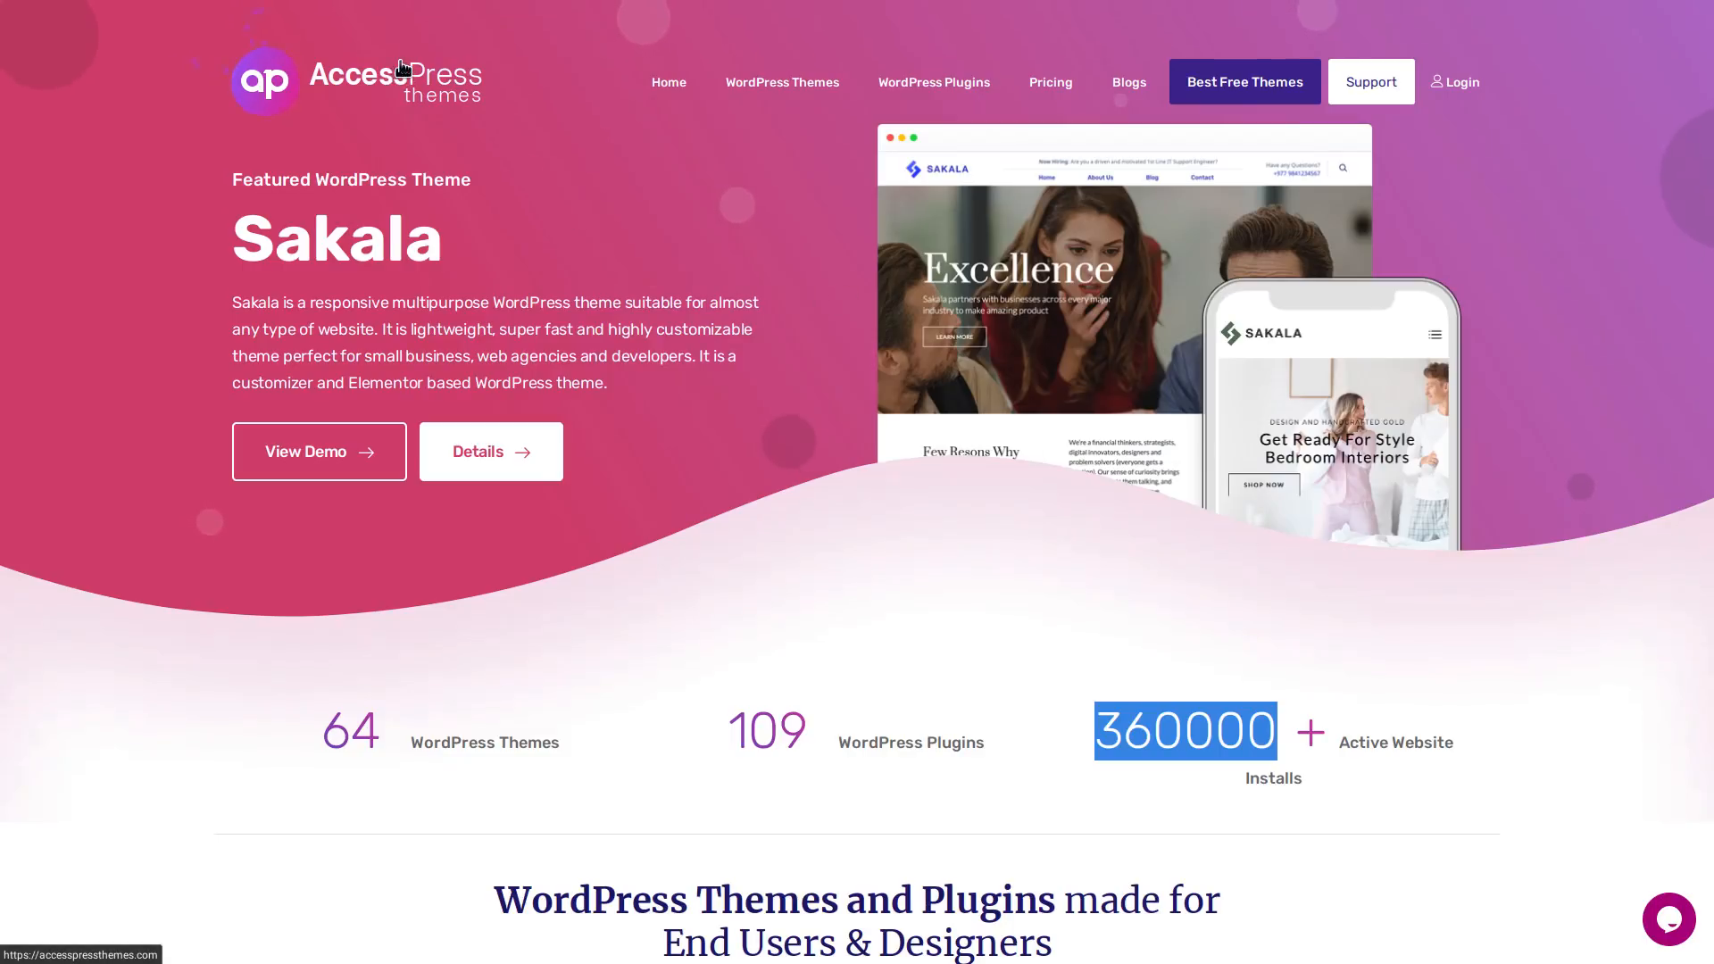
mouse_move(855, 462)
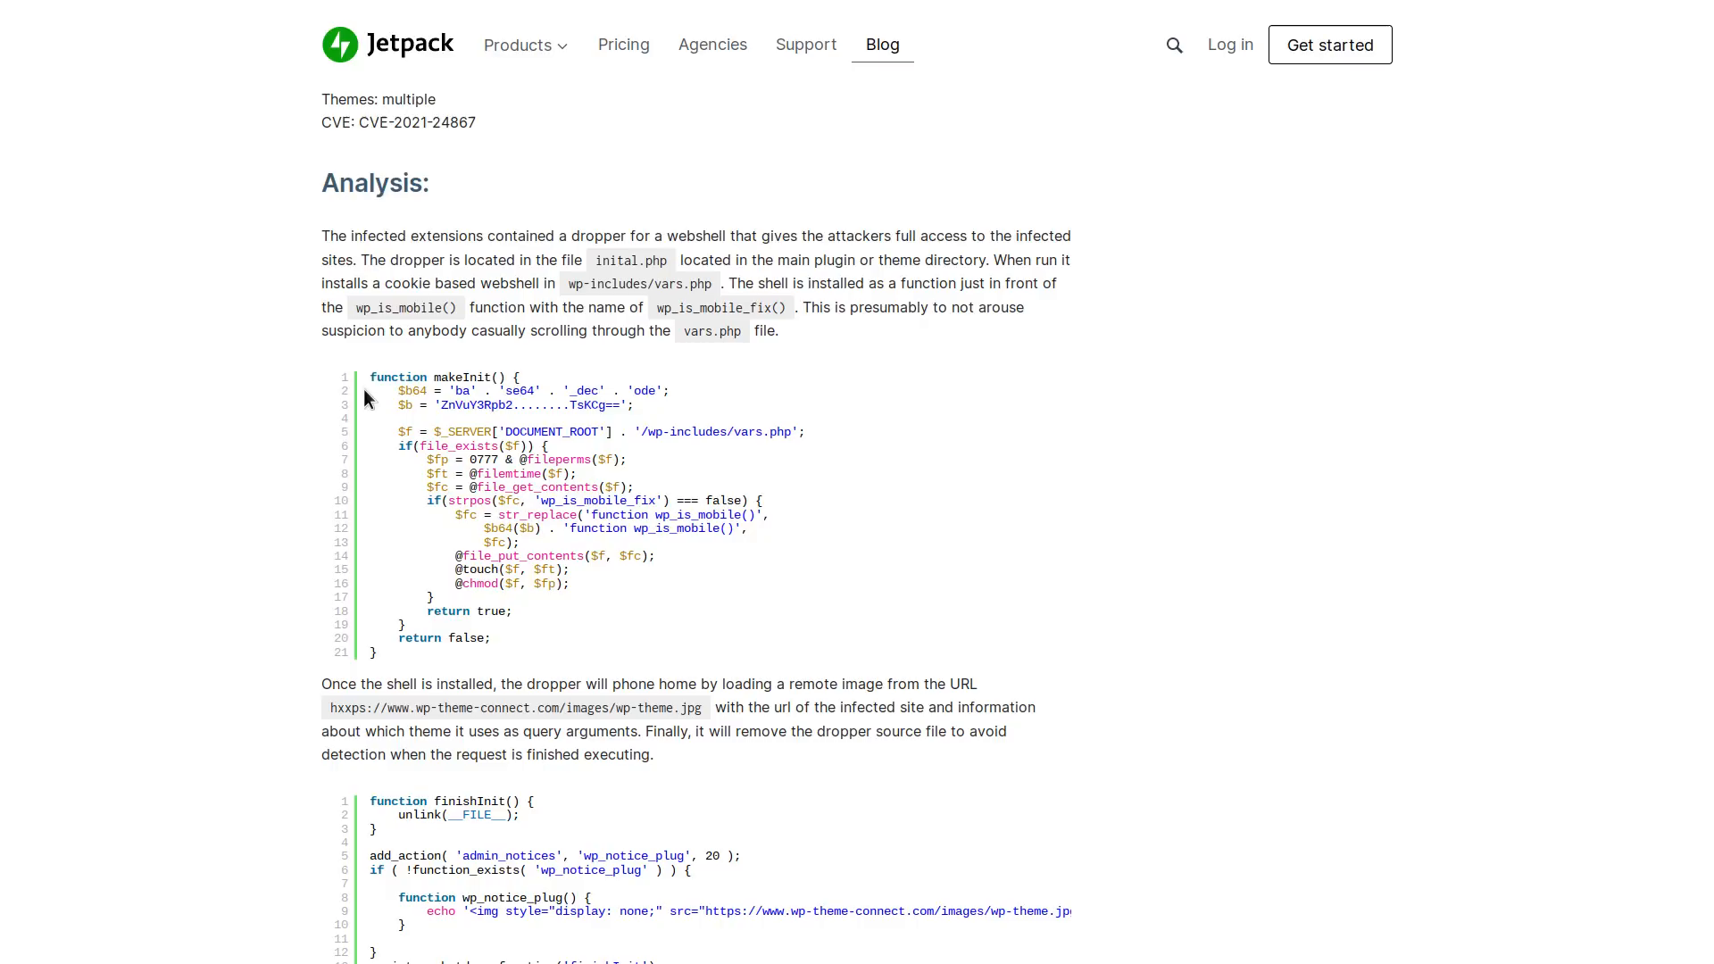
mouse_move(380, 396)
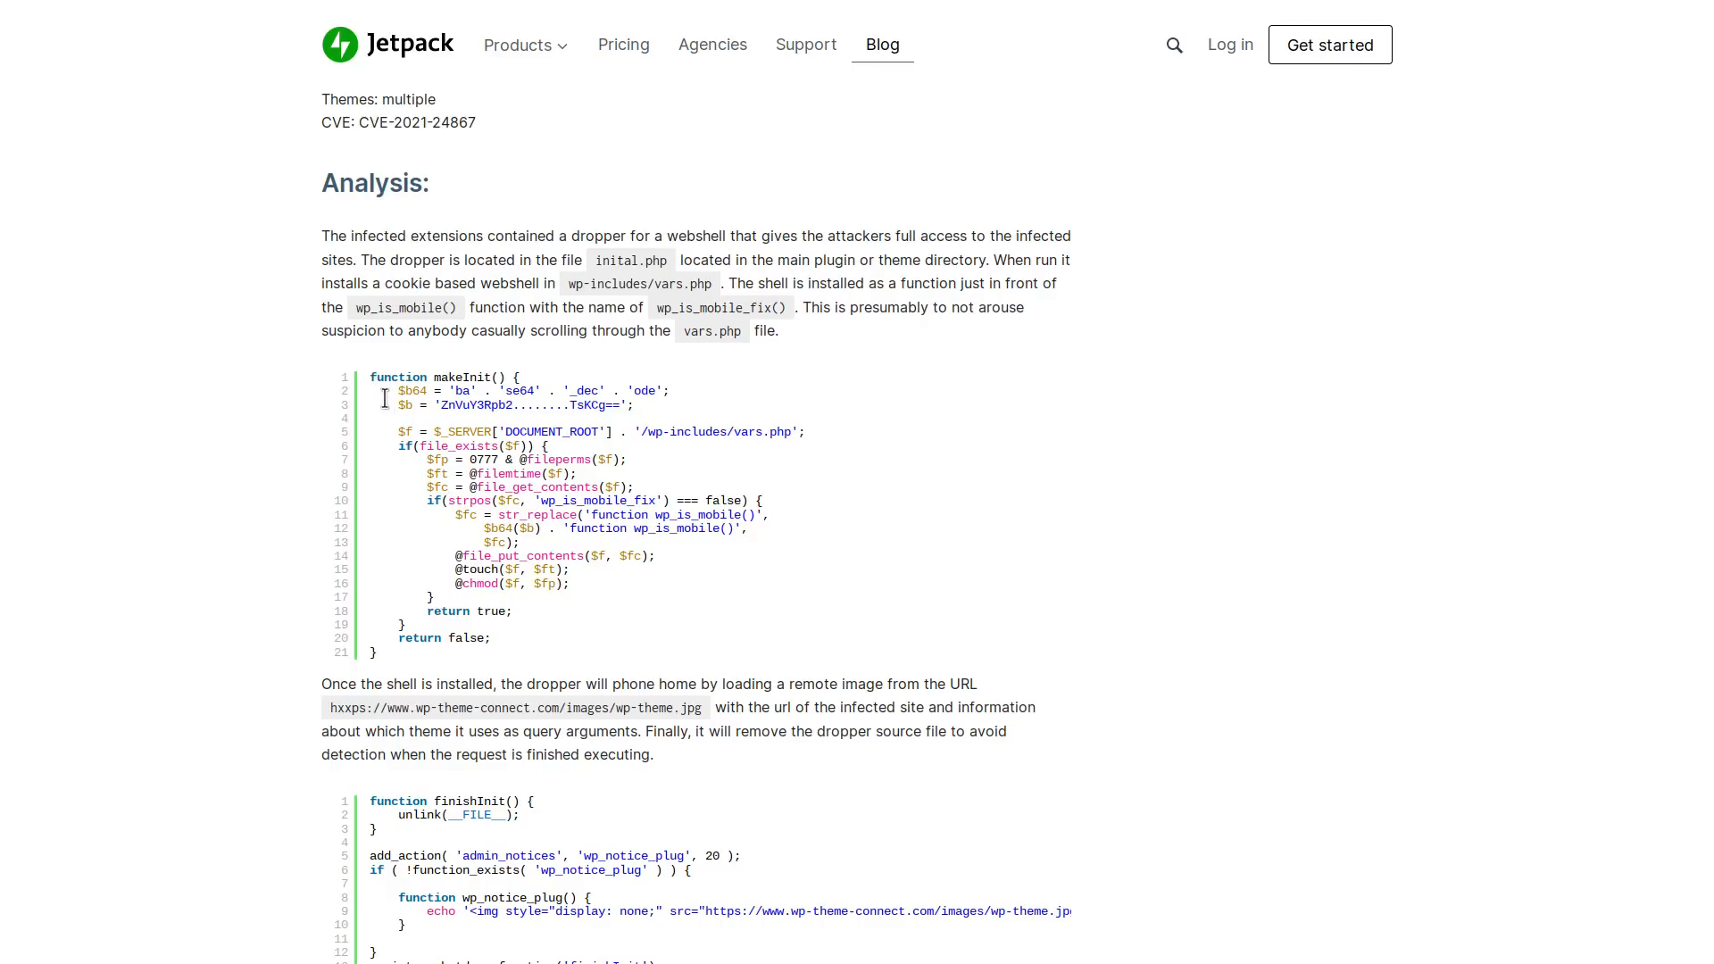
mouse_move(459, 704)
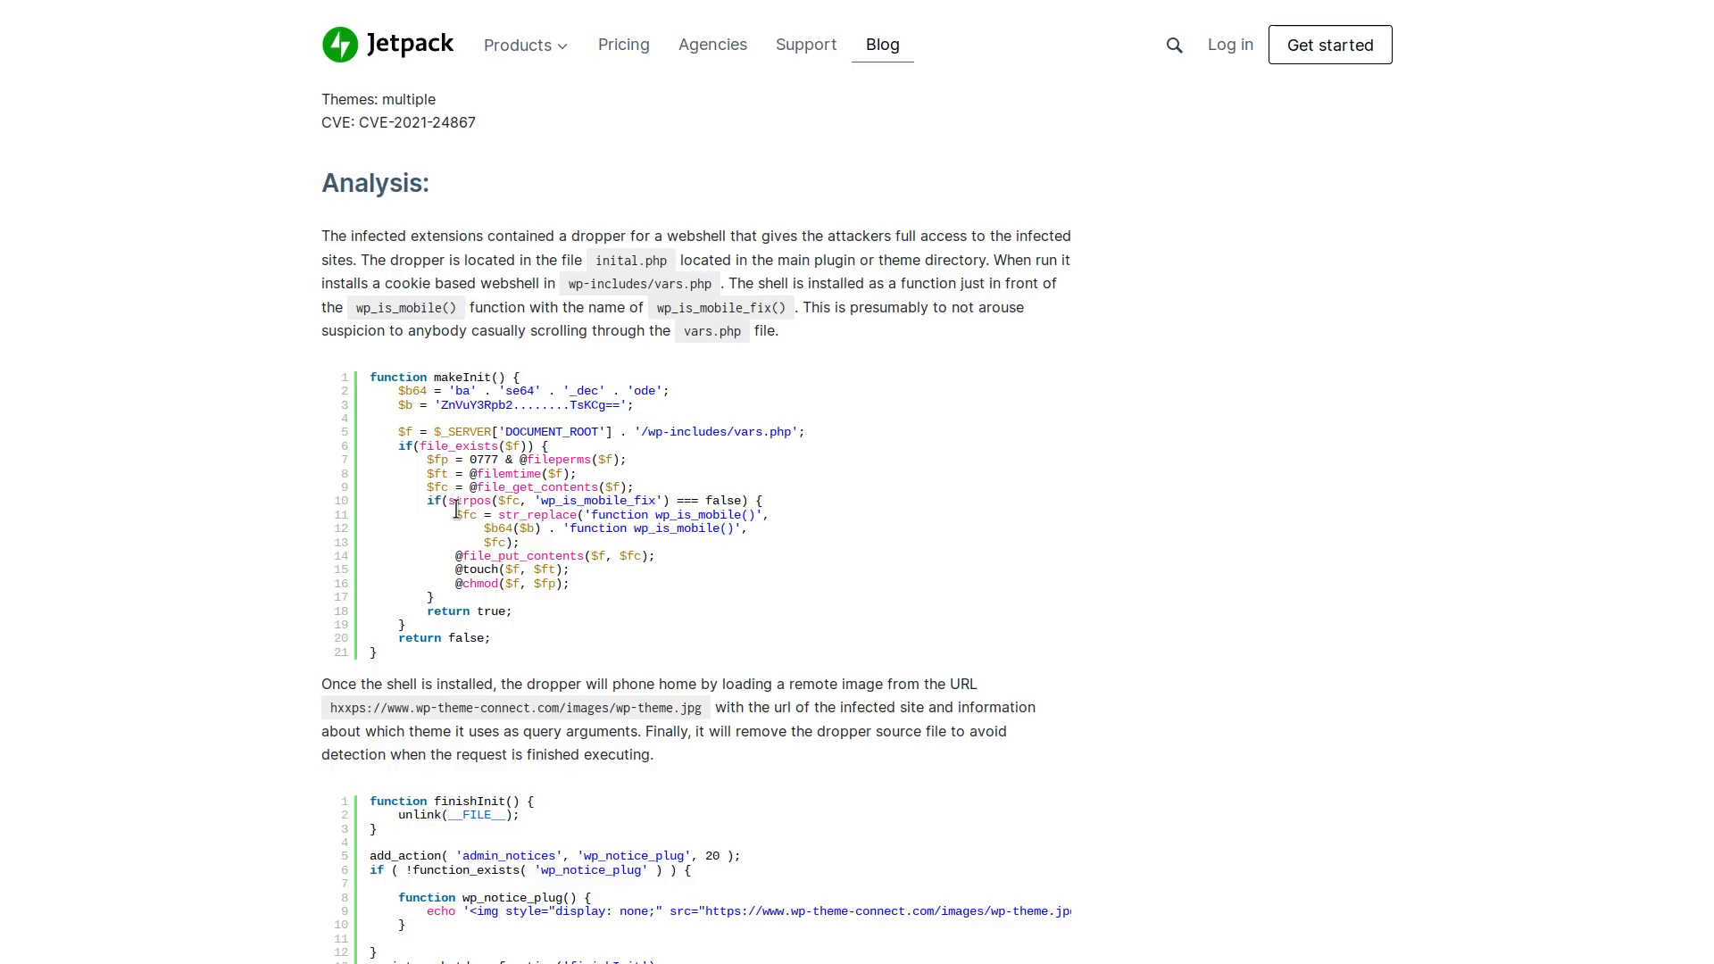
mouse_move(483, 543)
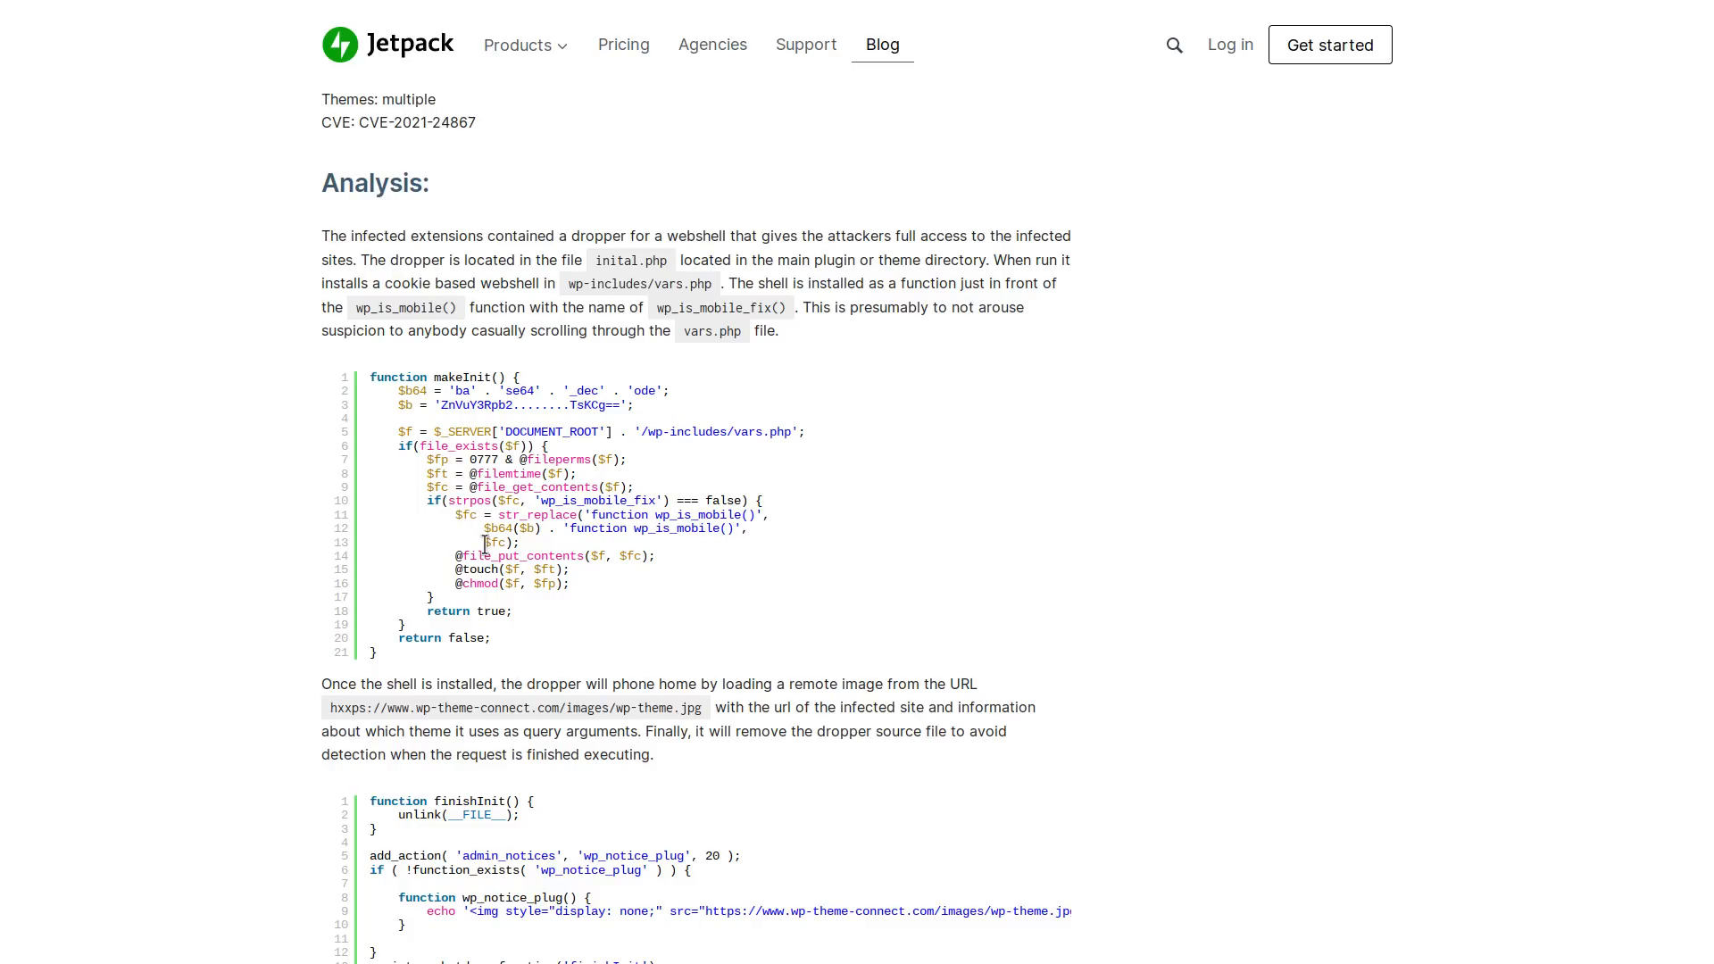
mouse_move(422, 675)
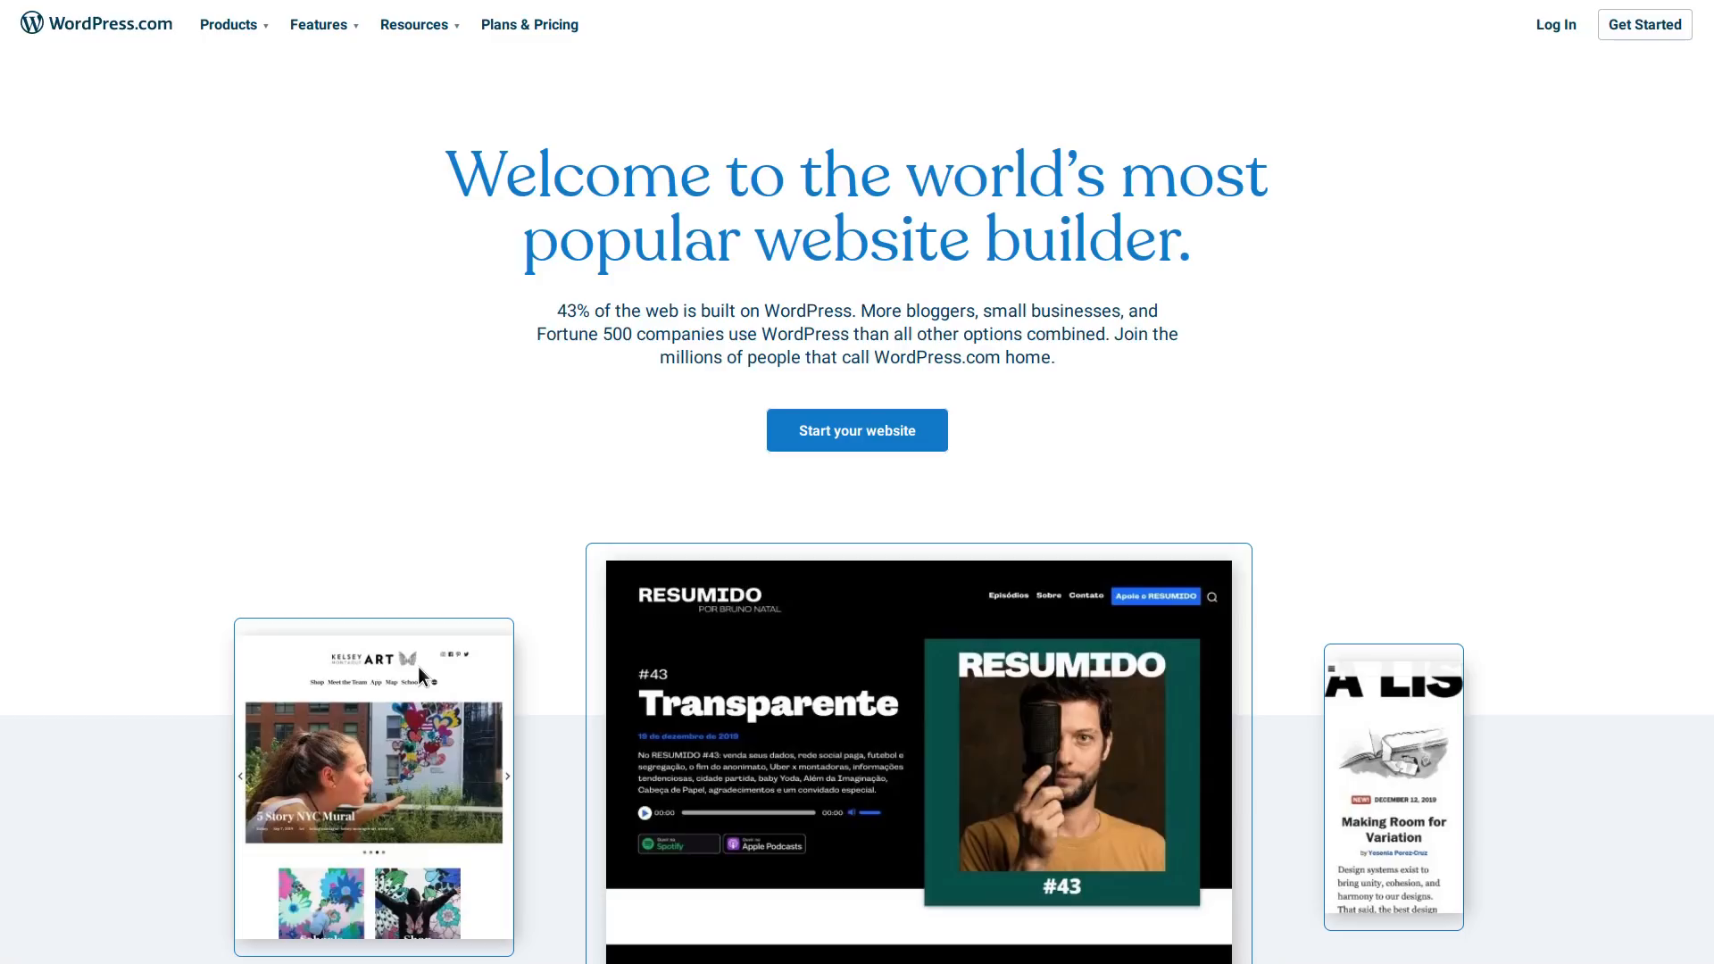
mouse_move(1162, 519)
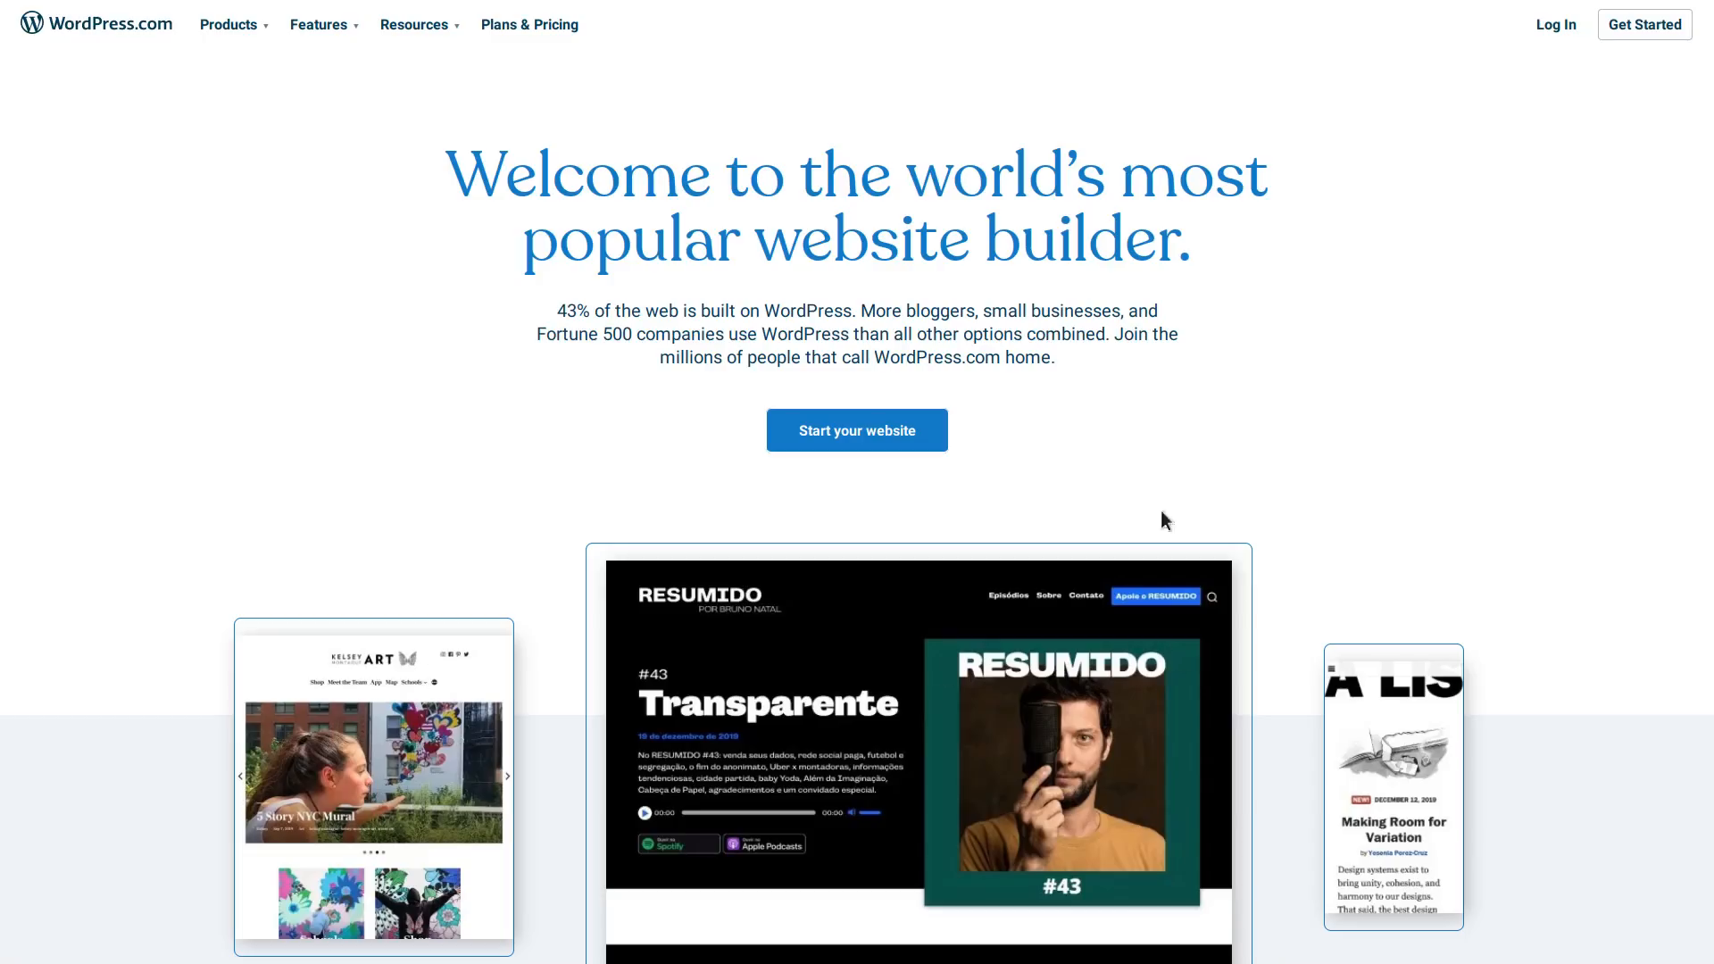
mouse_move(557, 325)
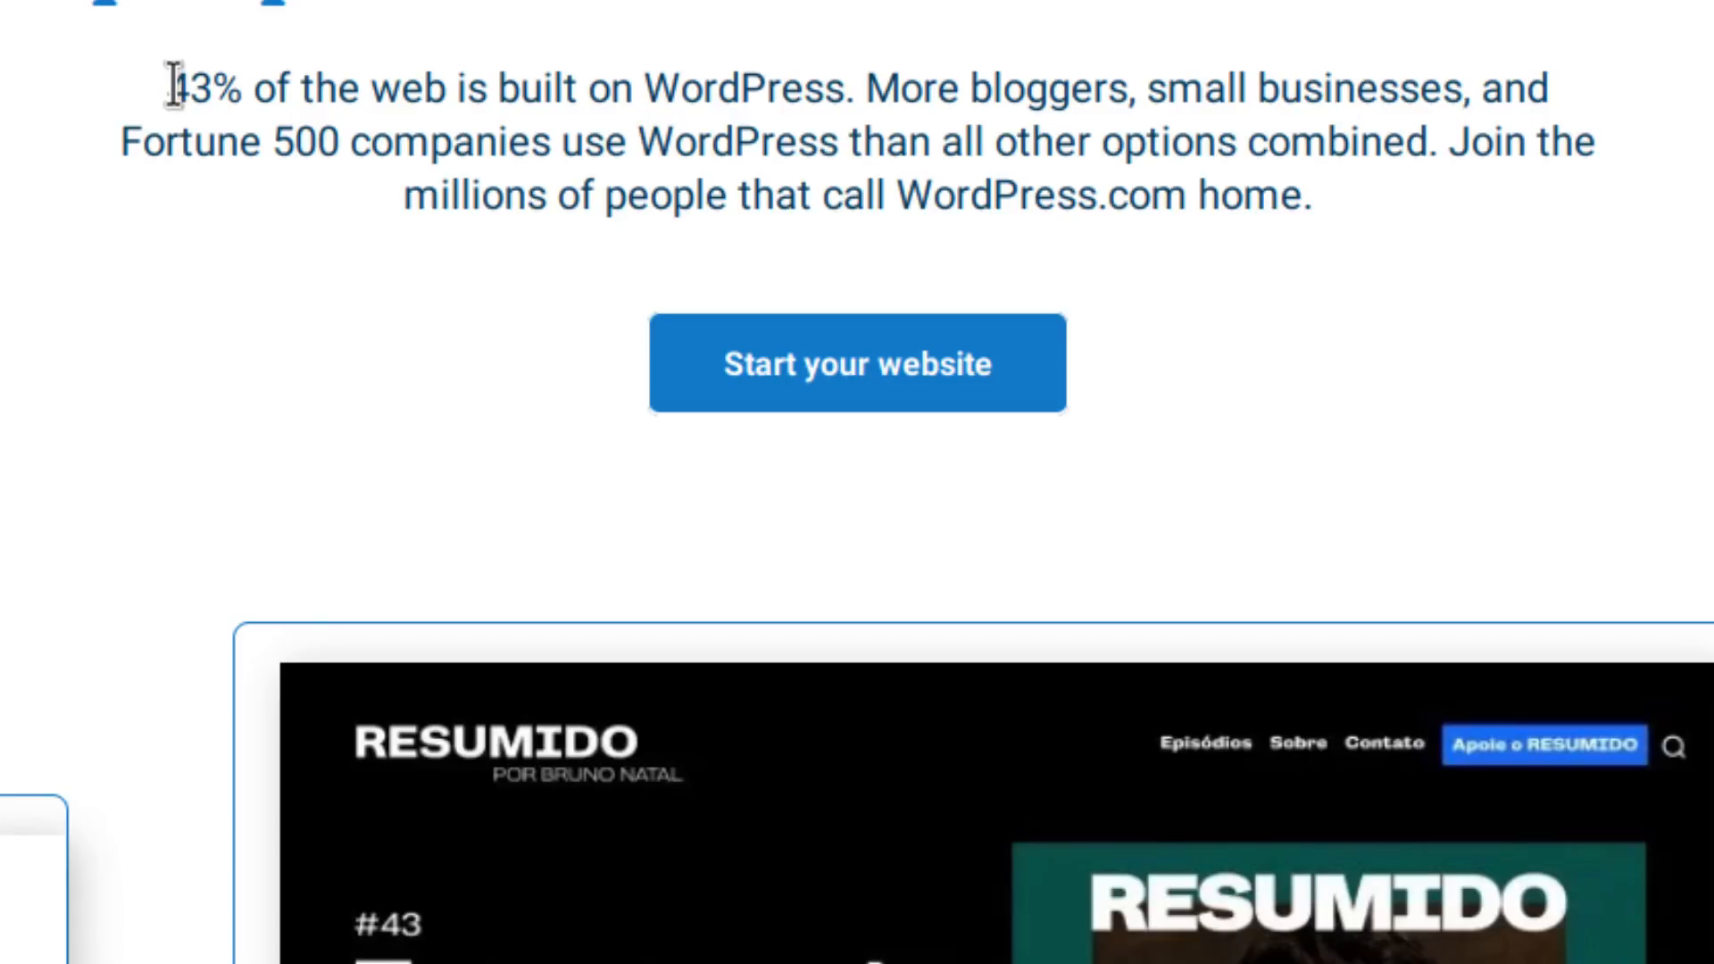
scroll(up, 3)
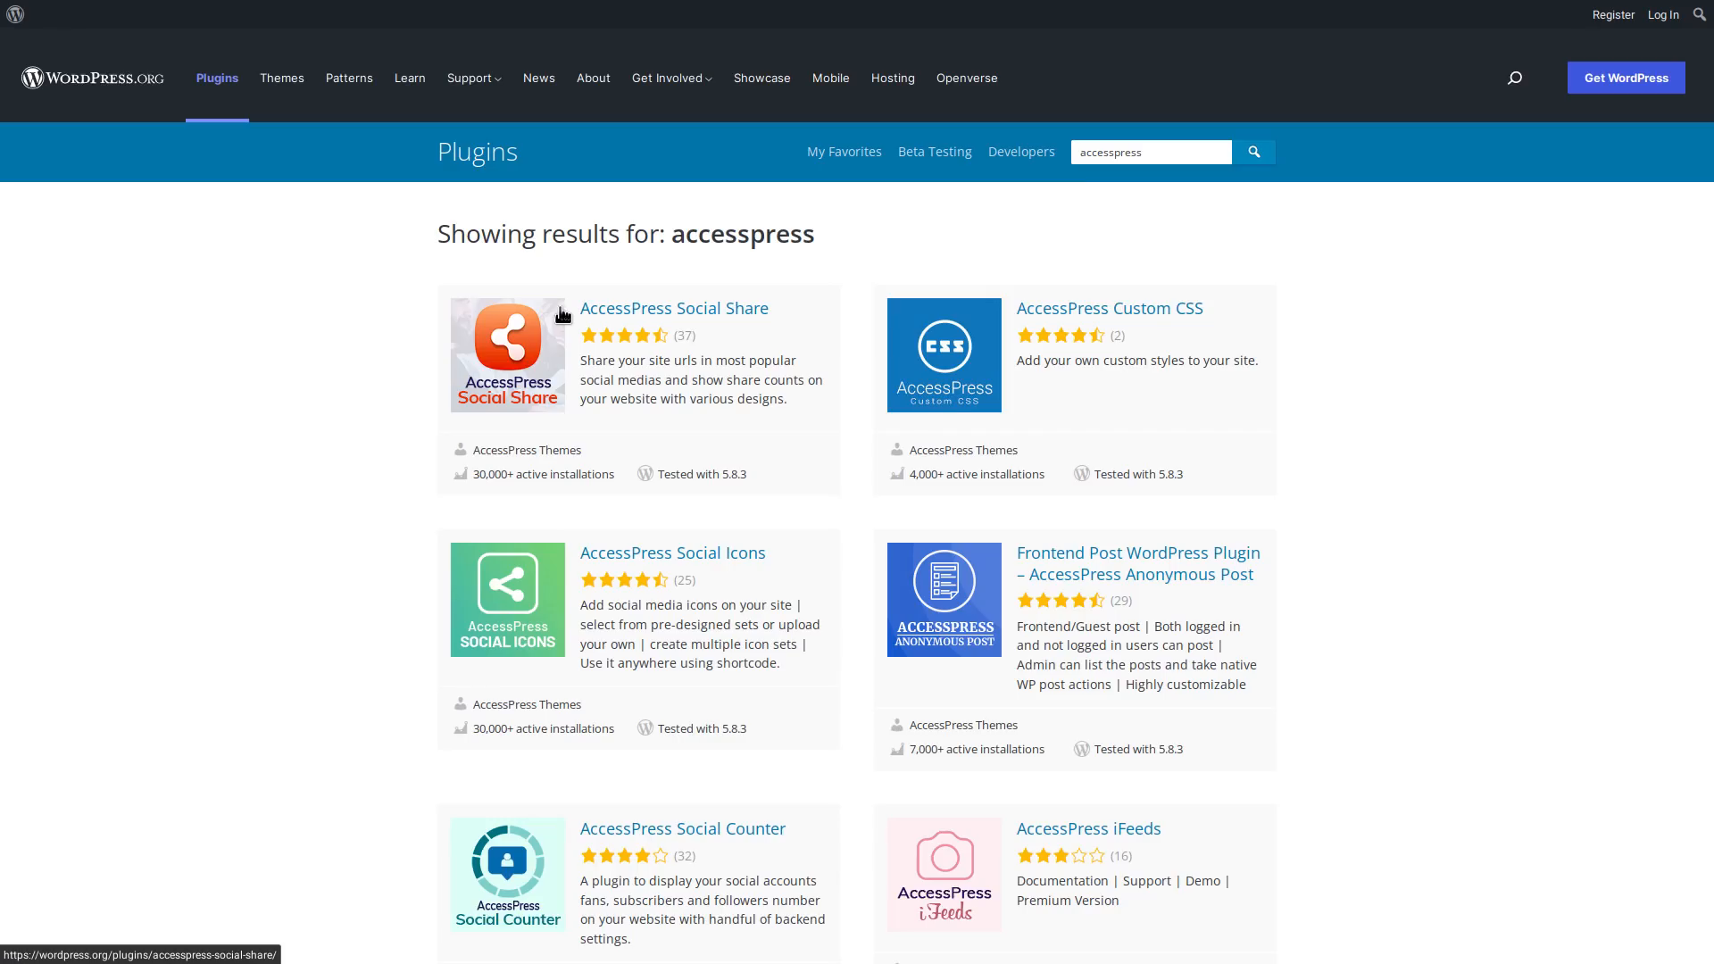
mouse_move(445, 348)
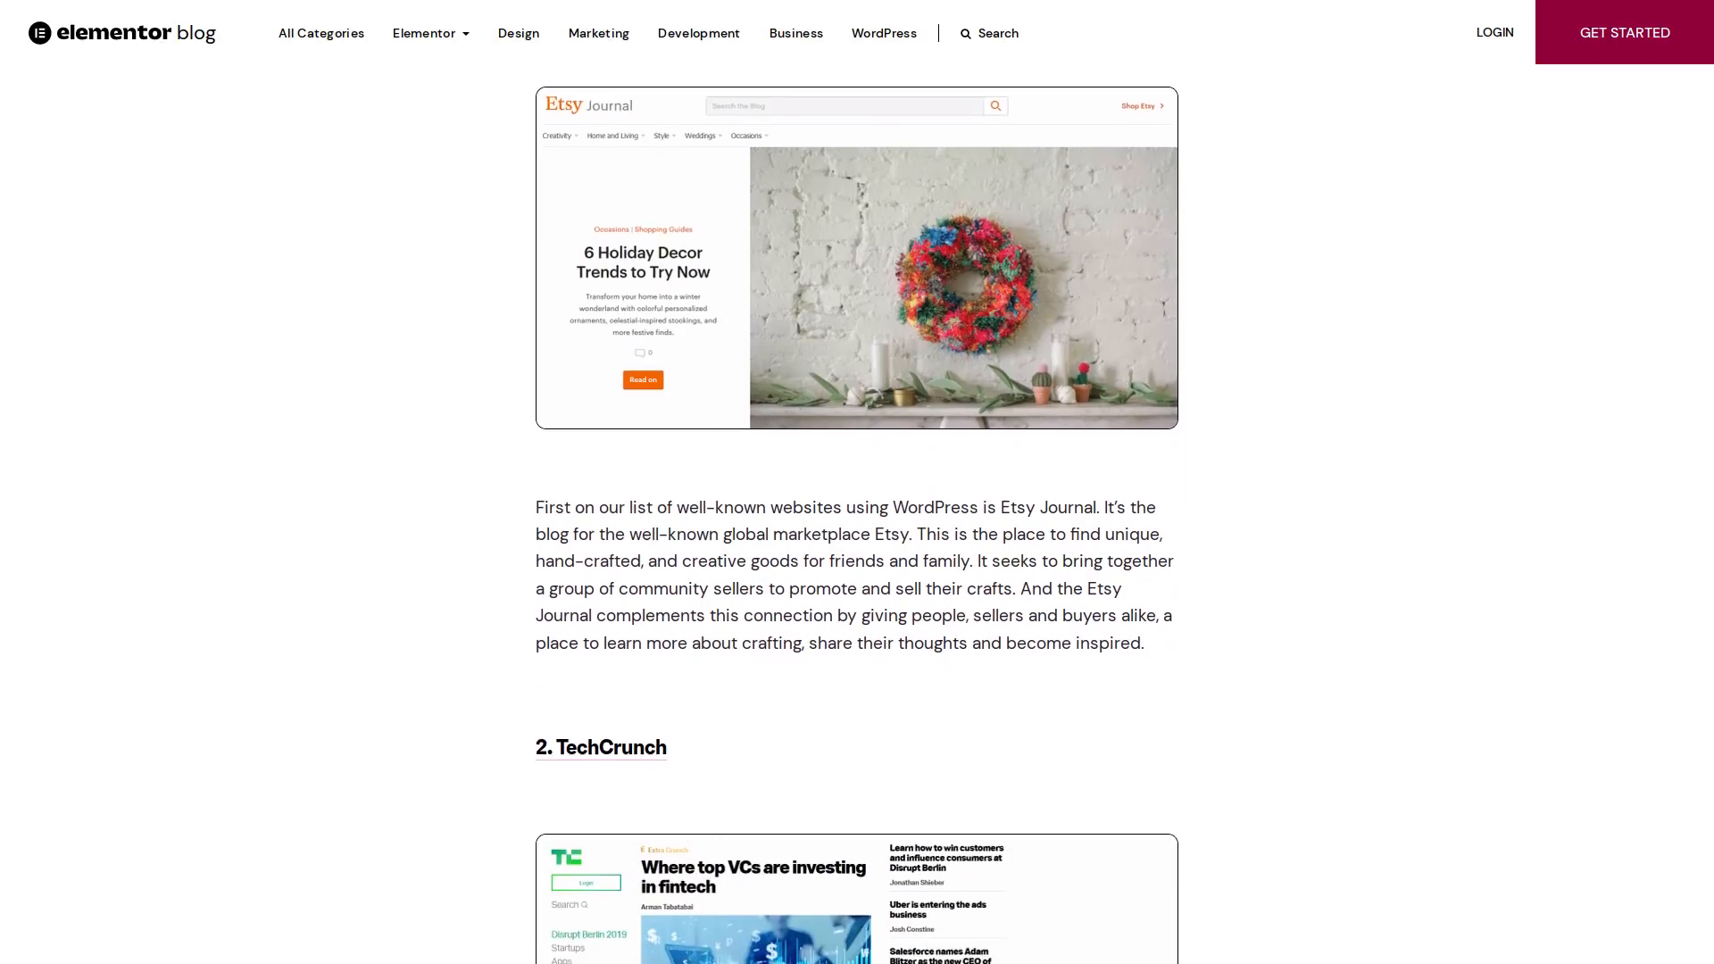
scroll(down, 3)
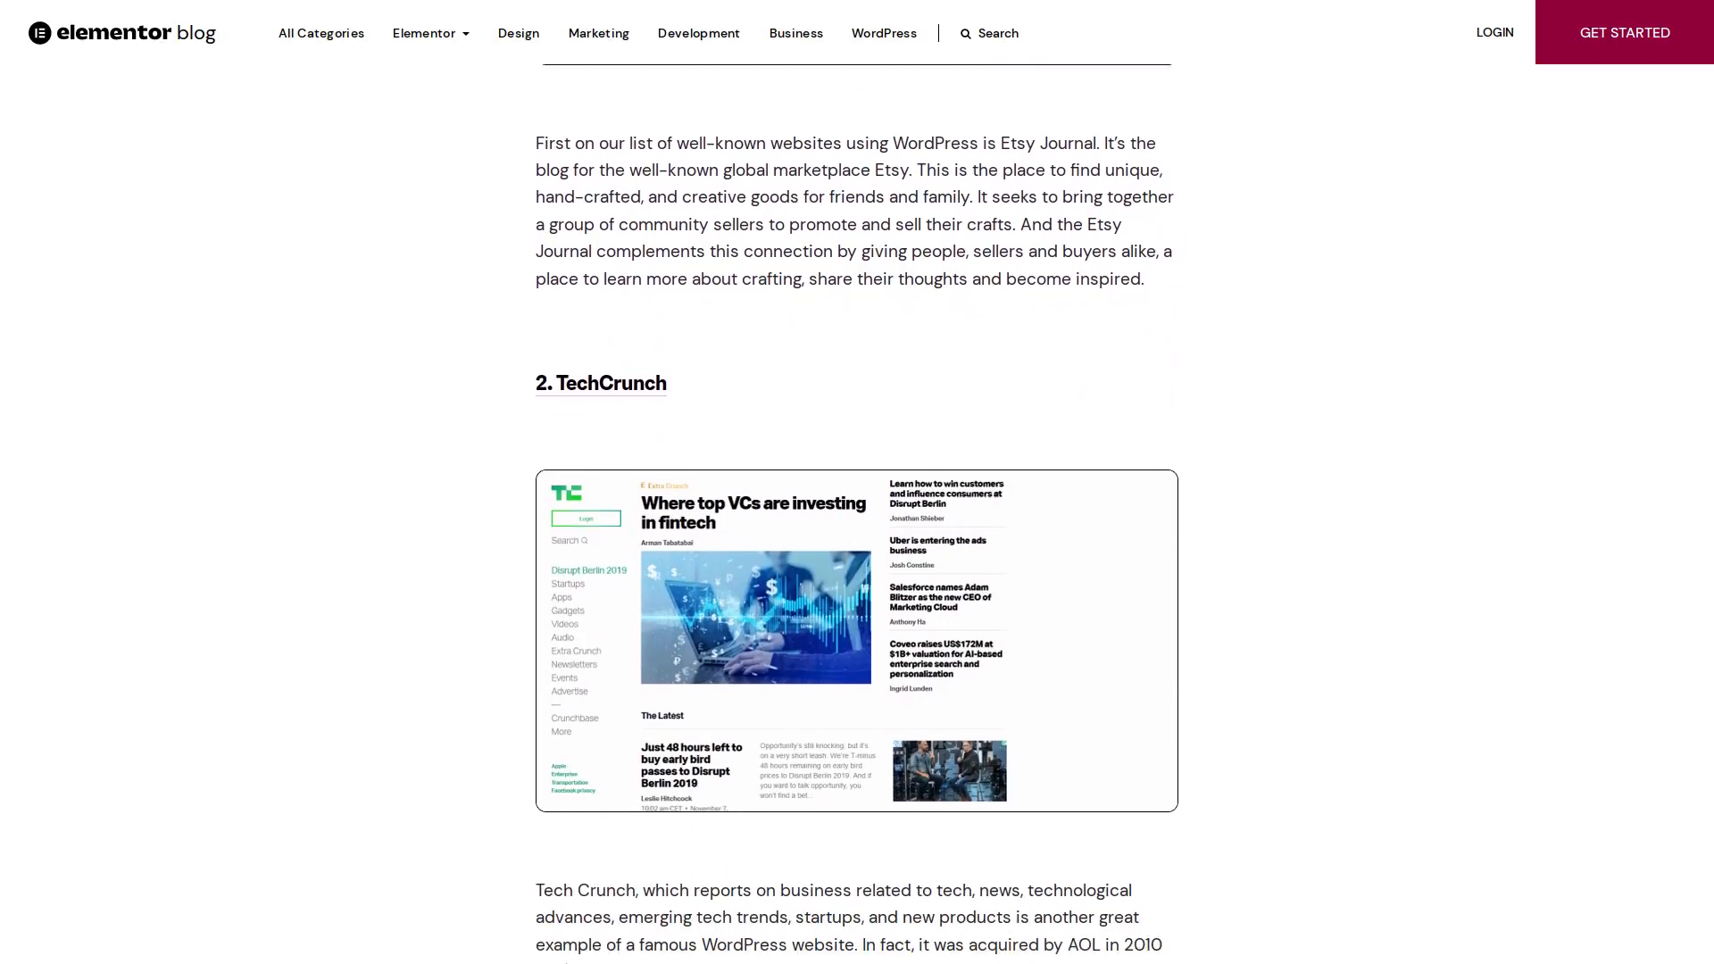
scroll(down, 3)
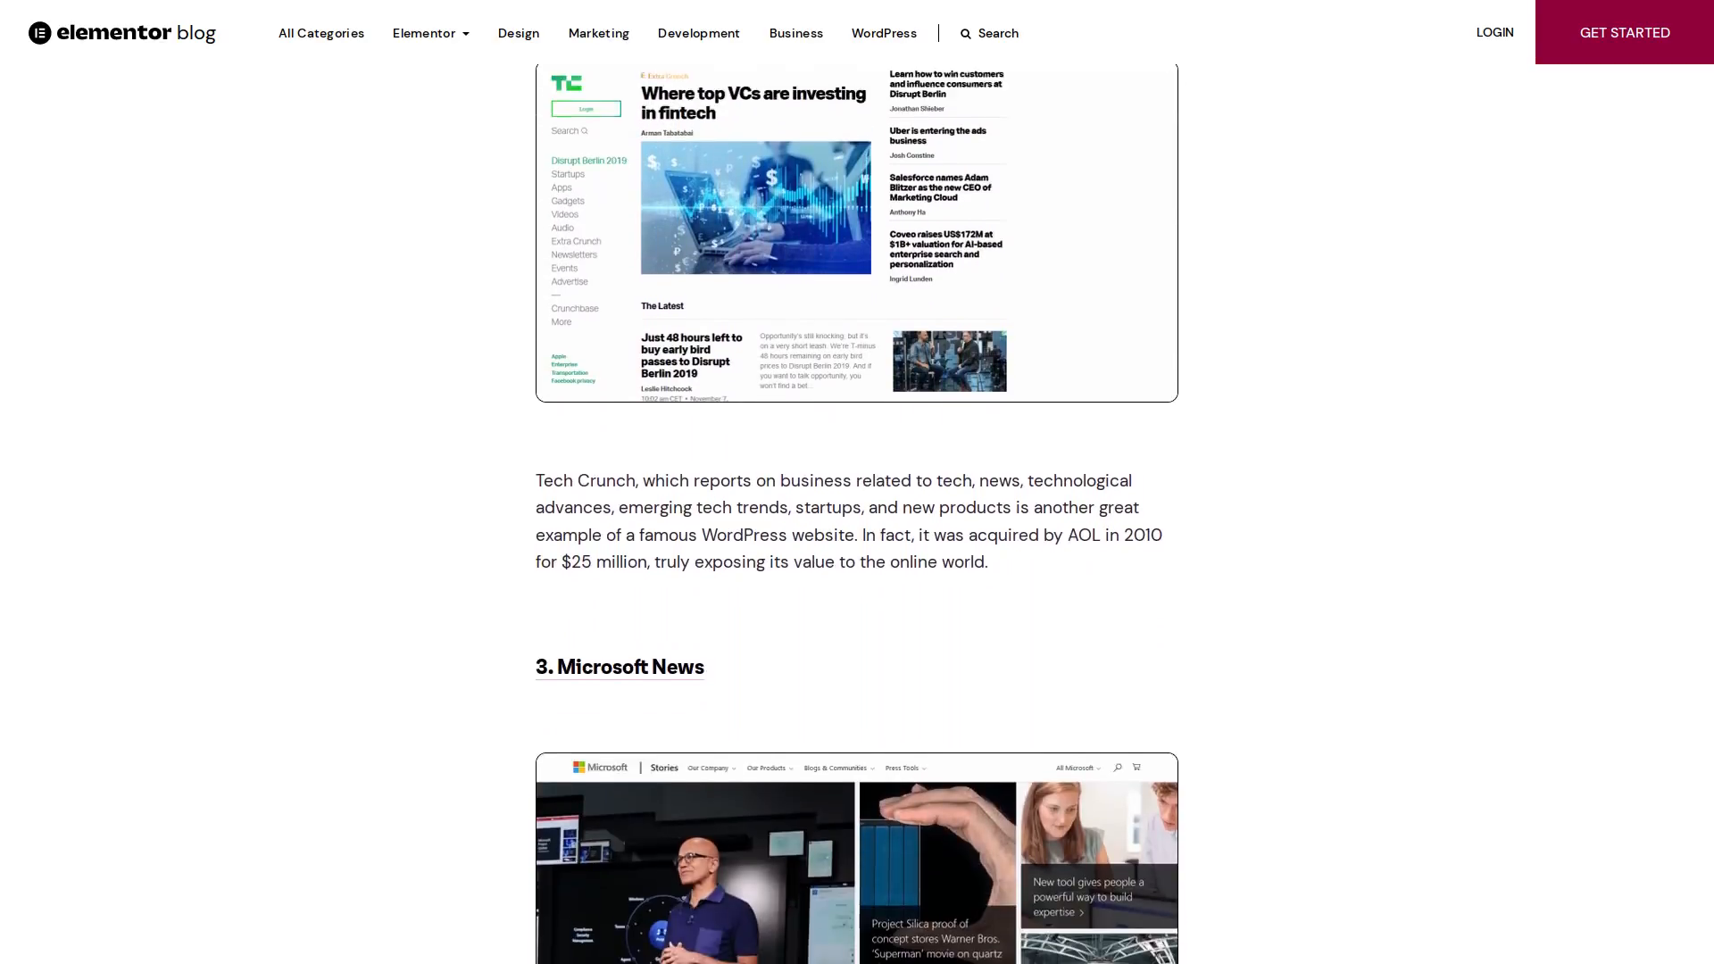
scroll(down, 3)
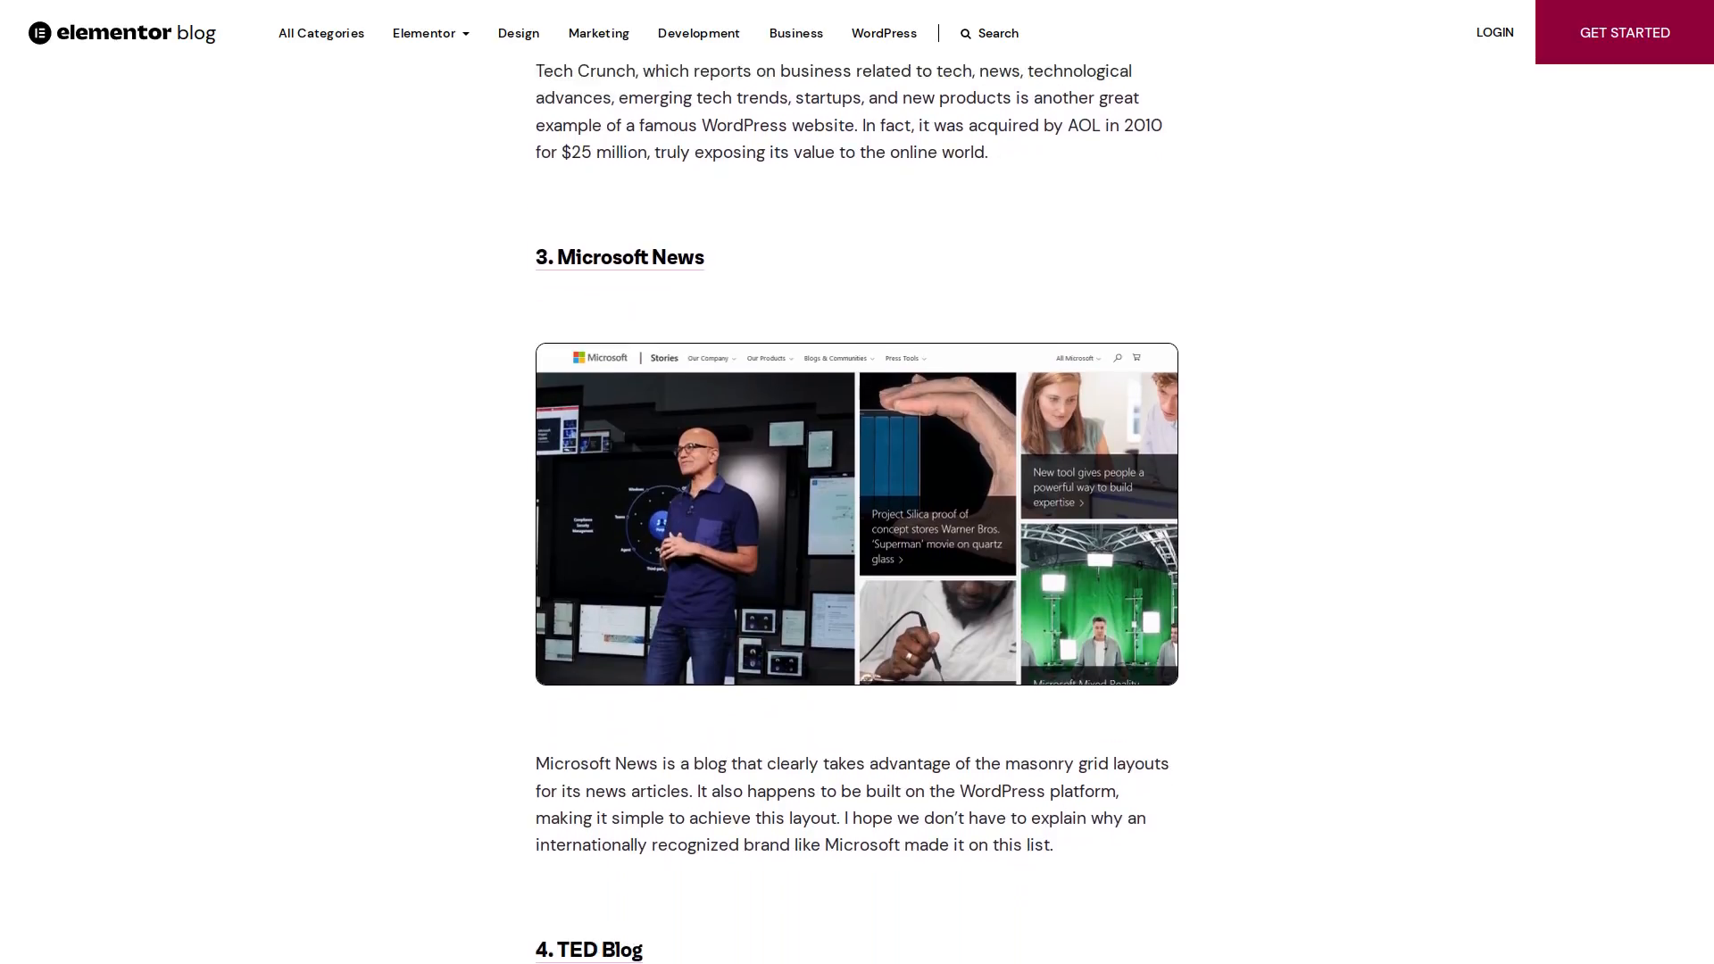
scroll(down, 3)
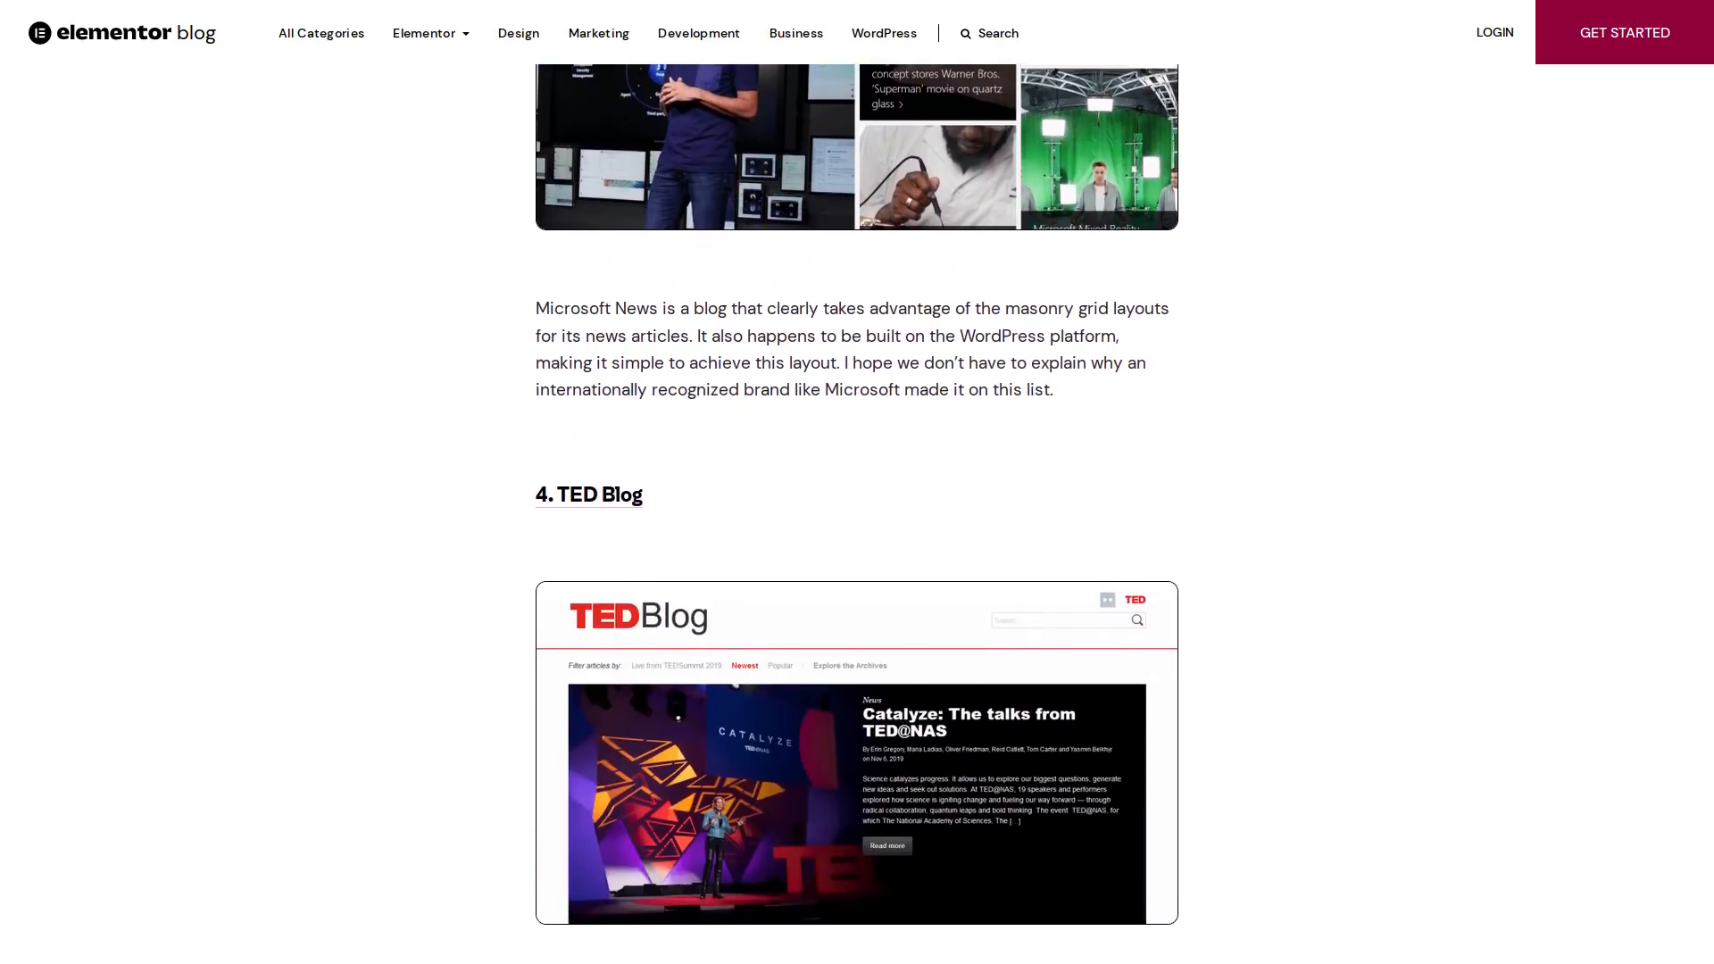
scroll(down, 3)
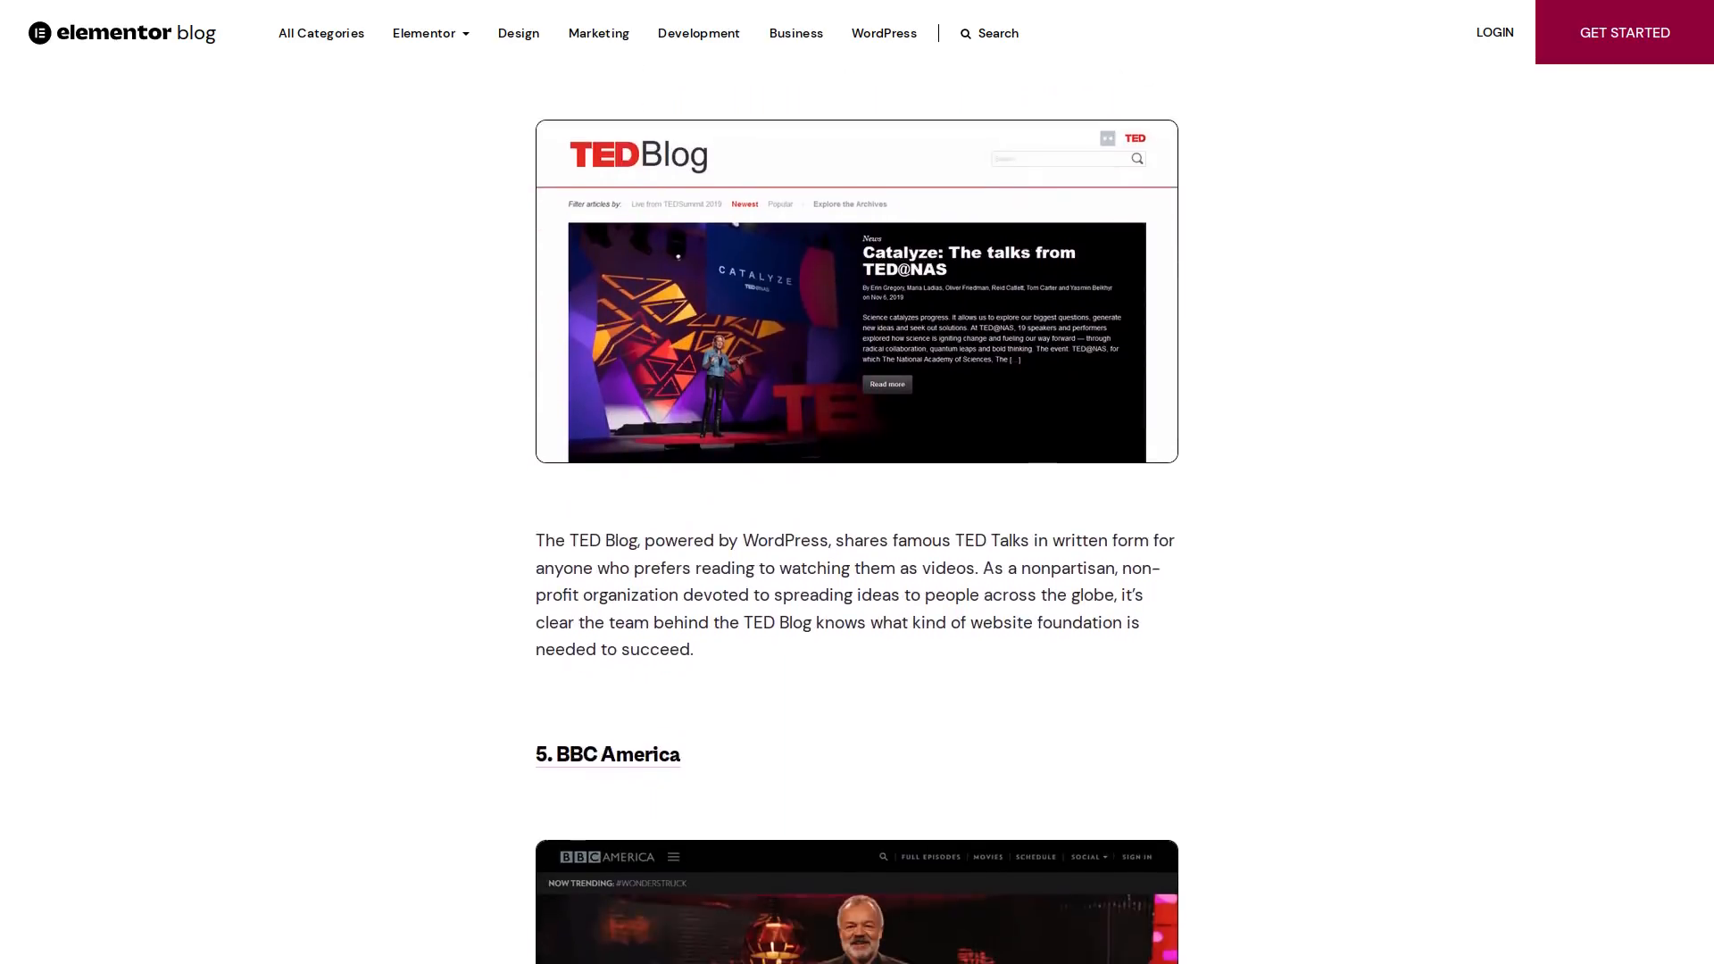
scroll(down, 3)
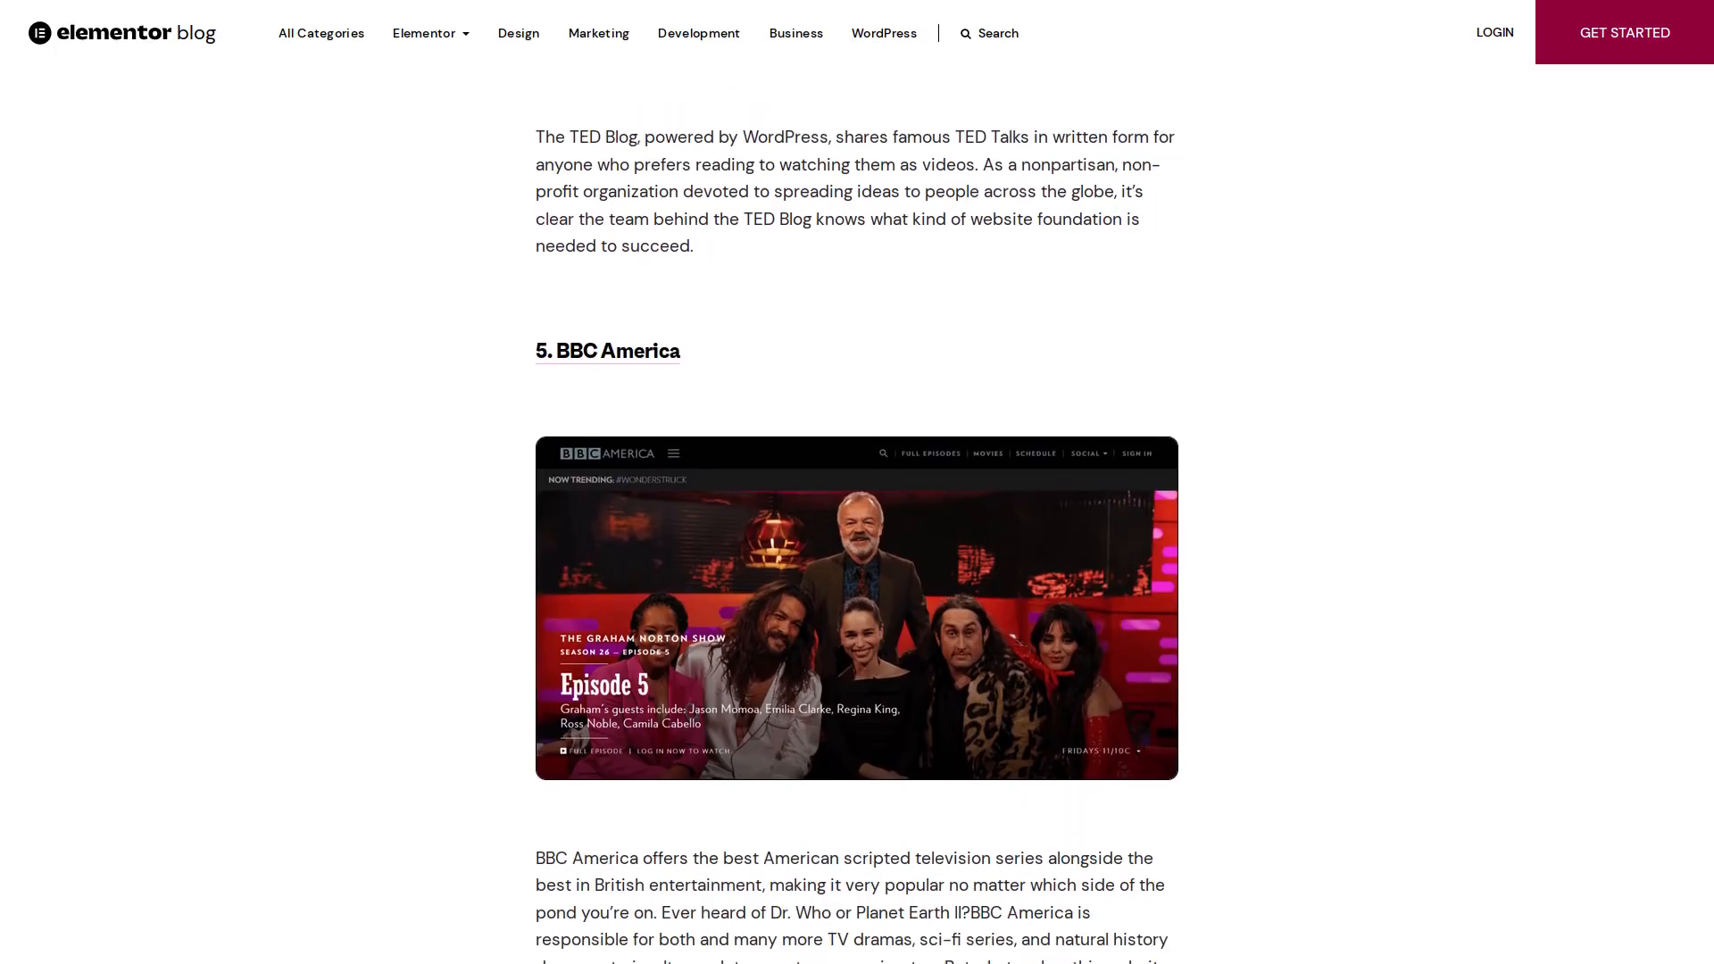
scroll(down, 3)
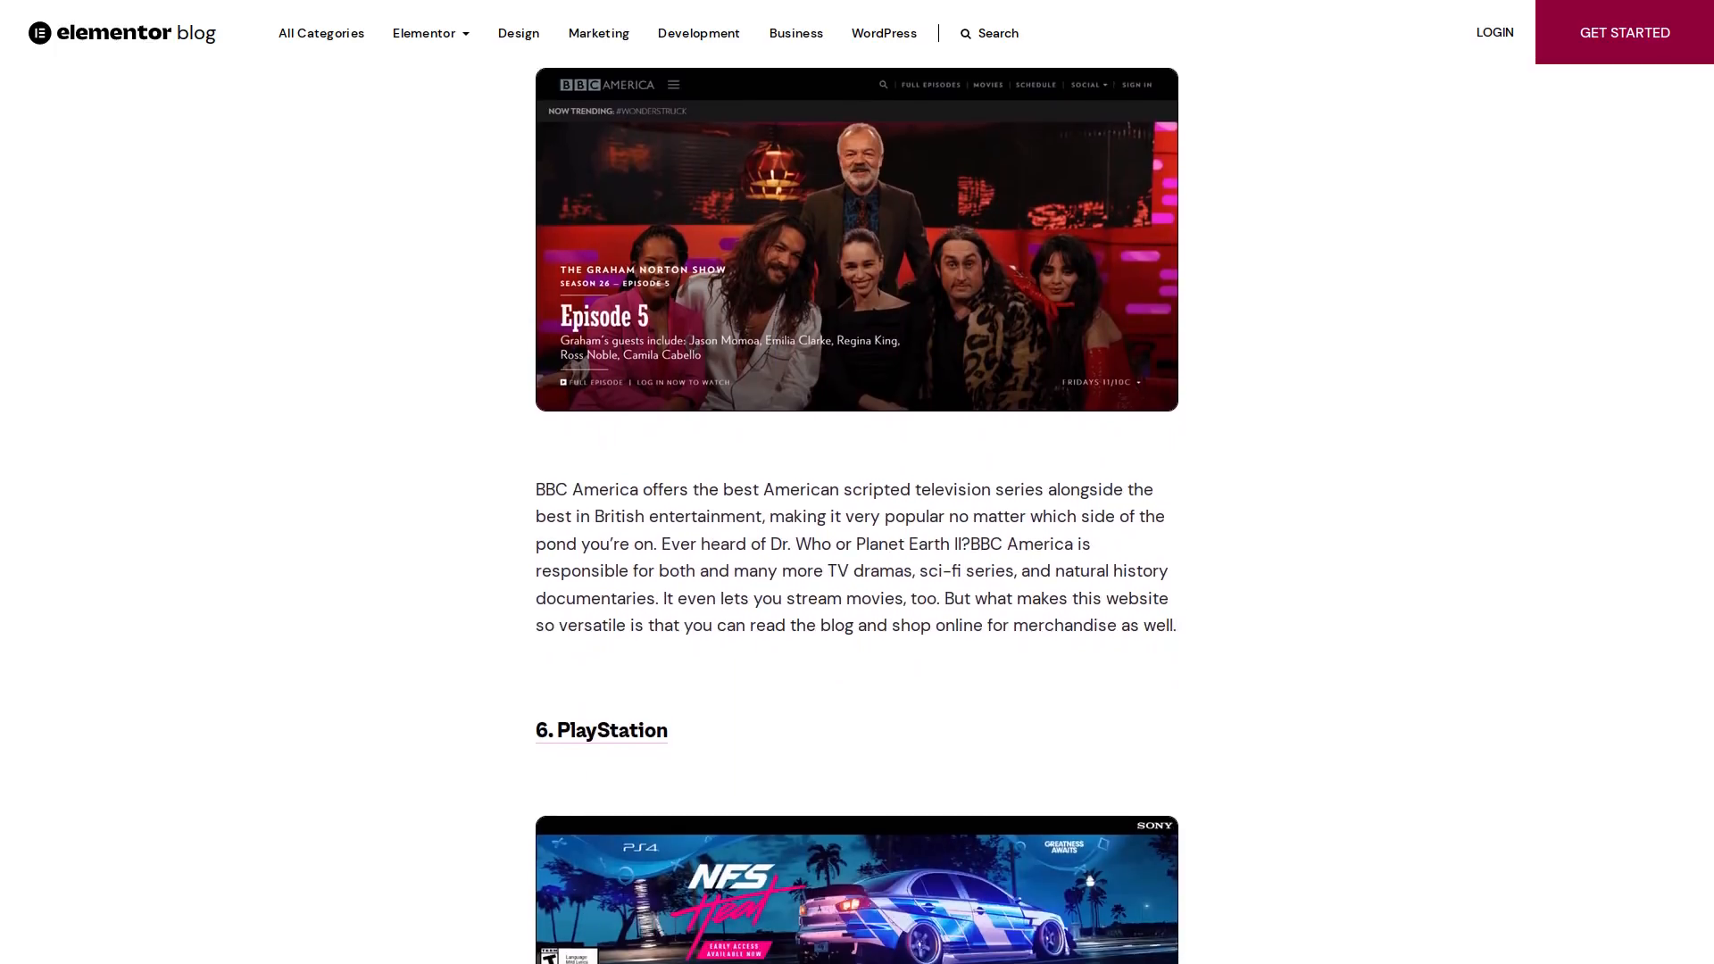
scroll(down, 3)
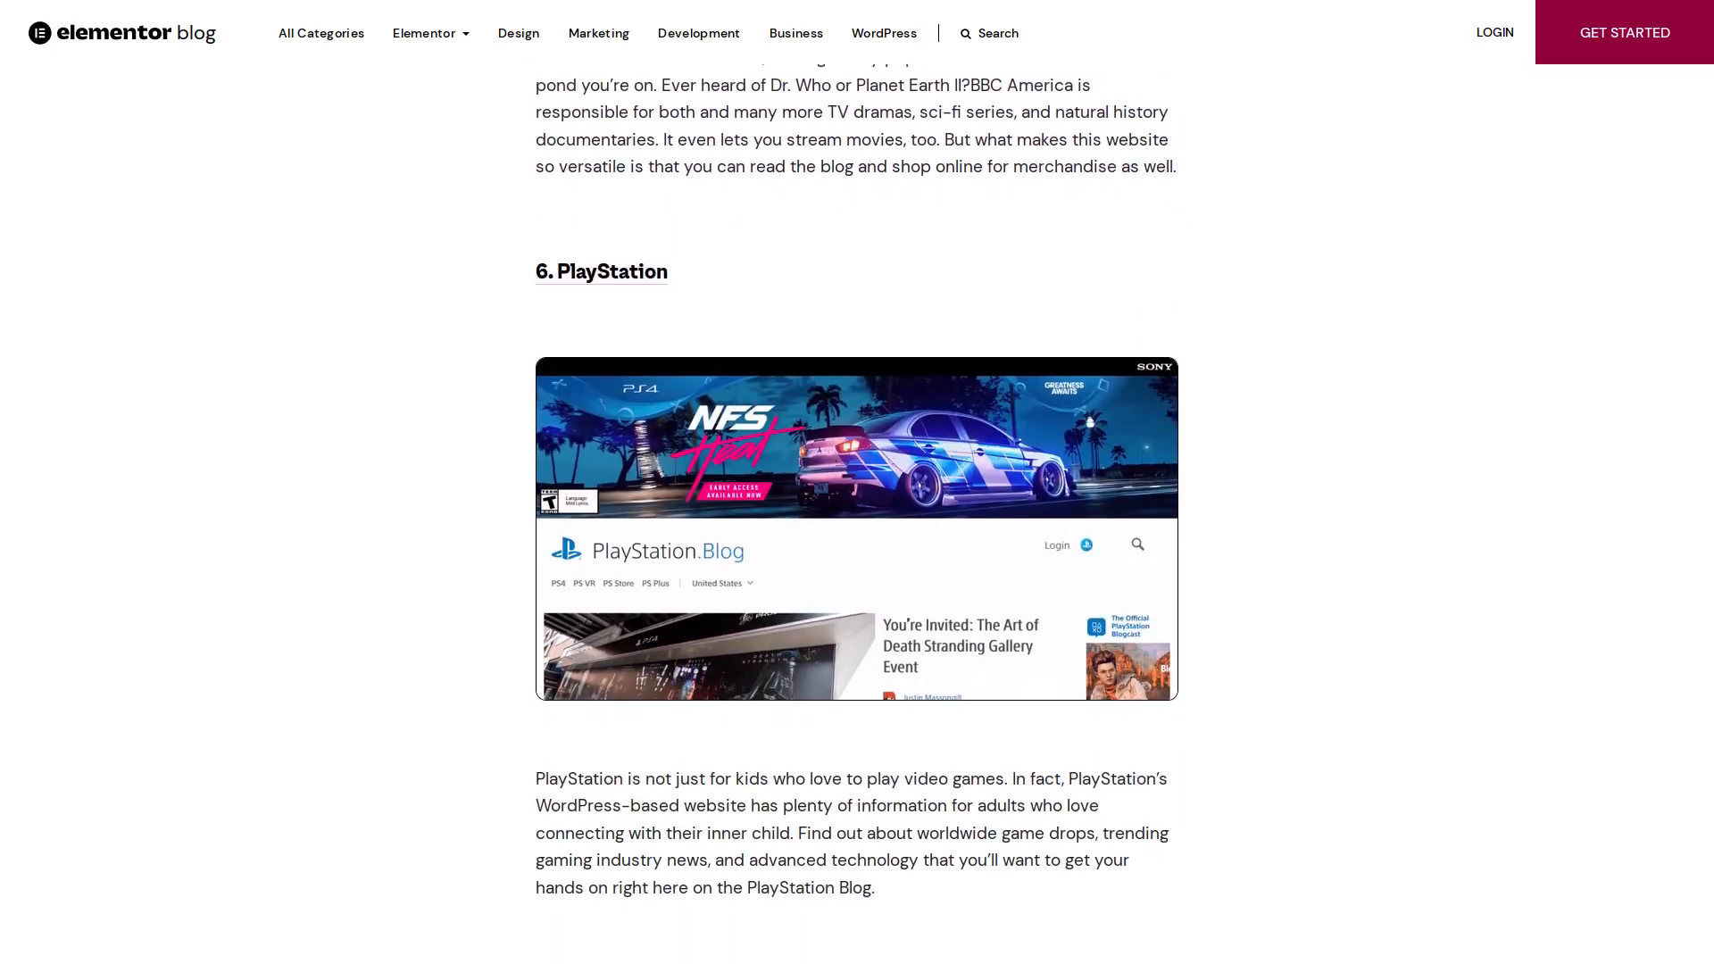
scroll(down, 3)
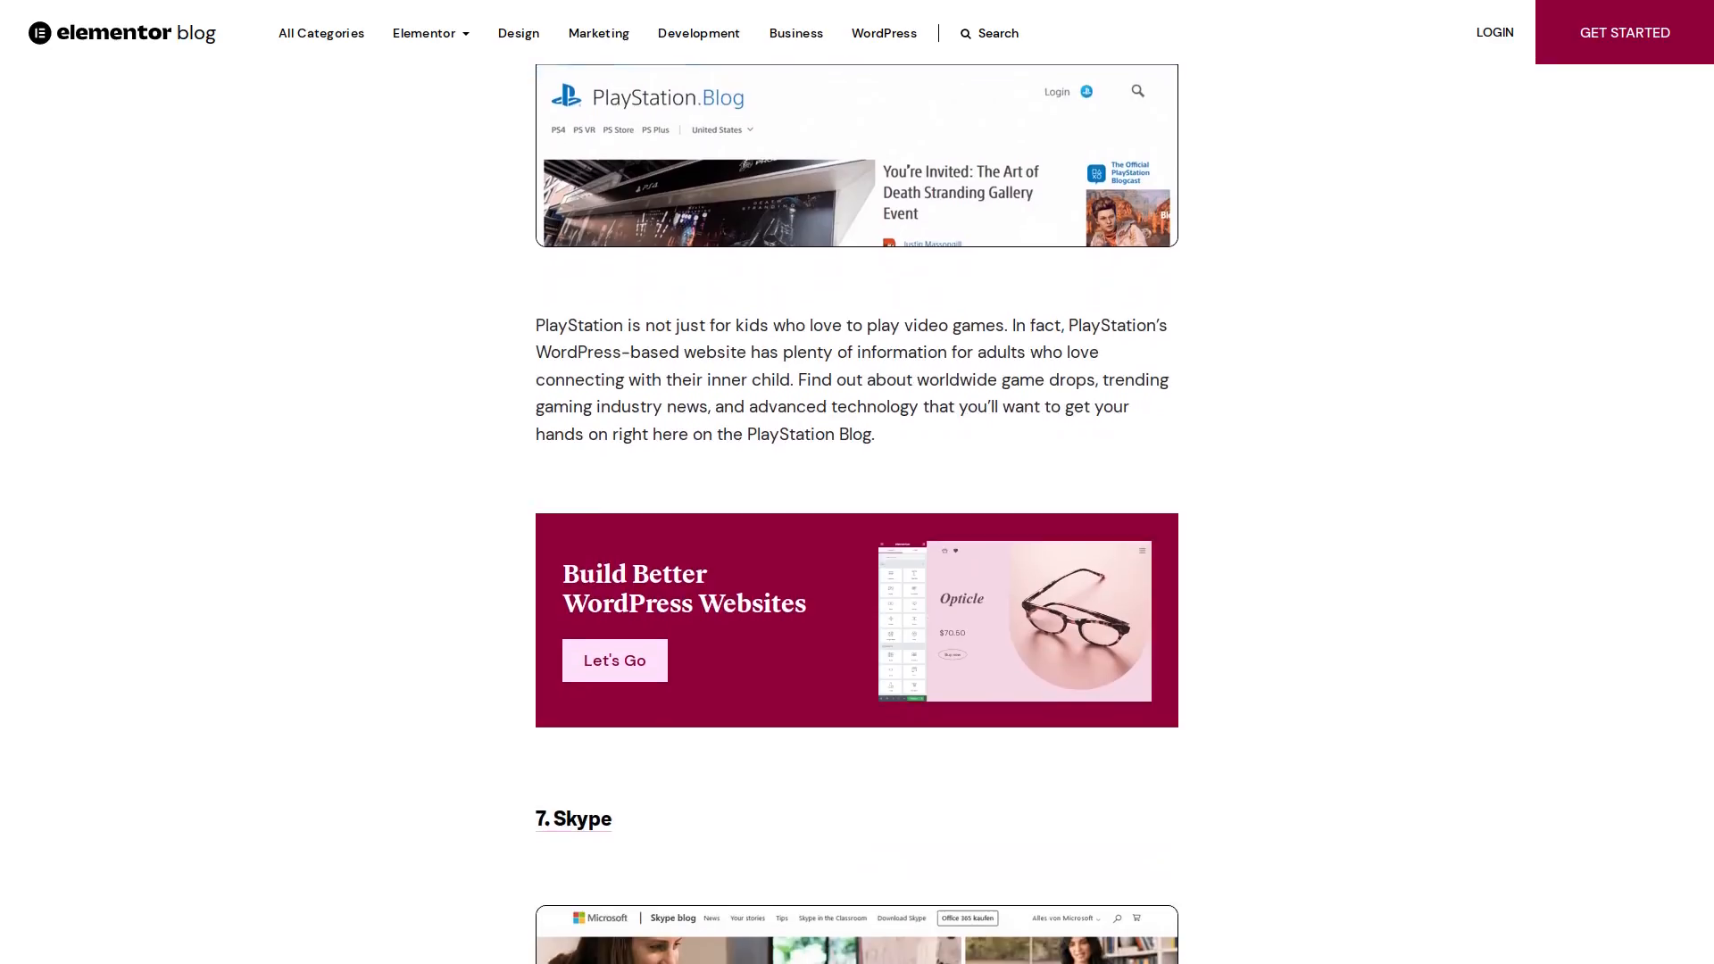
scroll(down, 3)
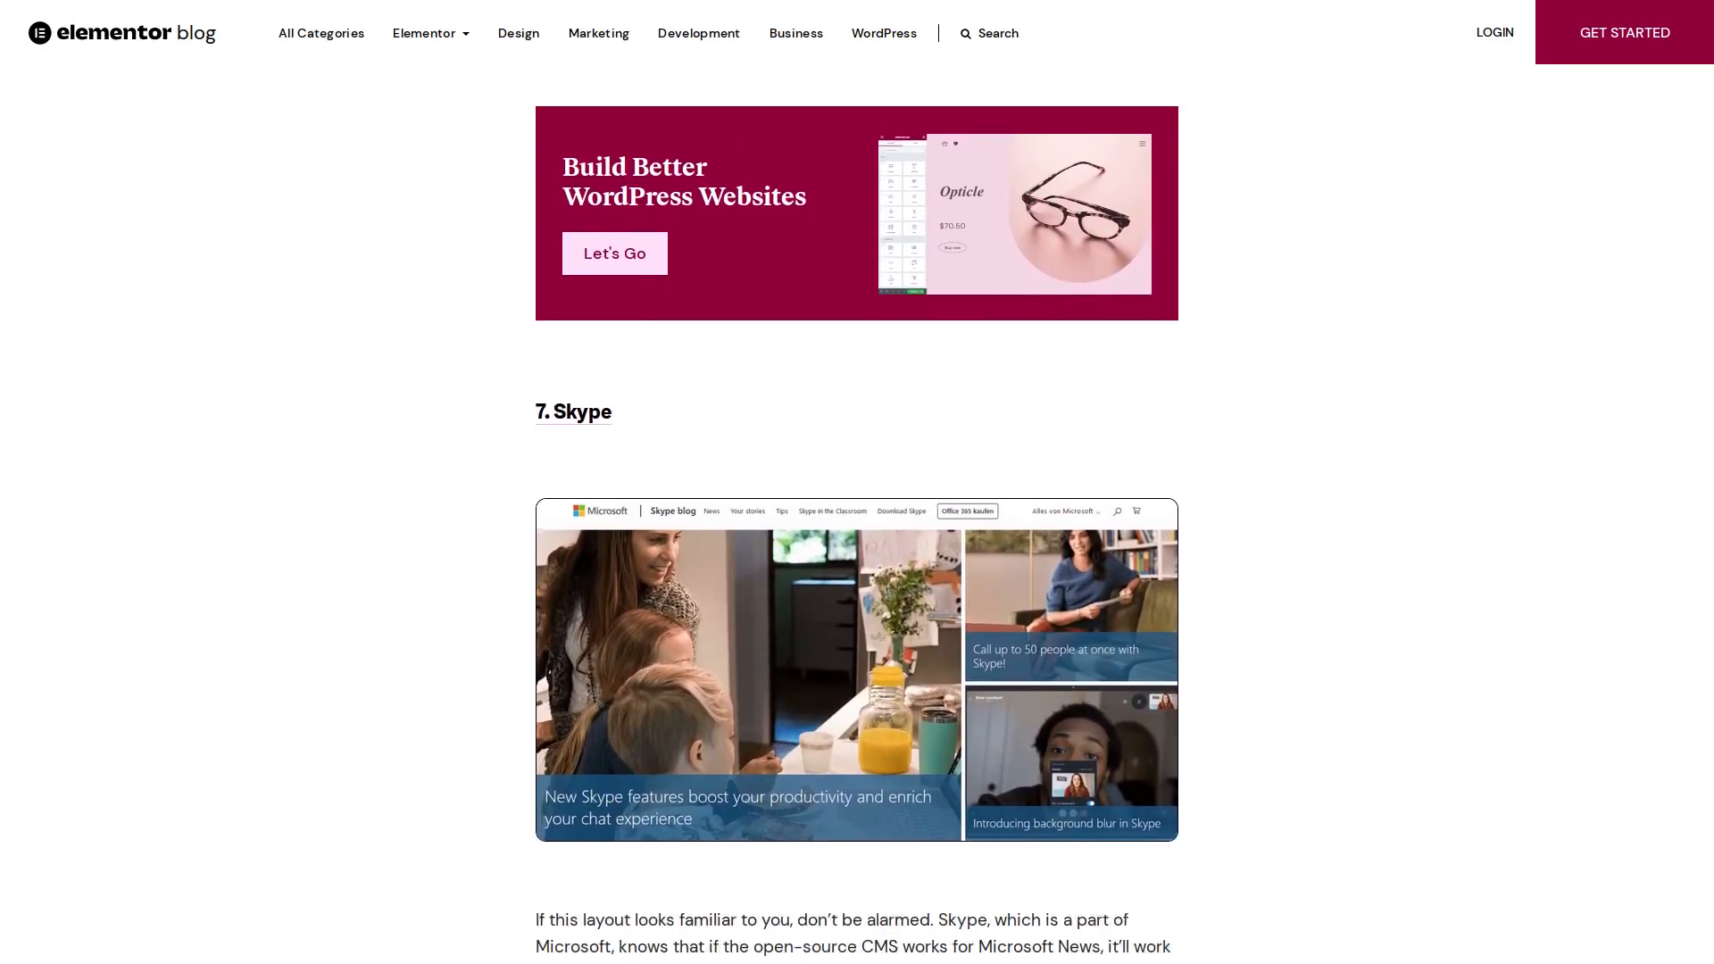
scroll(down, 3)
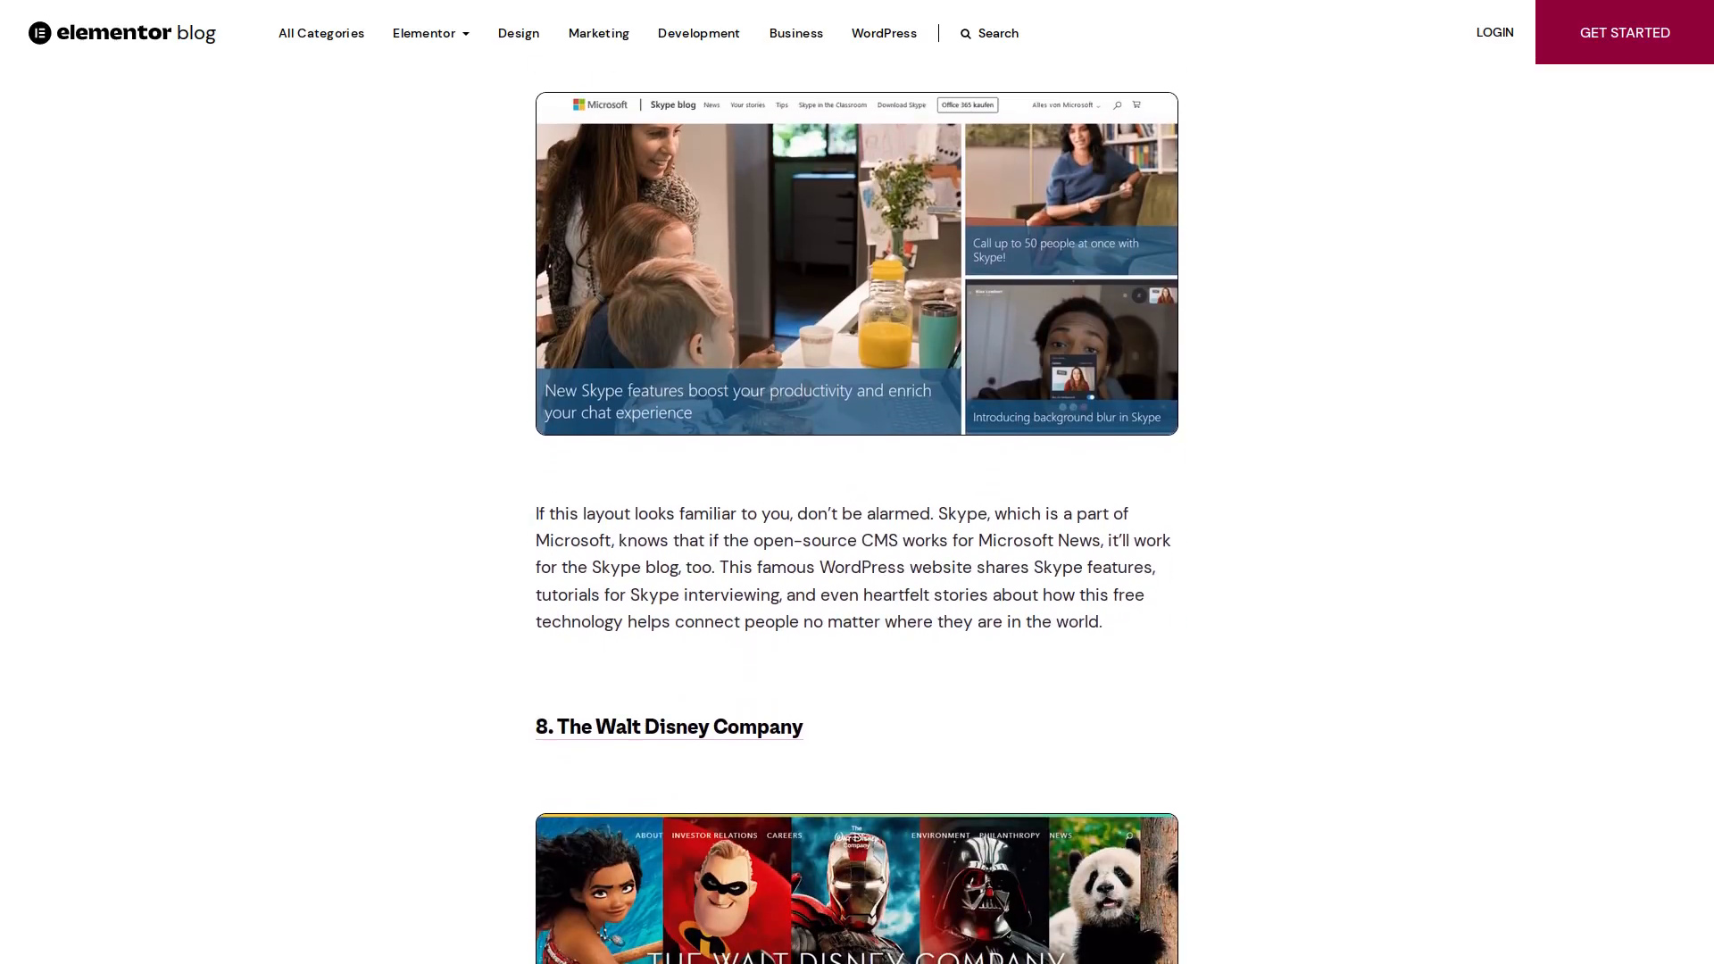
scroll(down, 3)
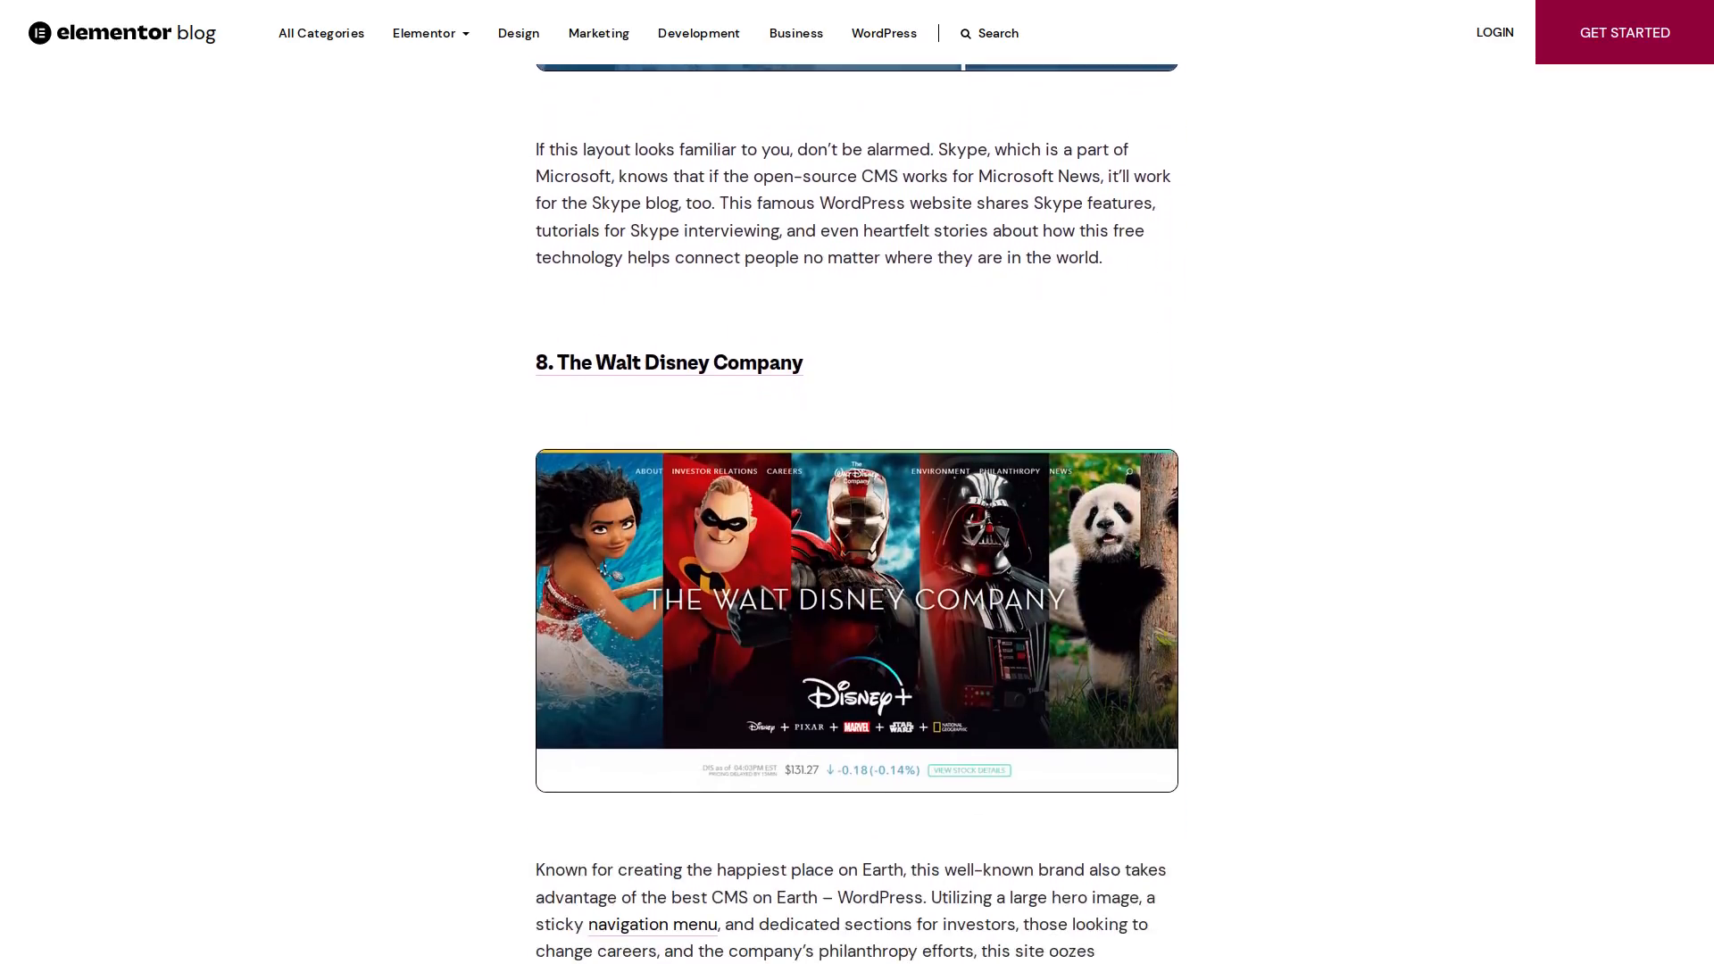
scroll(down, 3)
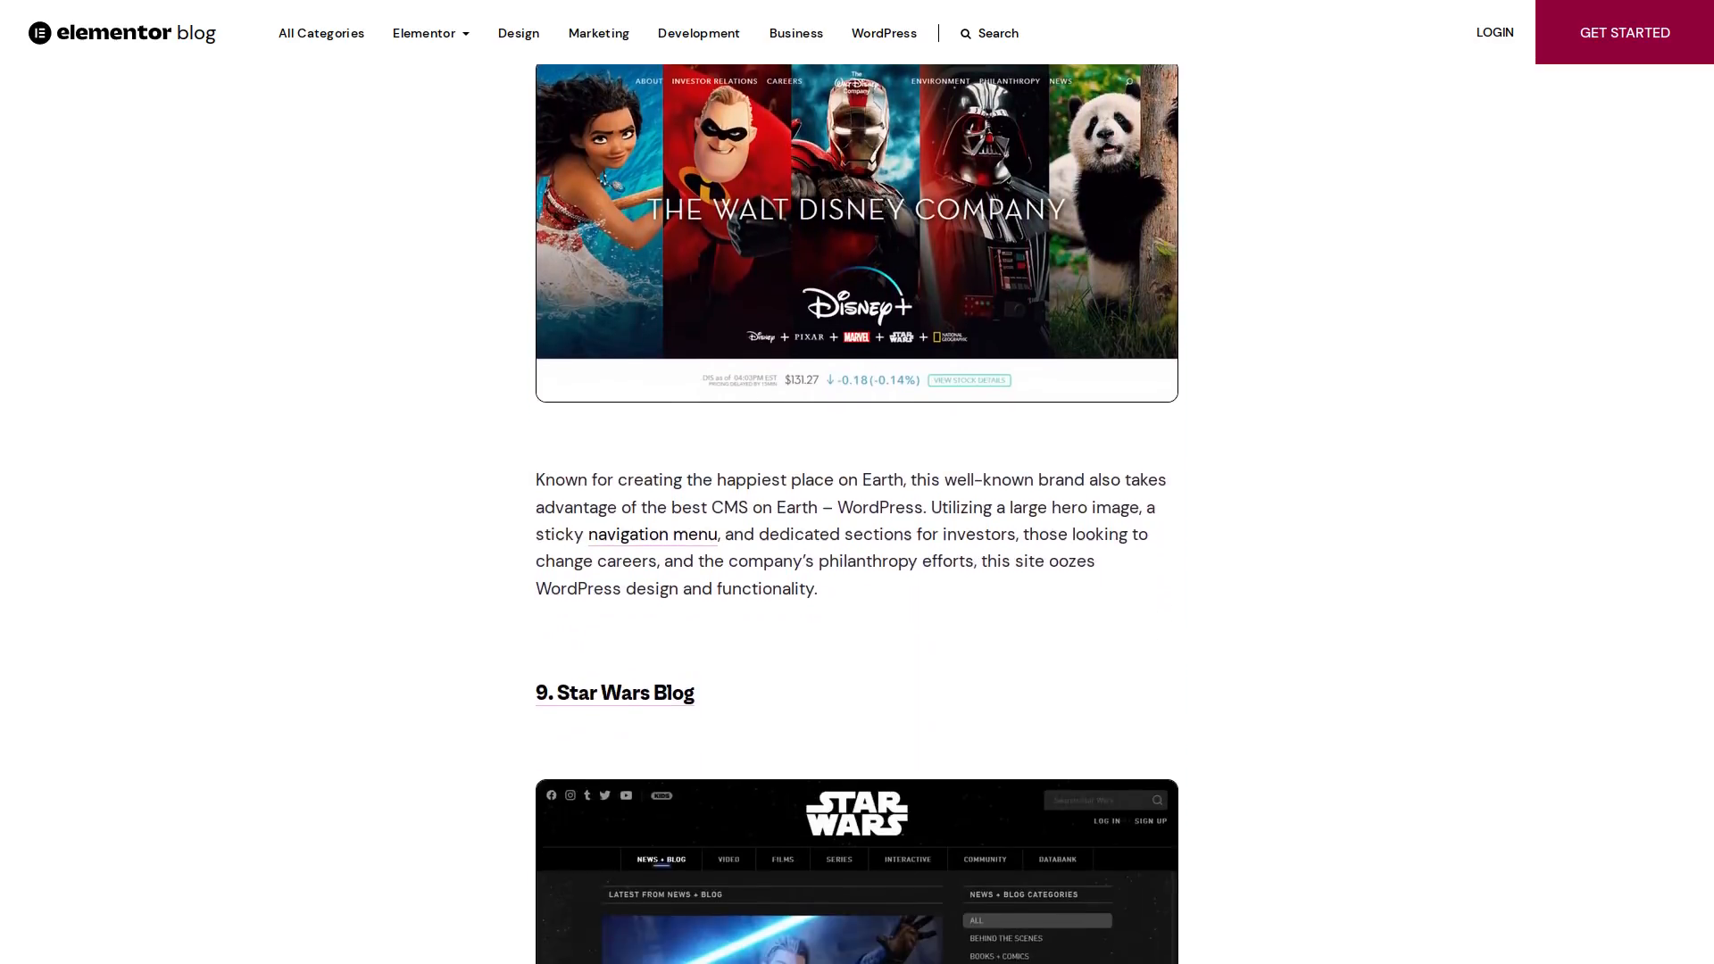
scroll(down, 3)
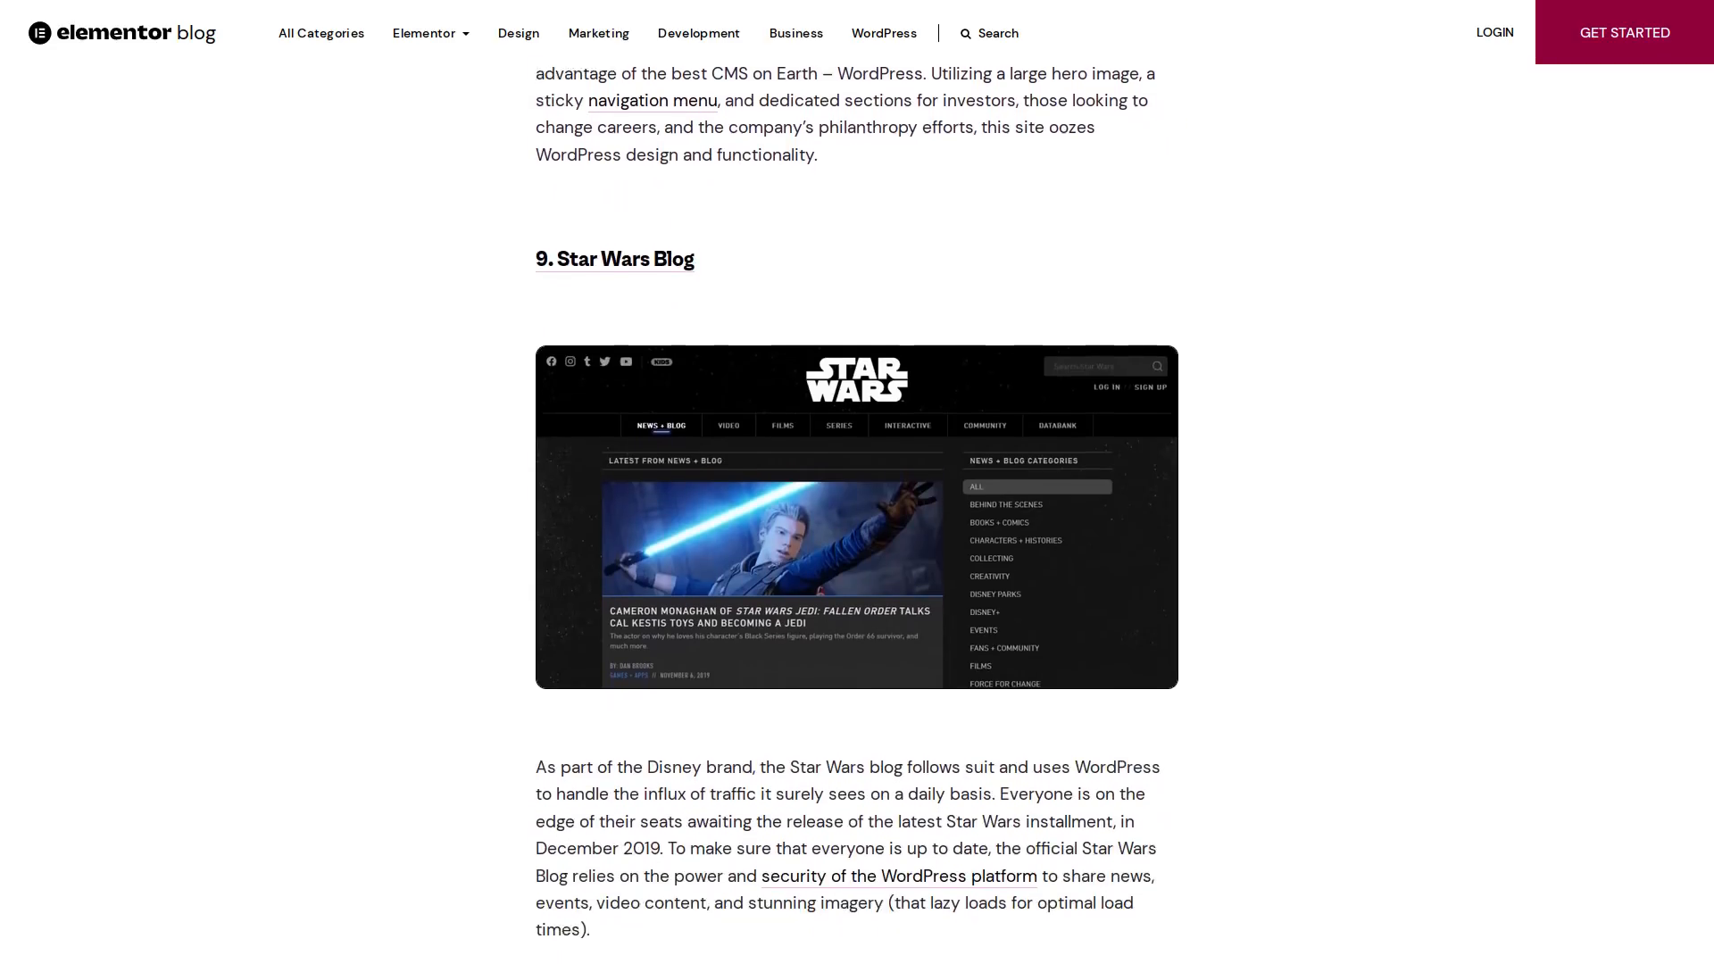
scroll(down, 3)
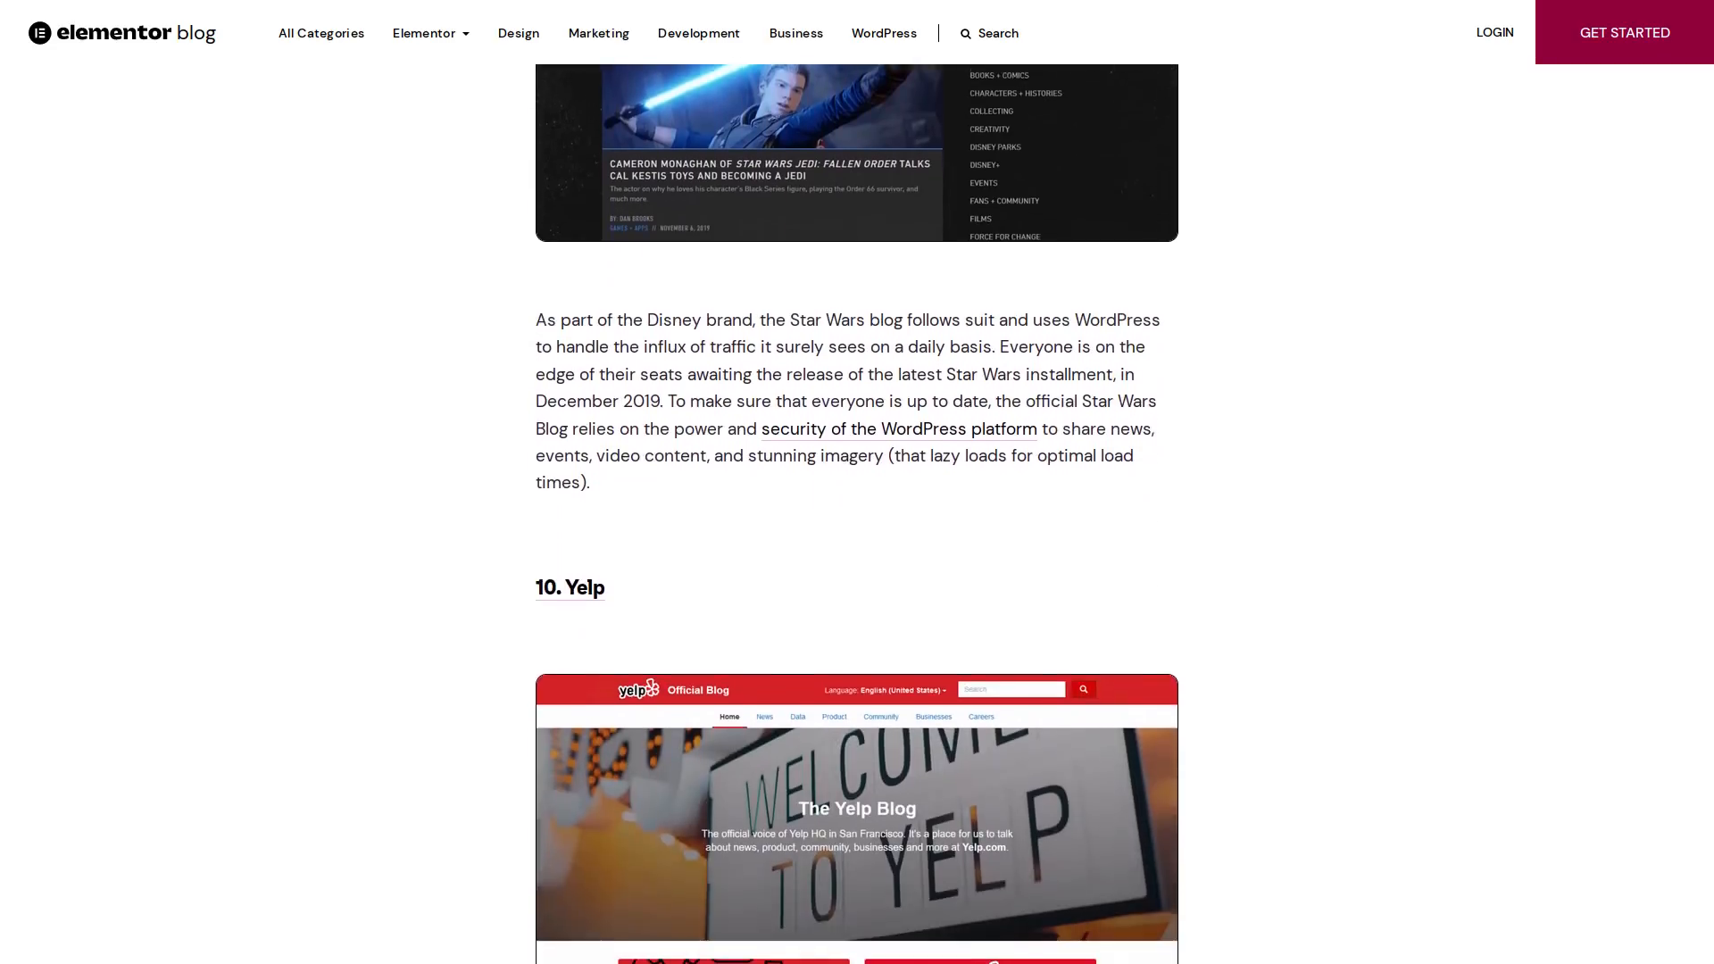
scroll(down, 3)
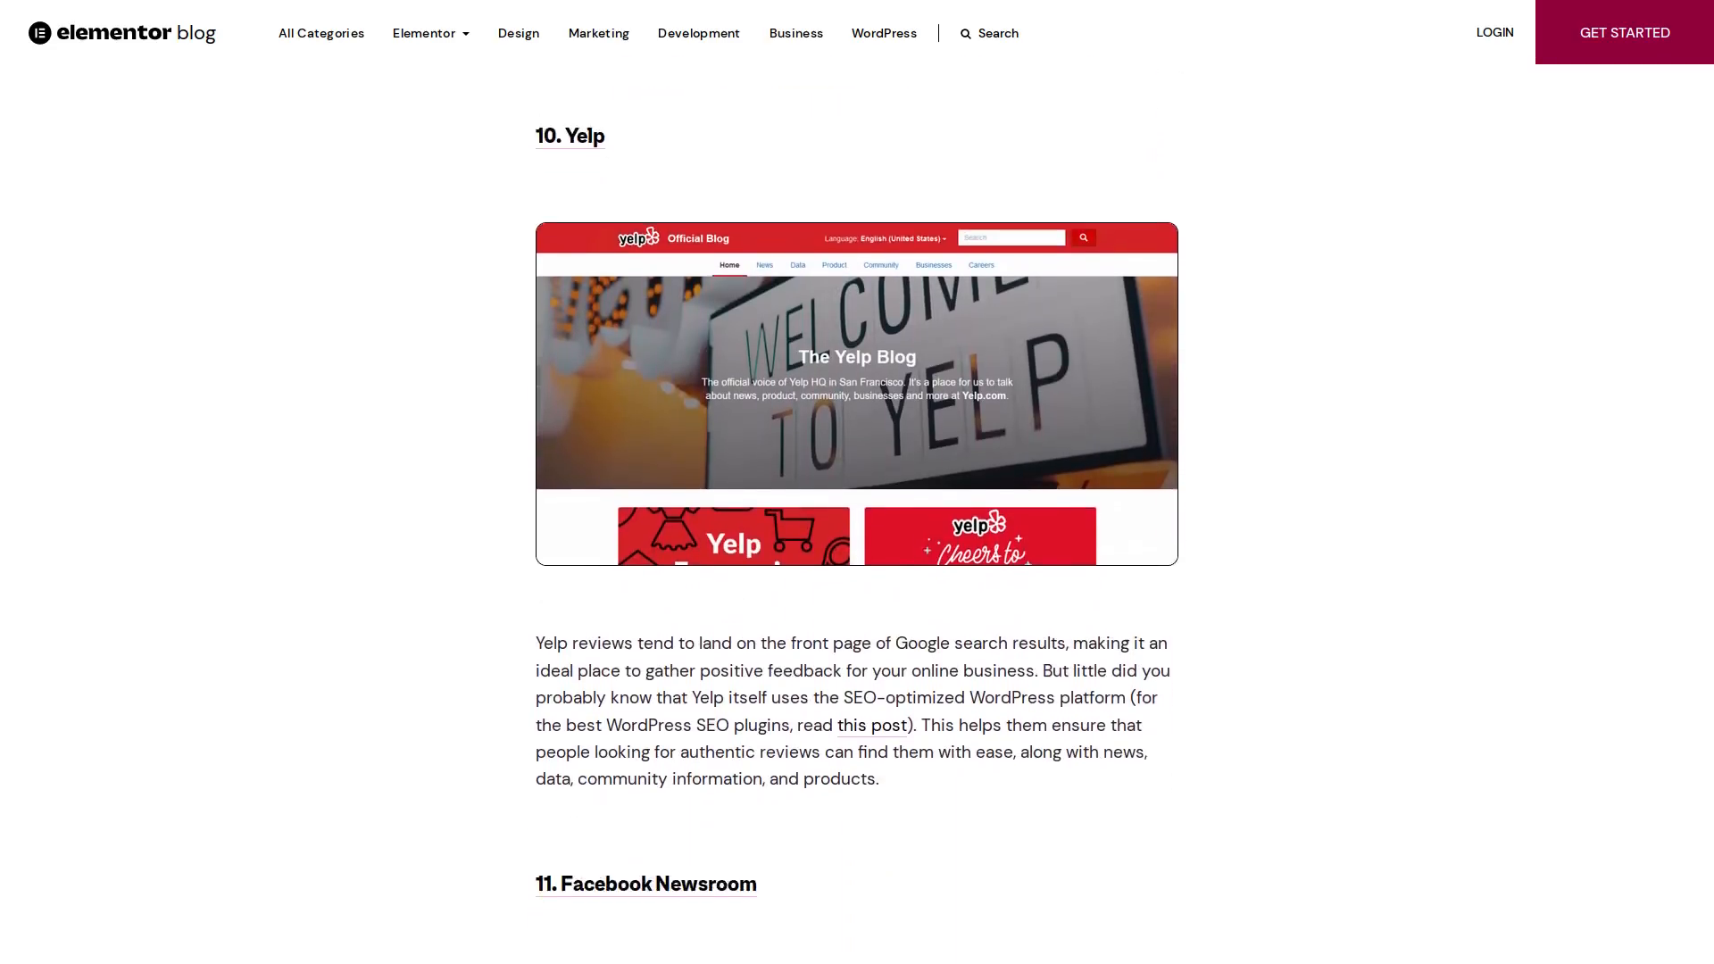
scroll(down, 3)
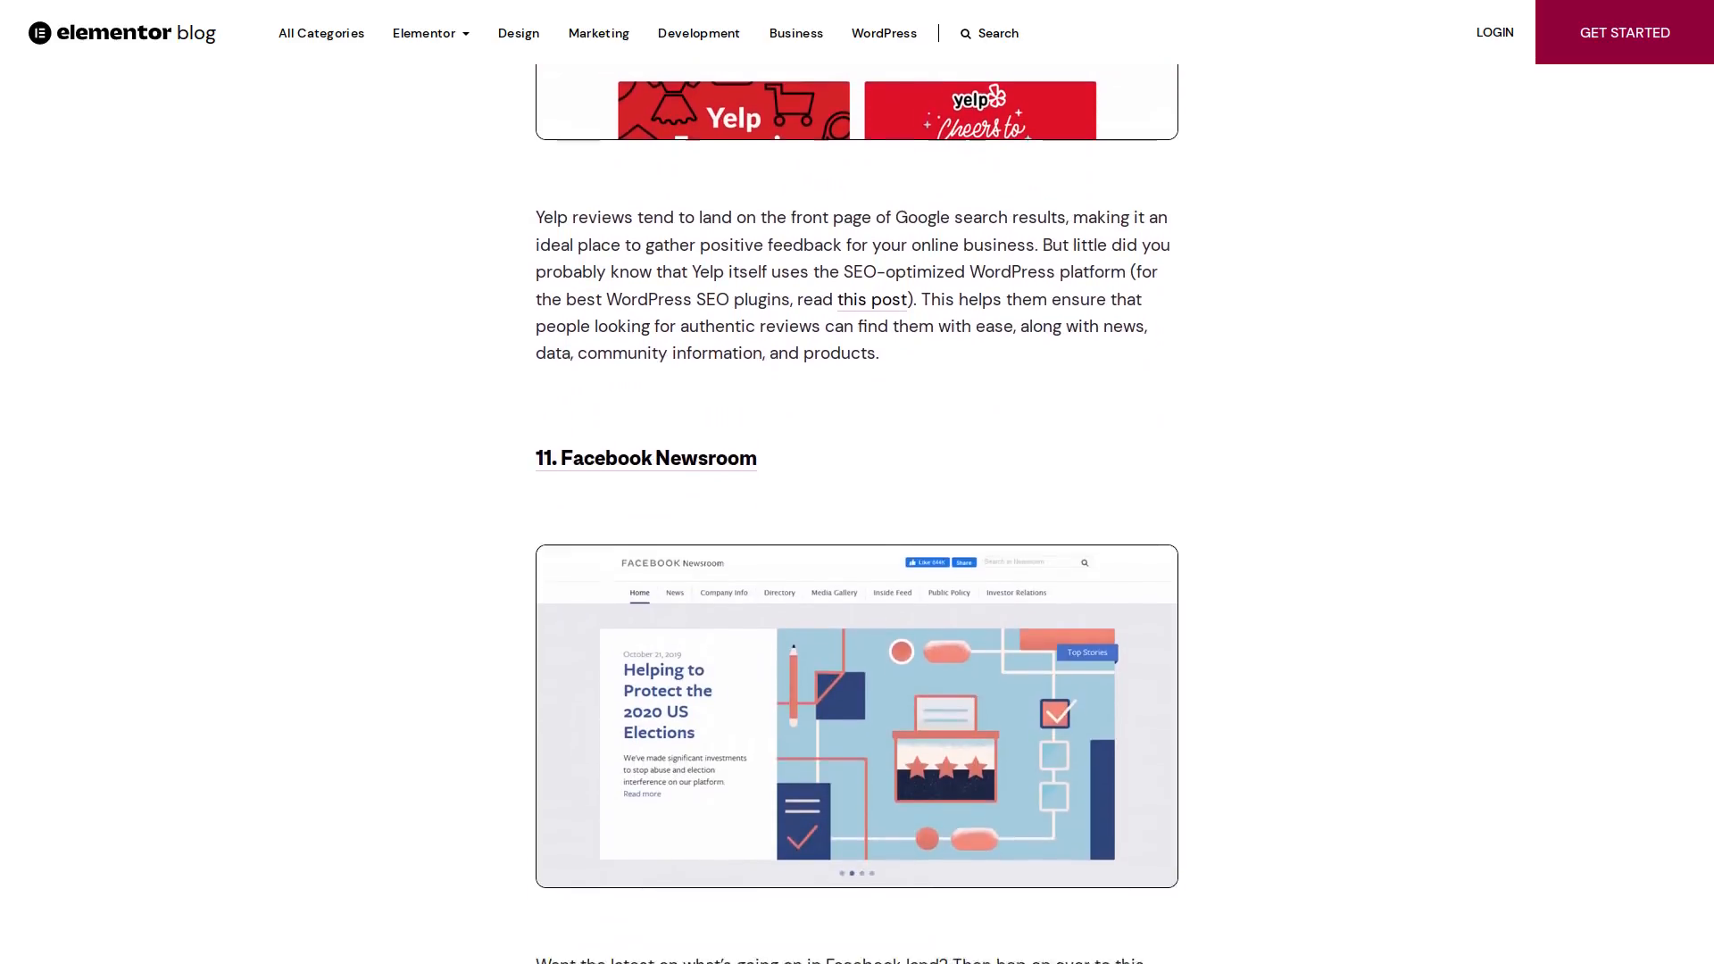
scroll(down, 3)
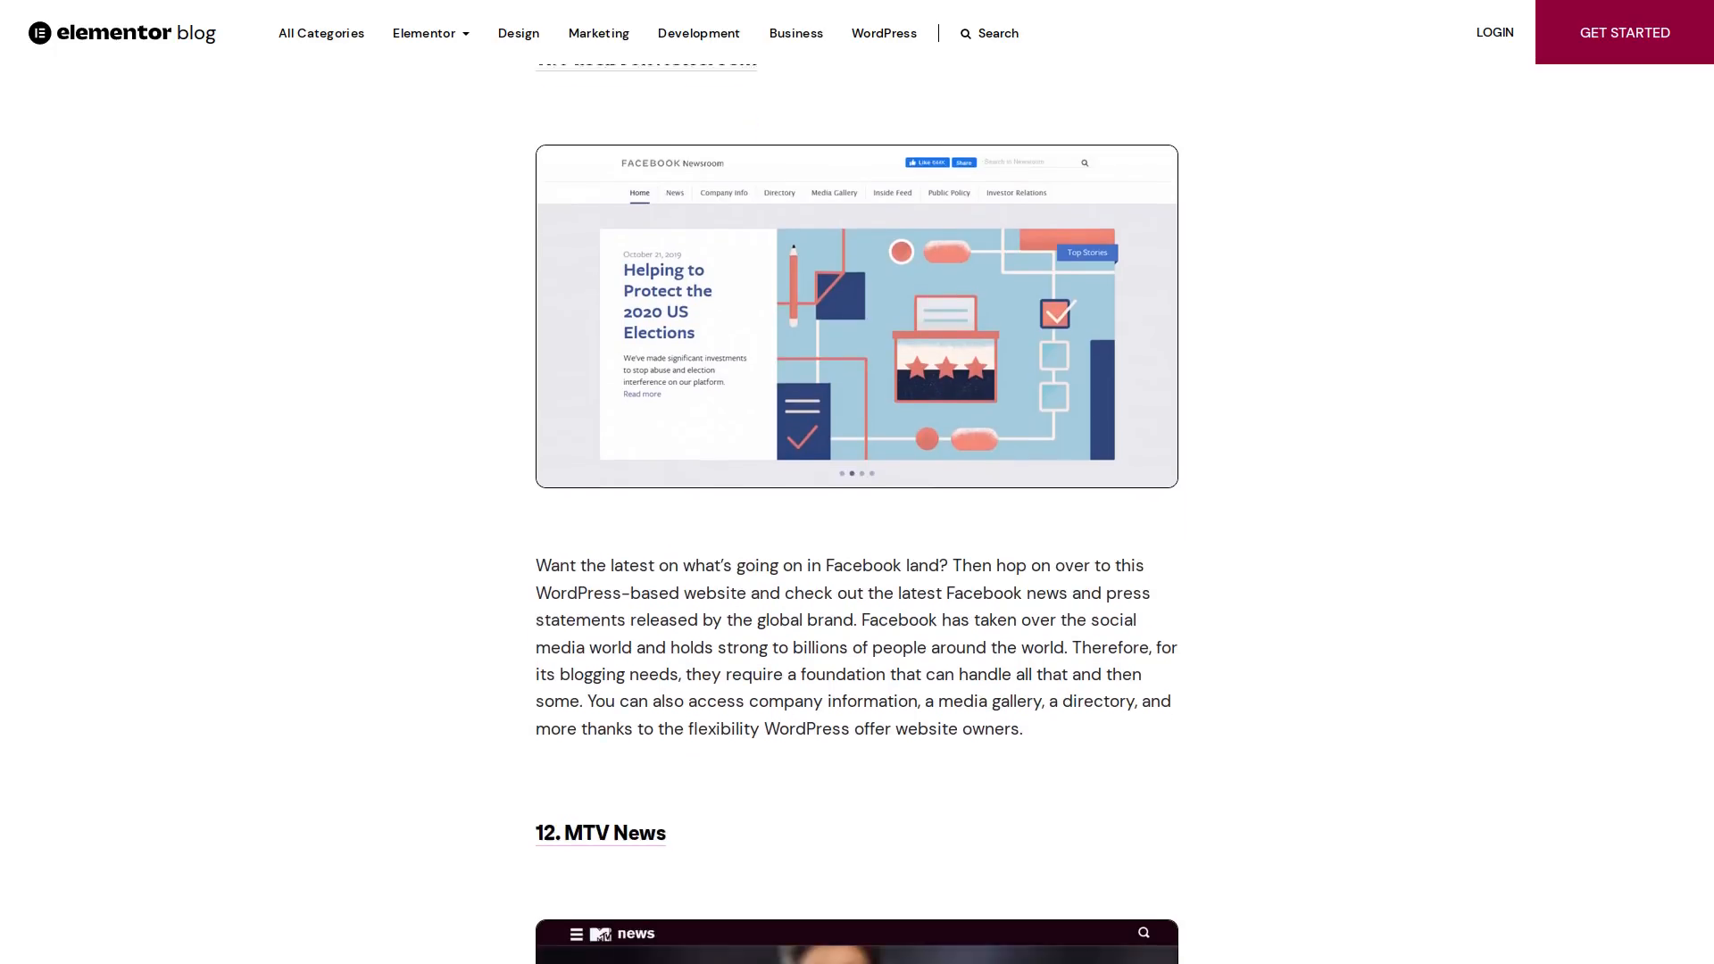
scroll(down, 3)
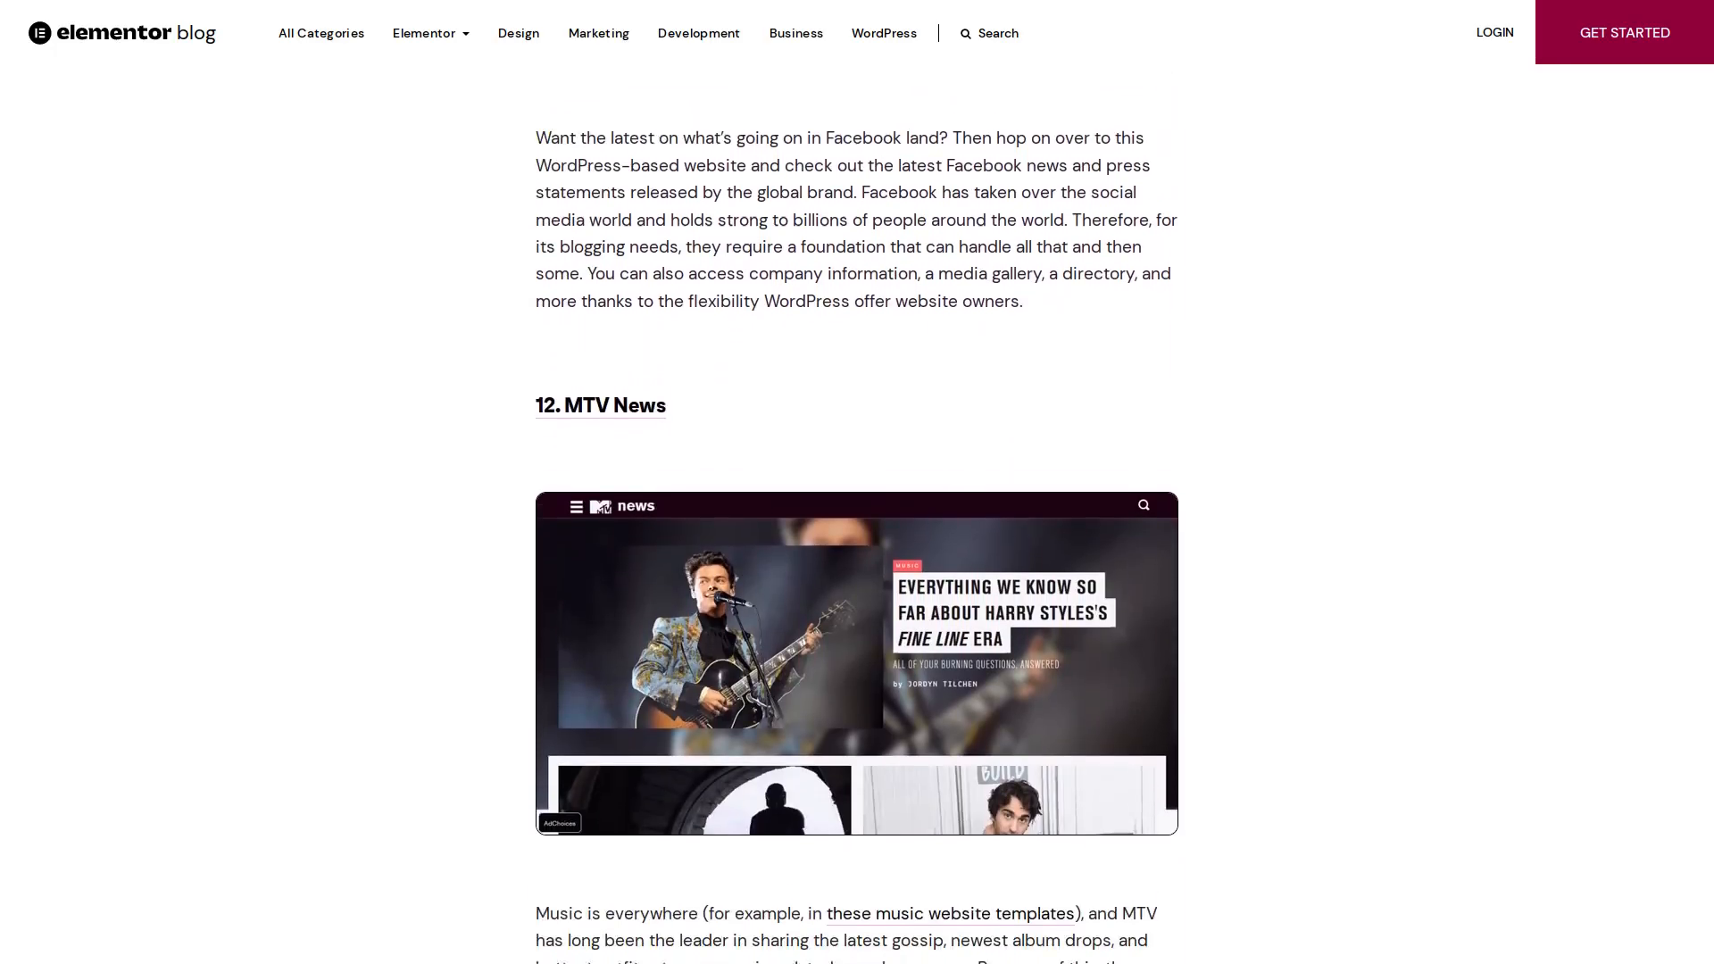
scroll(down, 3)
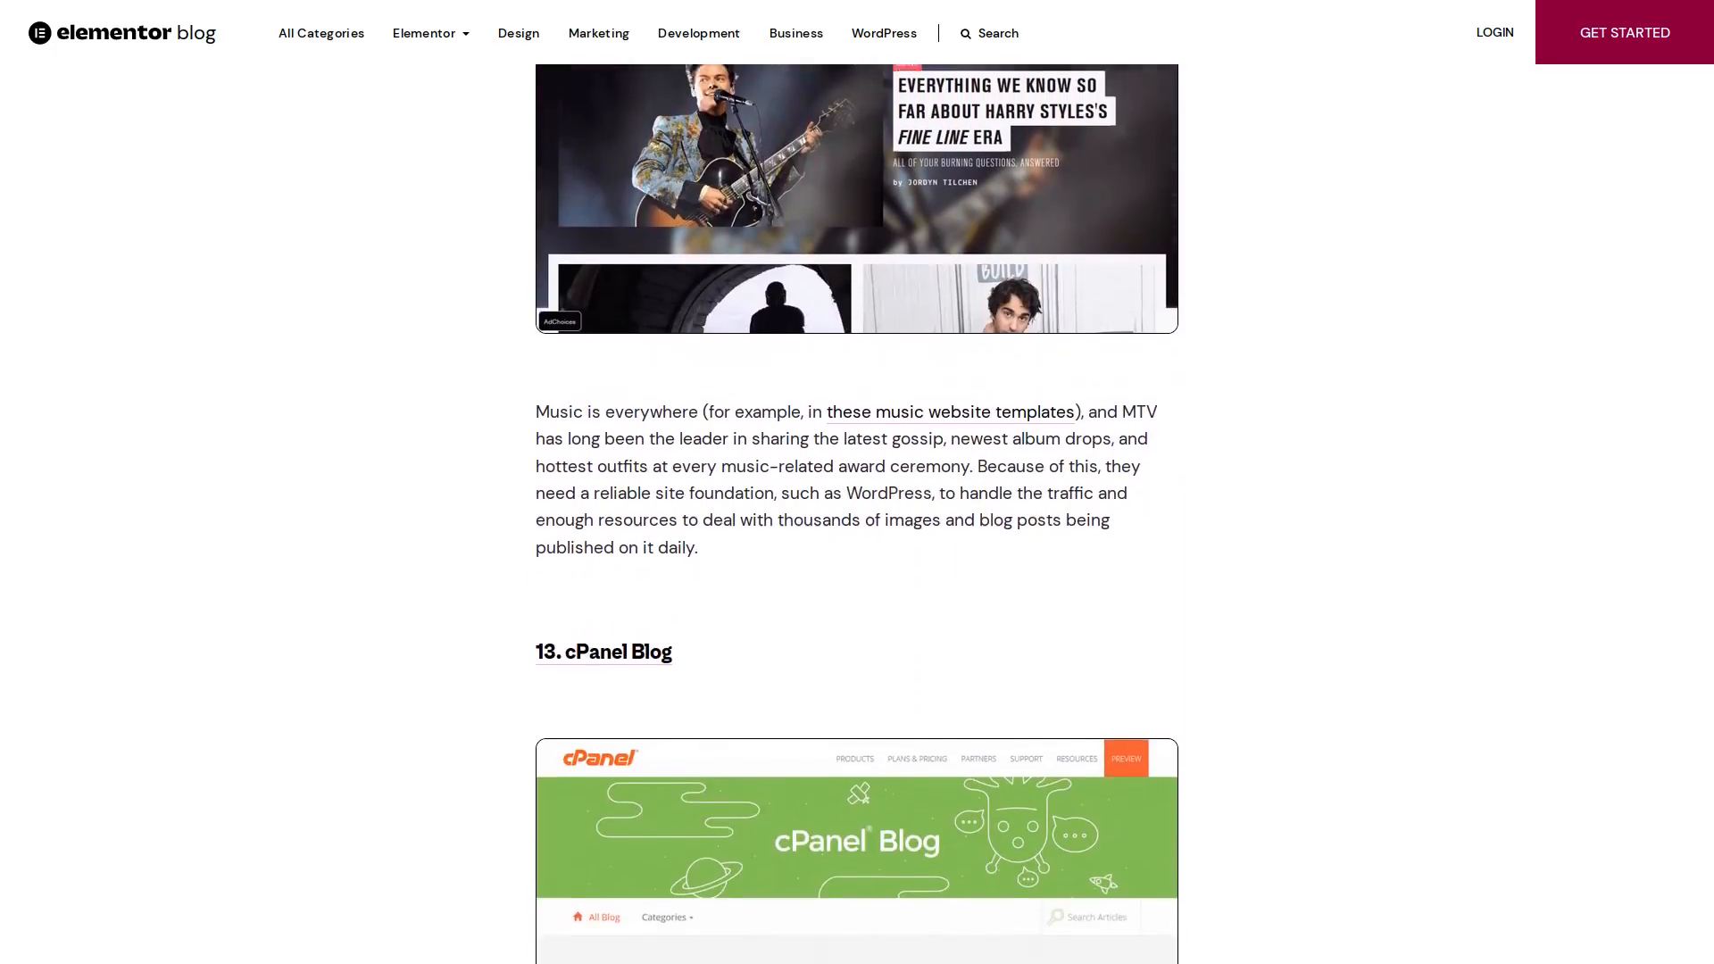
scroll(down, 3)
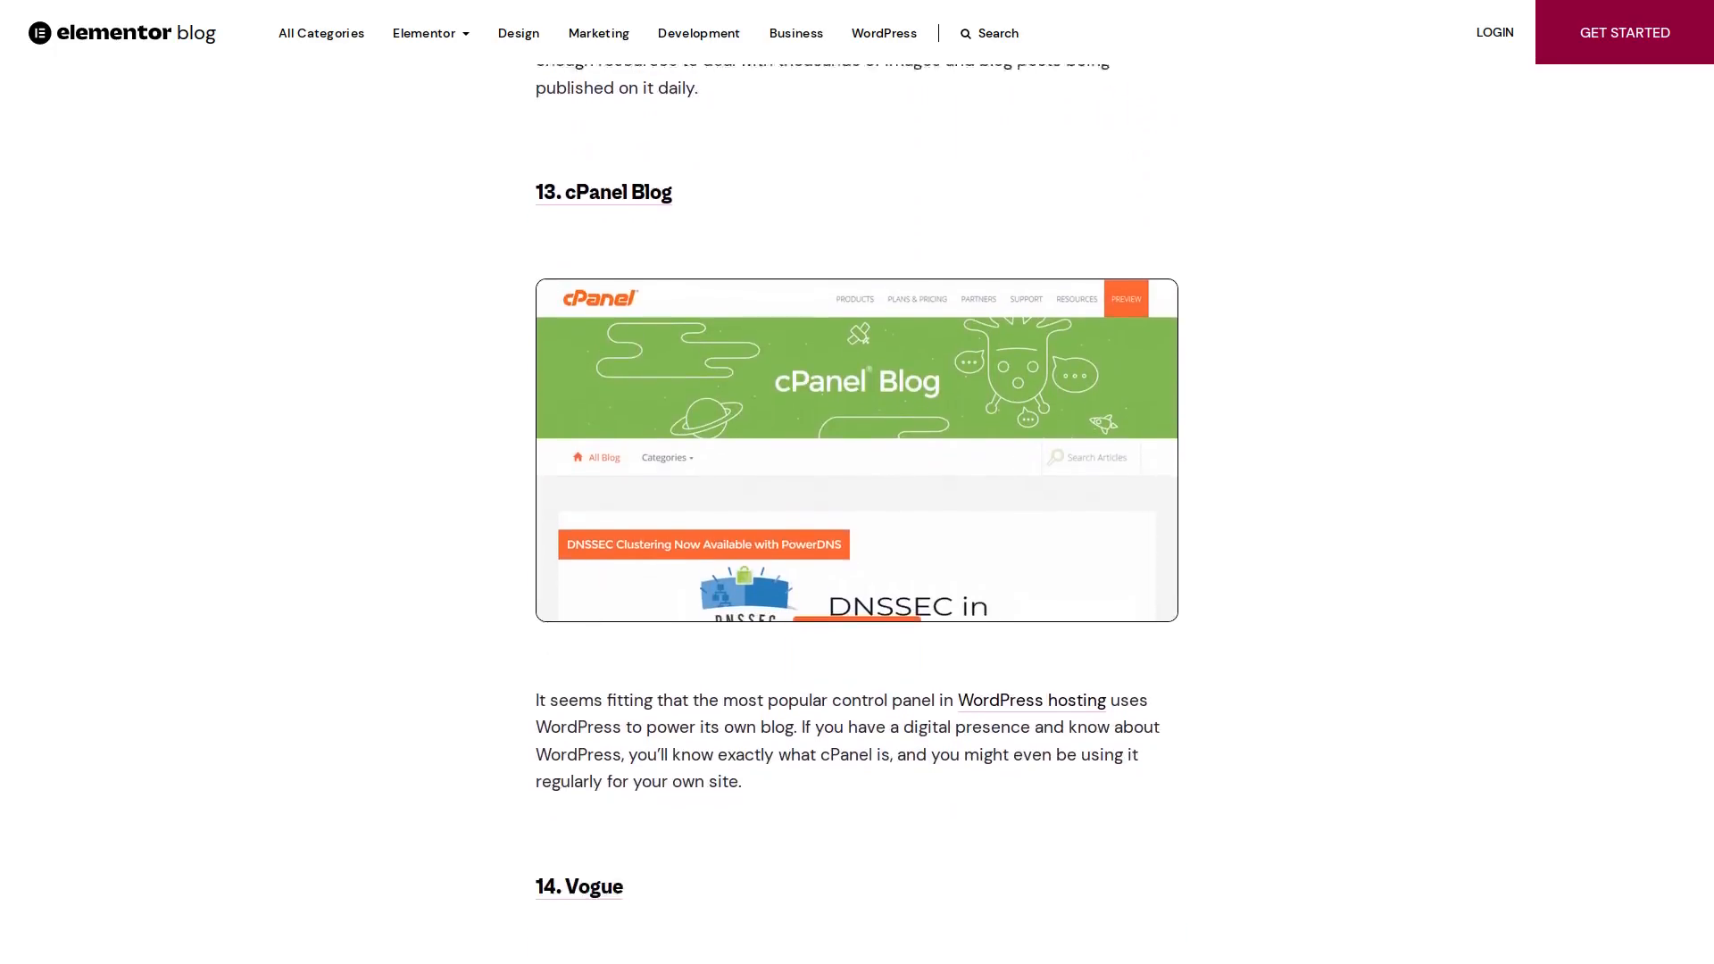
scroll(down, 3)
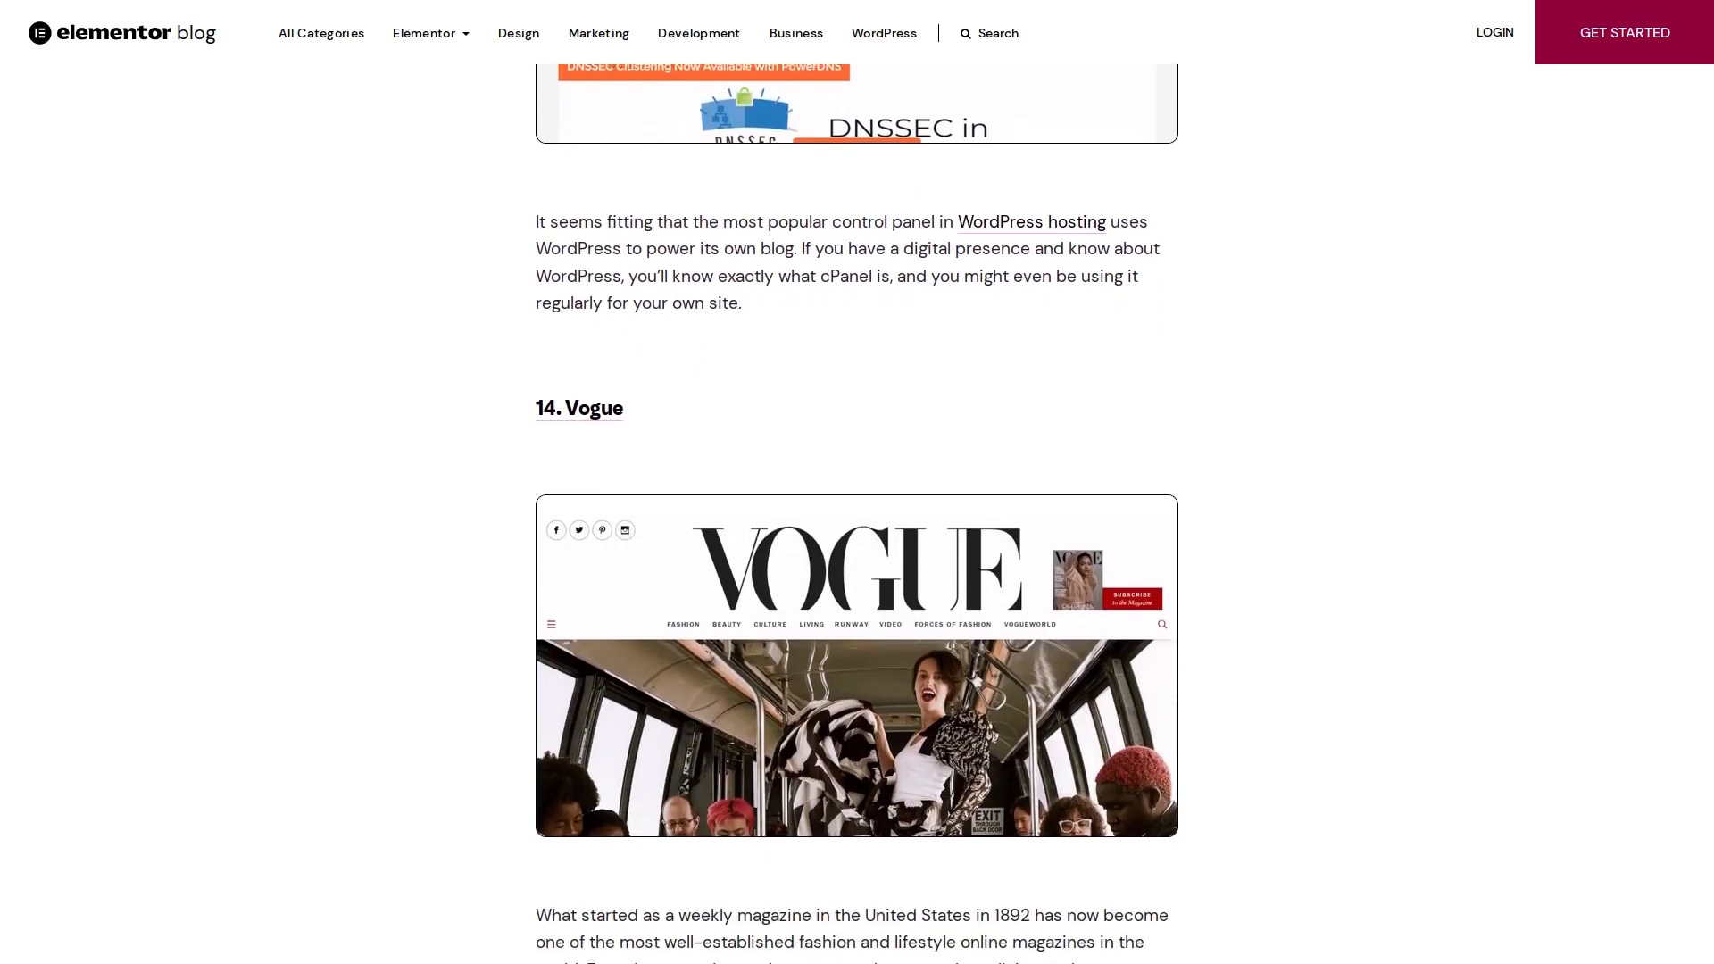
scroll(down, 3)
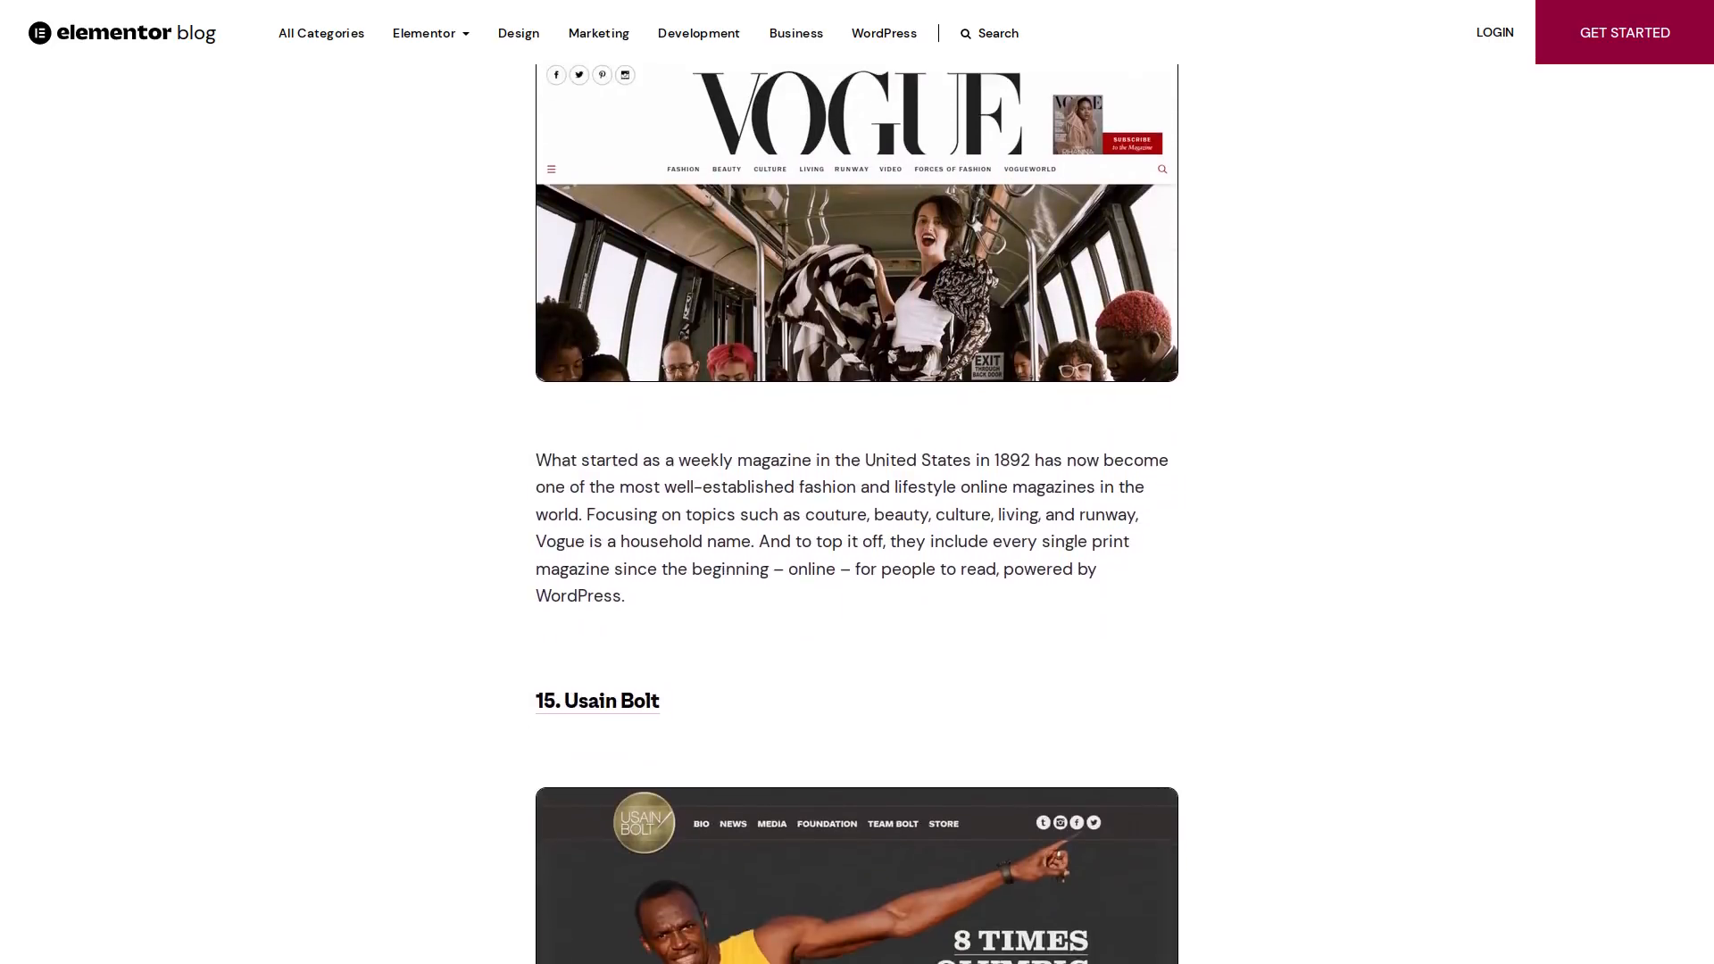
scroll(down, 3)
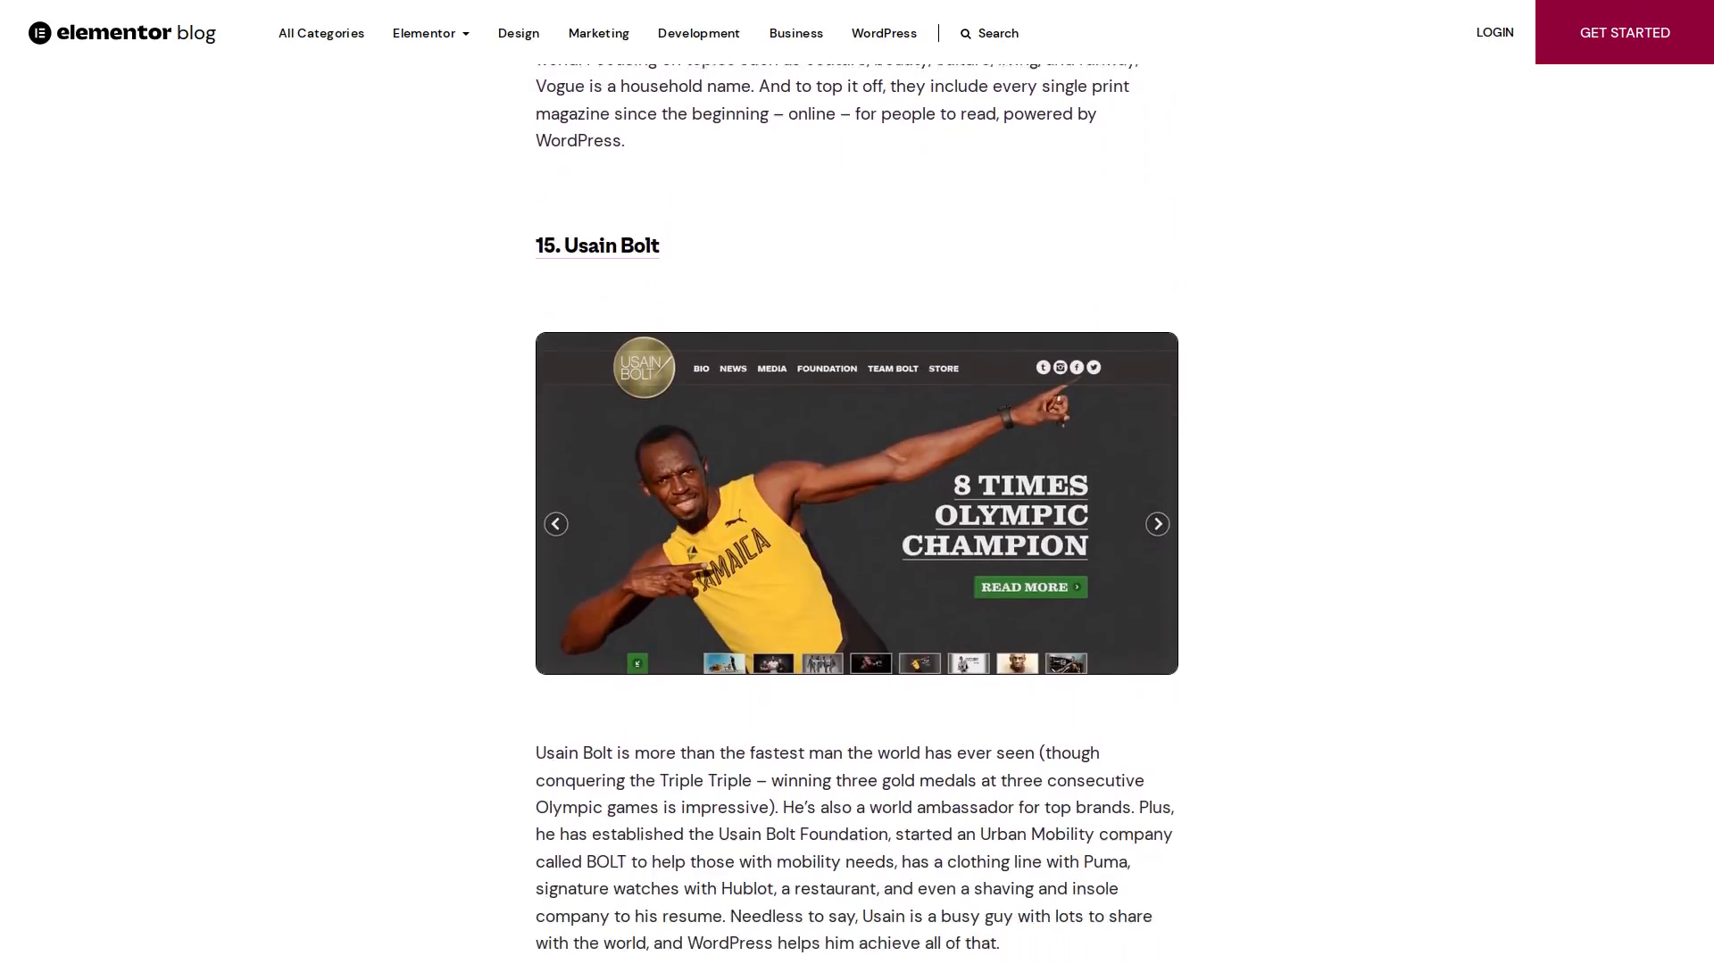
scroll(down, 3)
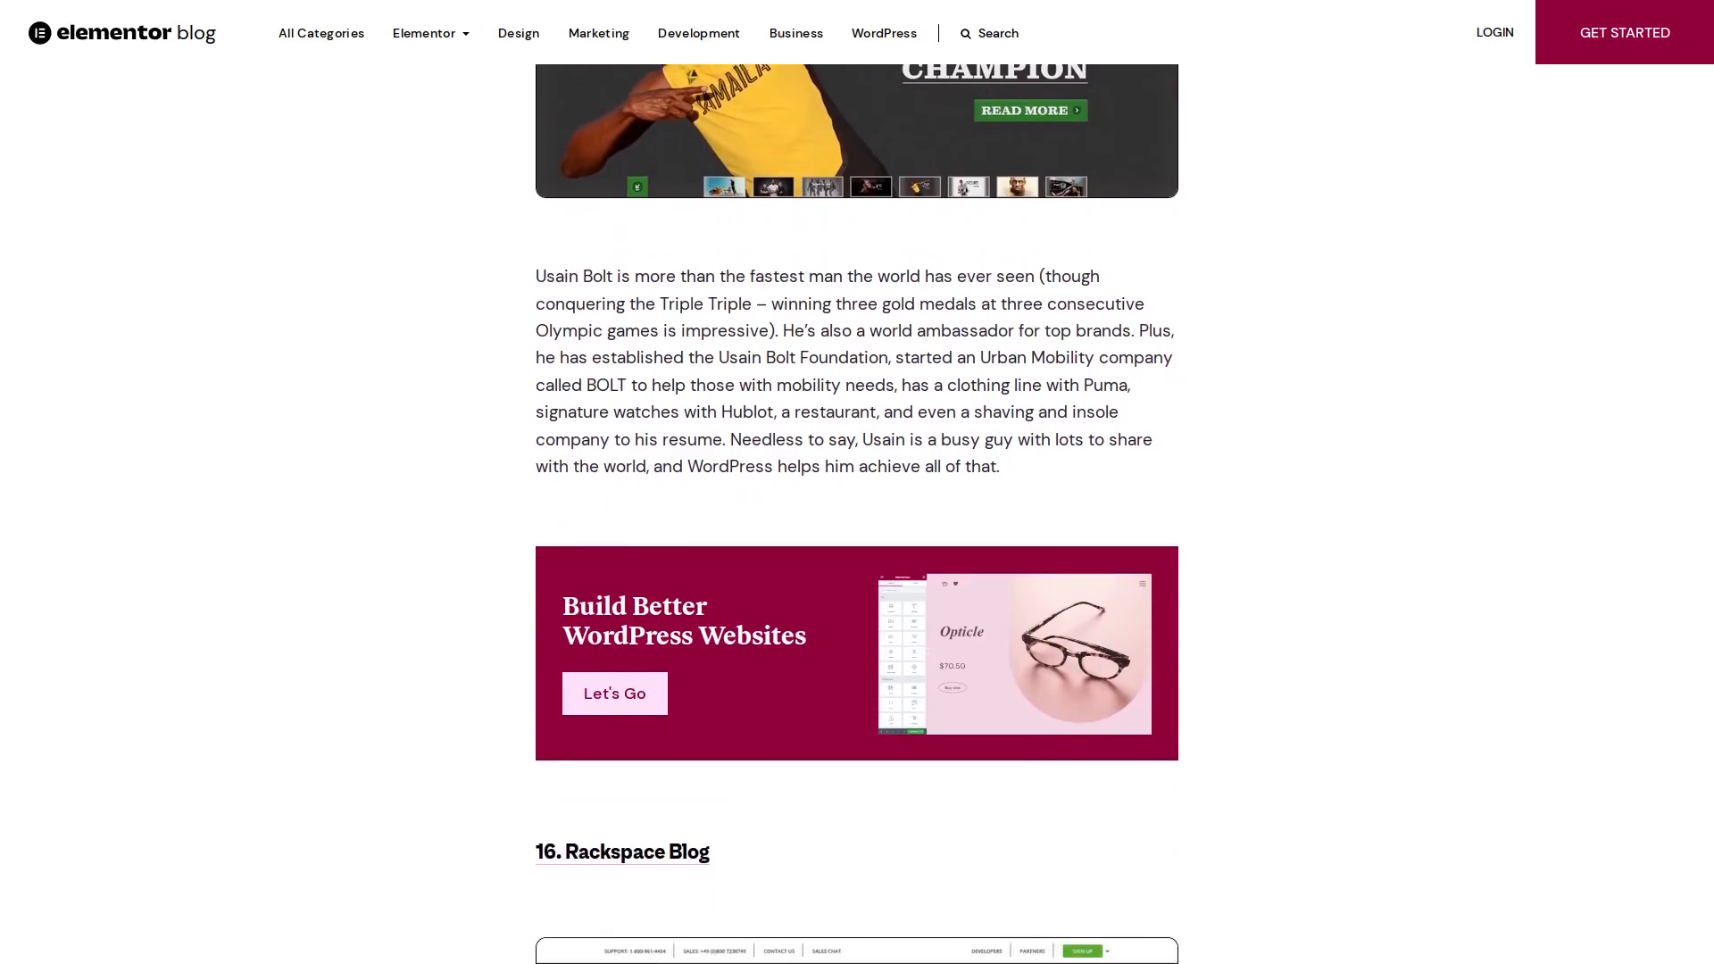
scroll(down, 3)
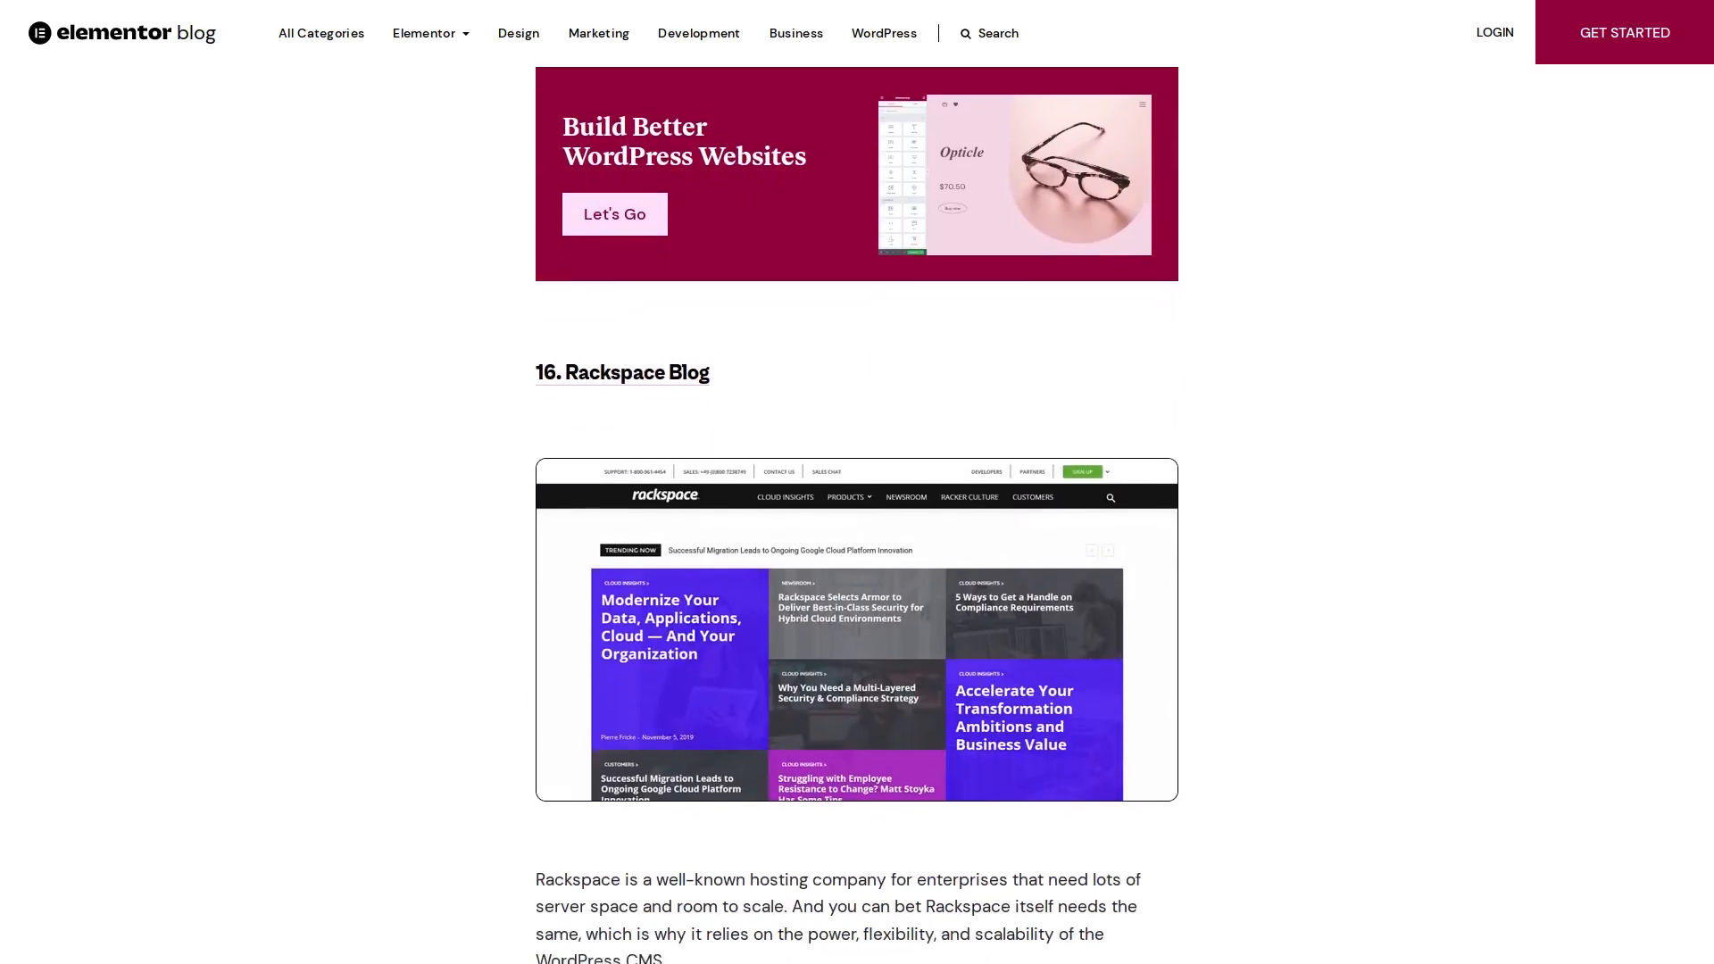
scroll(down, 3)
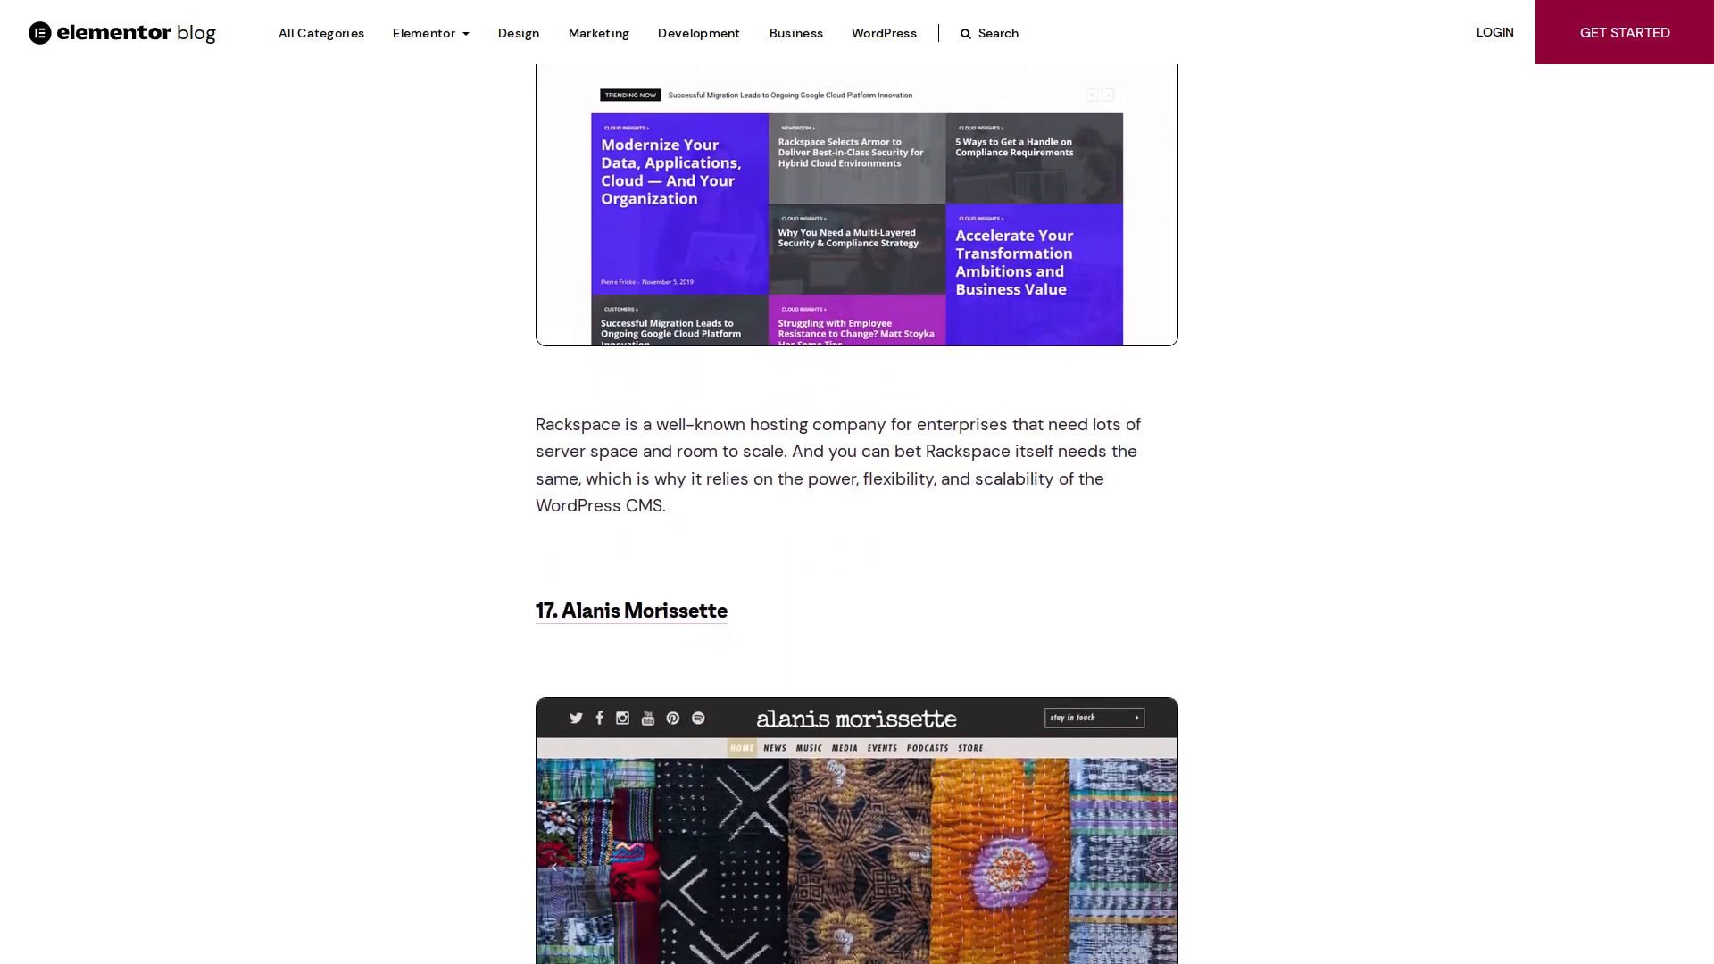
scroll(down, 3)
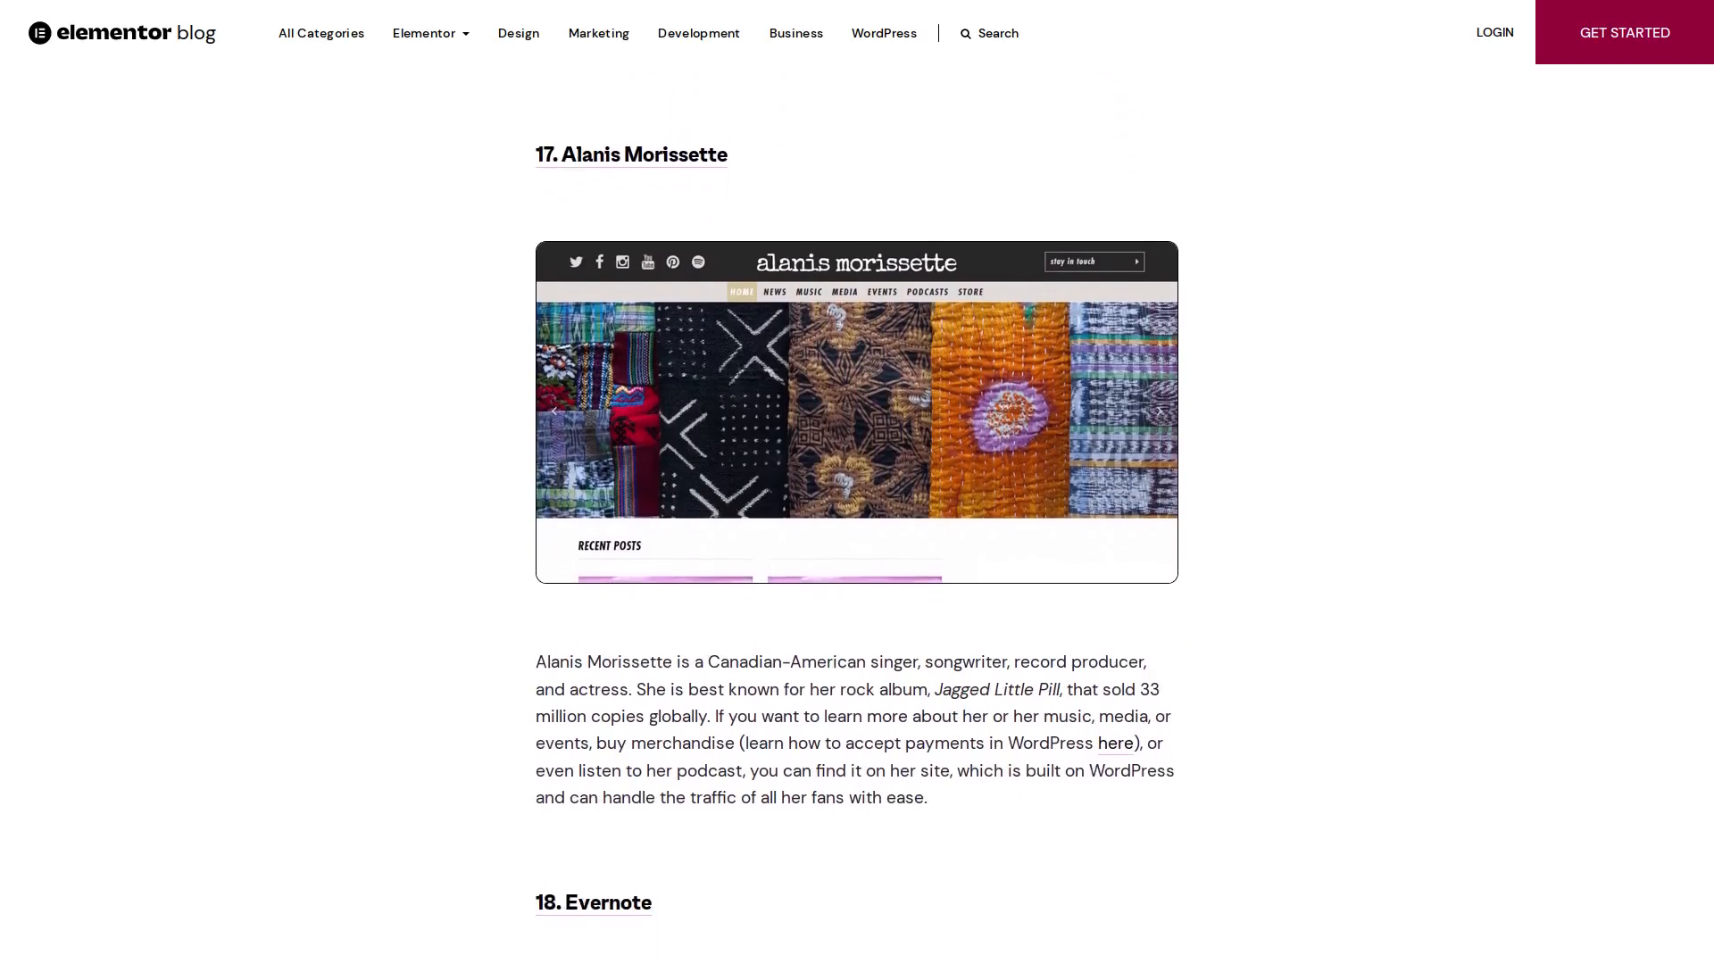
scroll(down, 3)
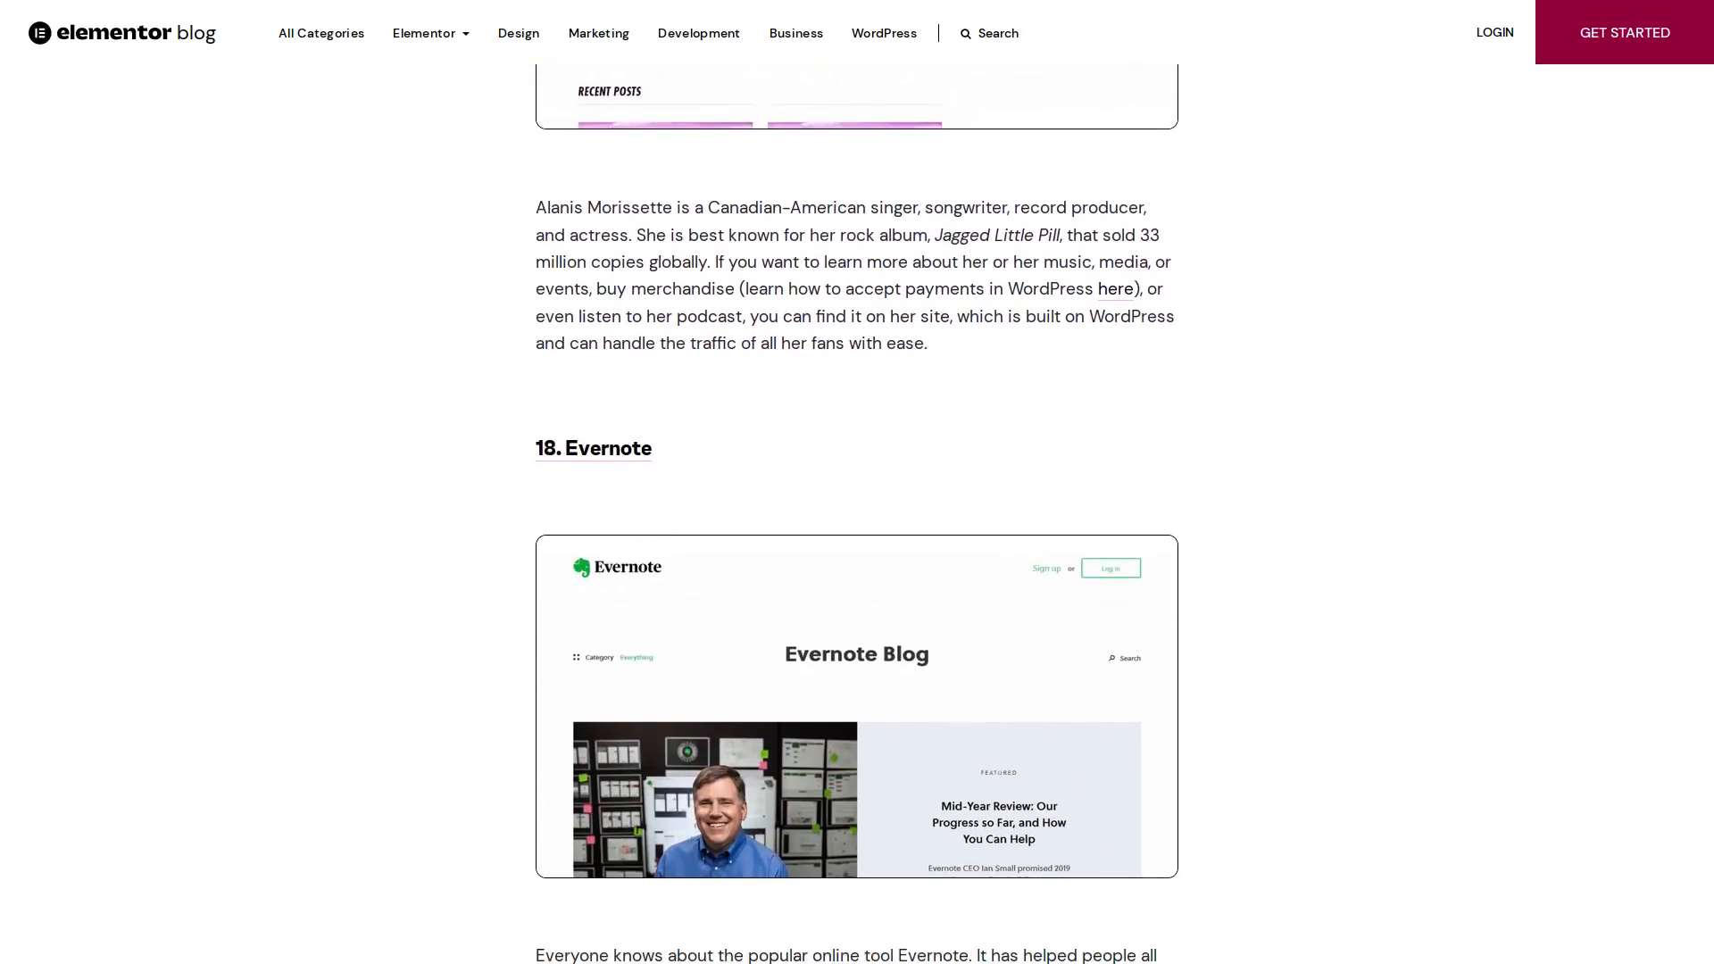
scroll(down, 3)
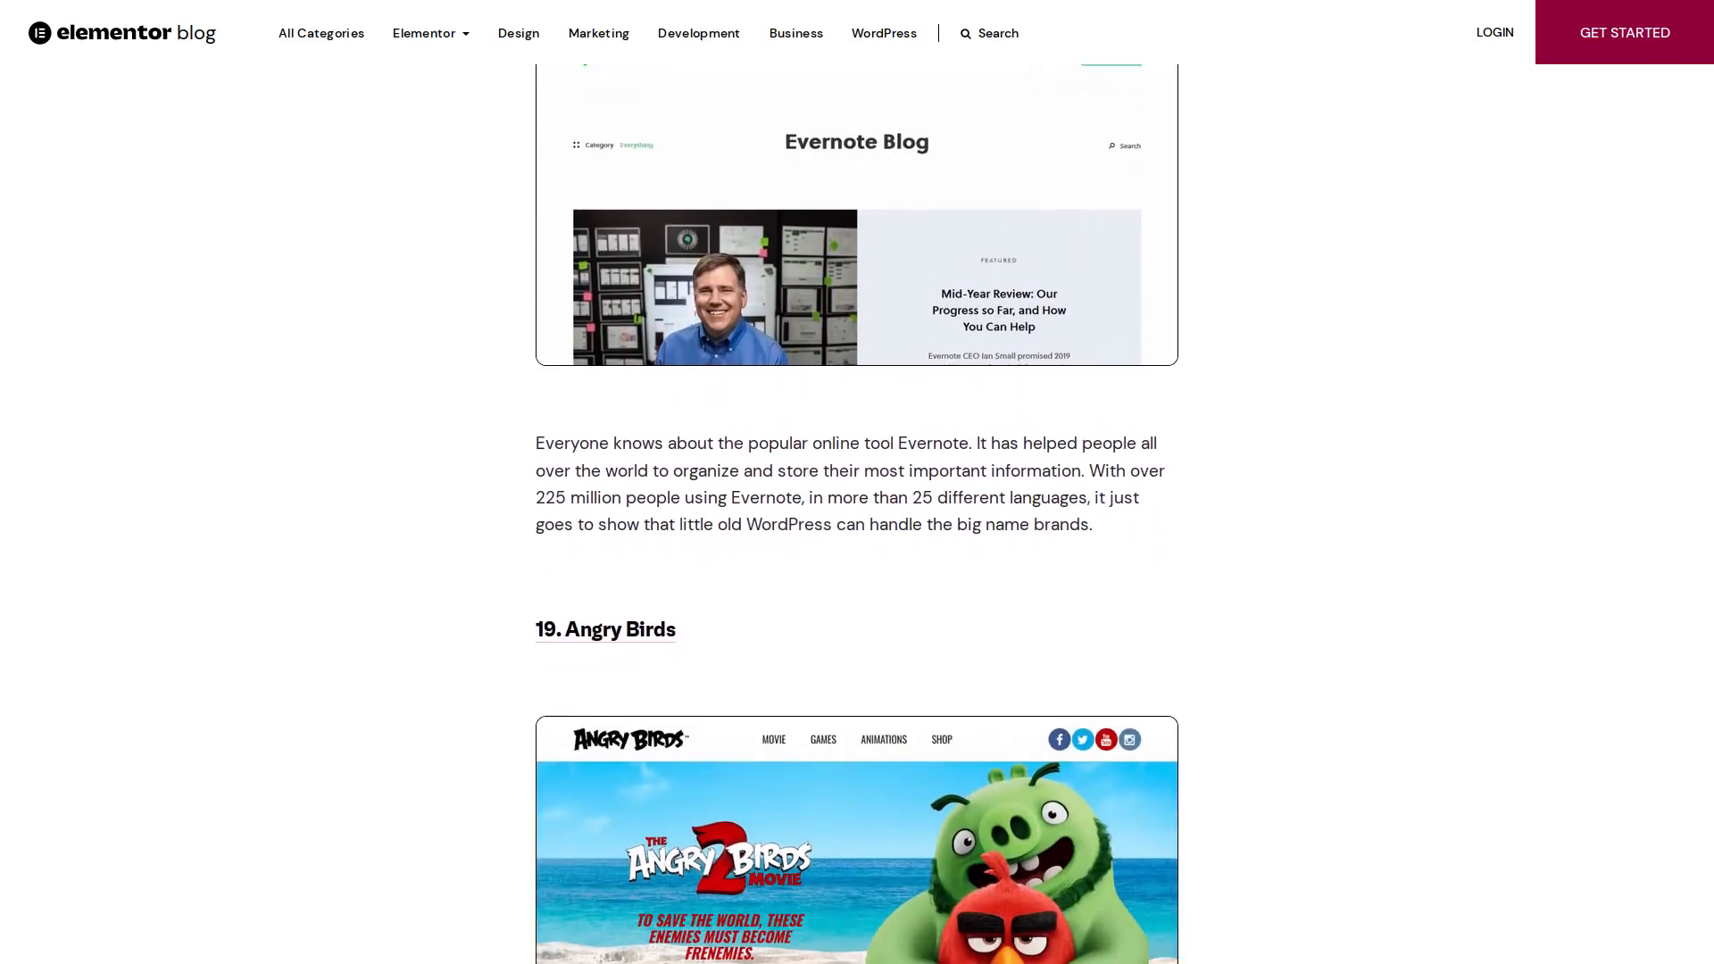